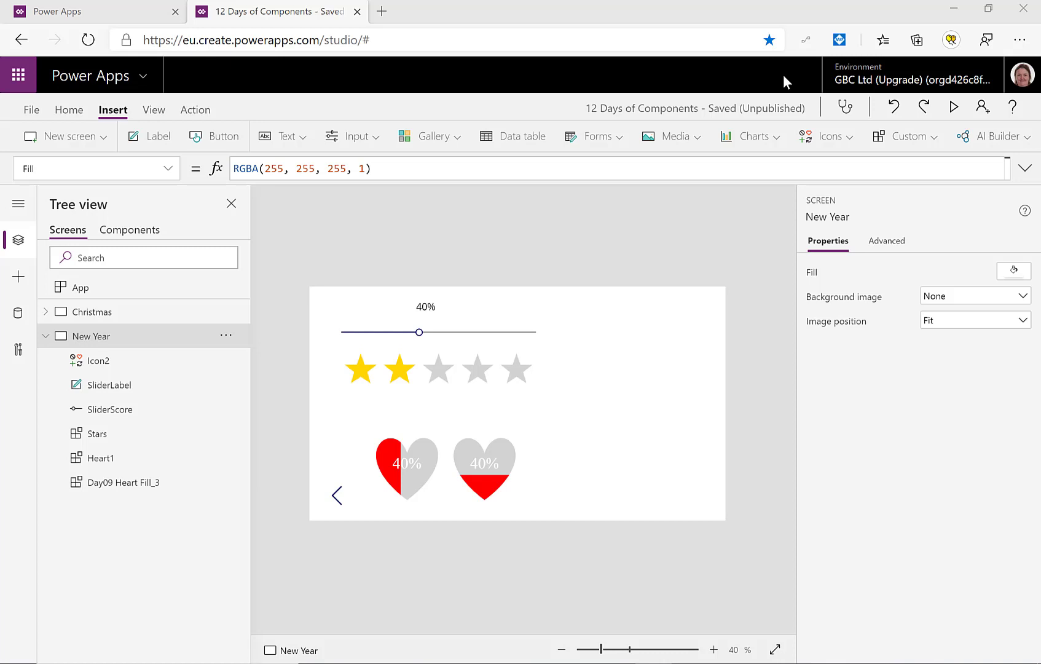
pyautogui.moveTo(952, 125)
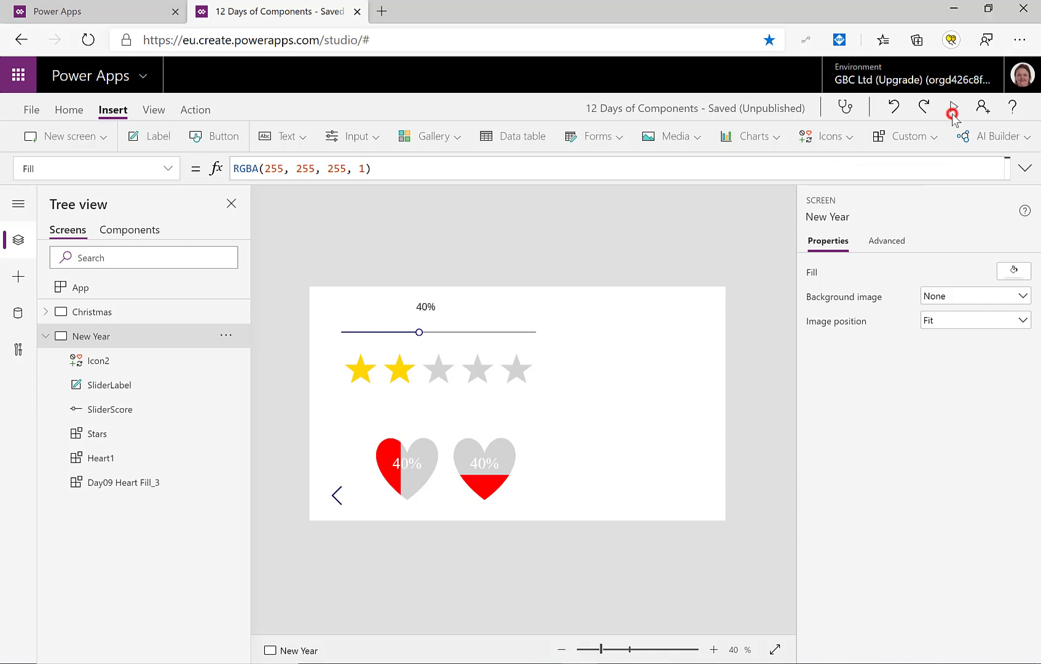
# Run the app in preview mode to check the slider at 50% with two gold stars.
pyautogui.click(953, 107)
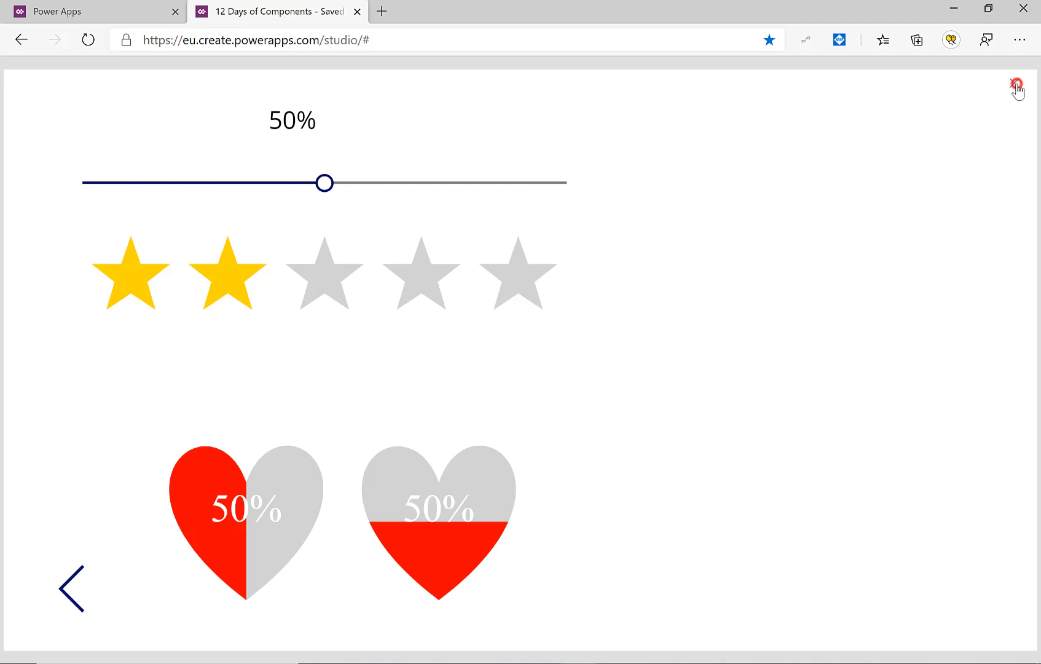
# Leave preview and duplicate the Day08 Star Rating component from the Components list.
pyautogui.click(1017, 85)
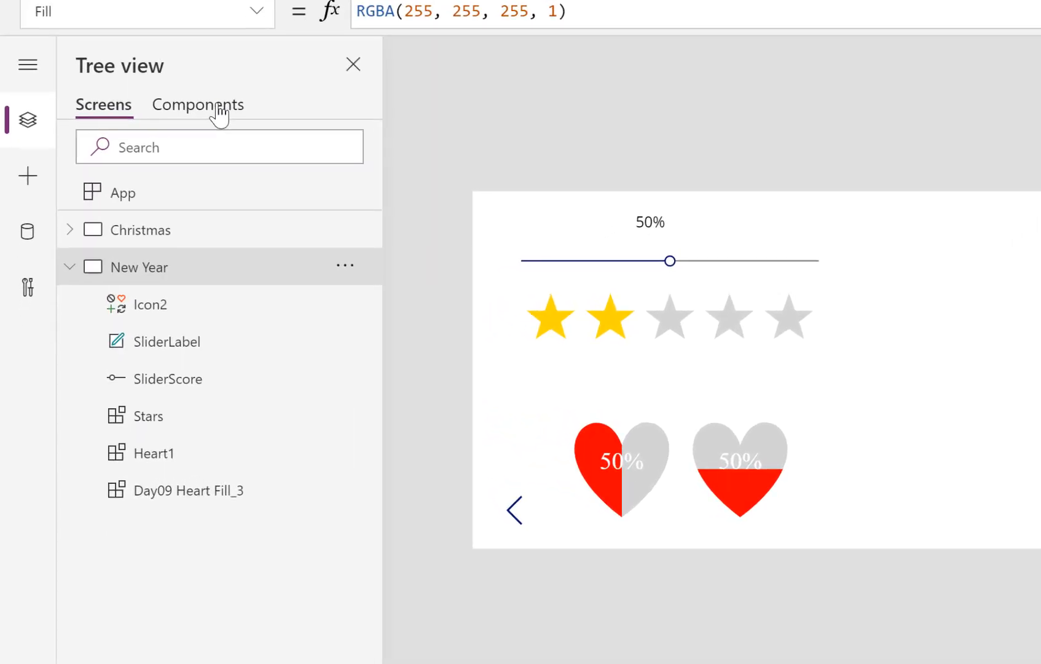
pyautogui.click(198, 105)
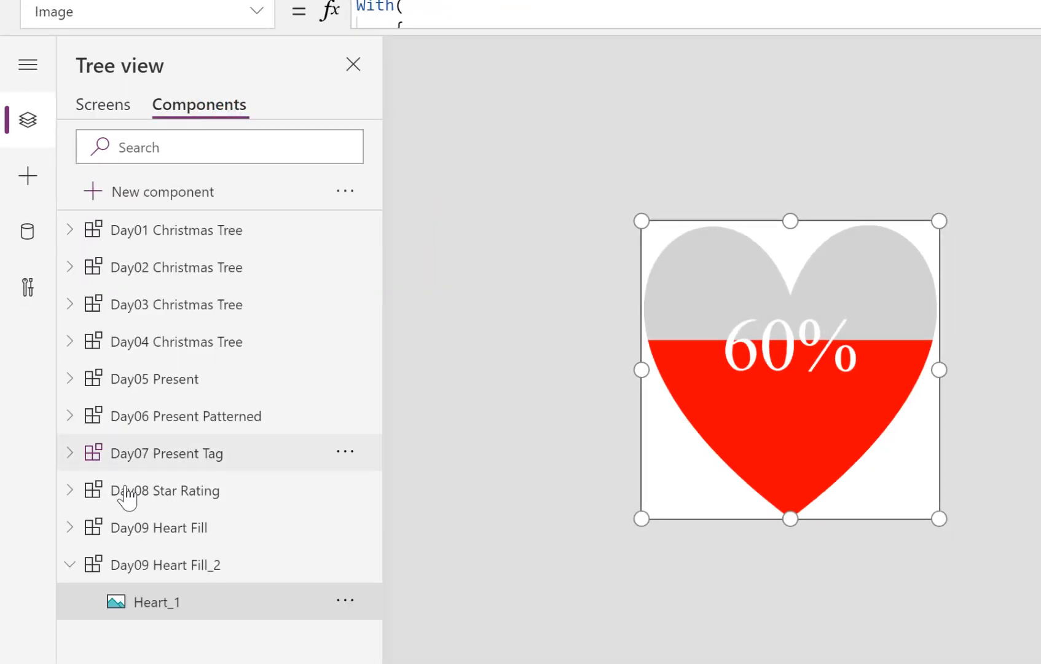
pyautogui.moveTo(345, 490)
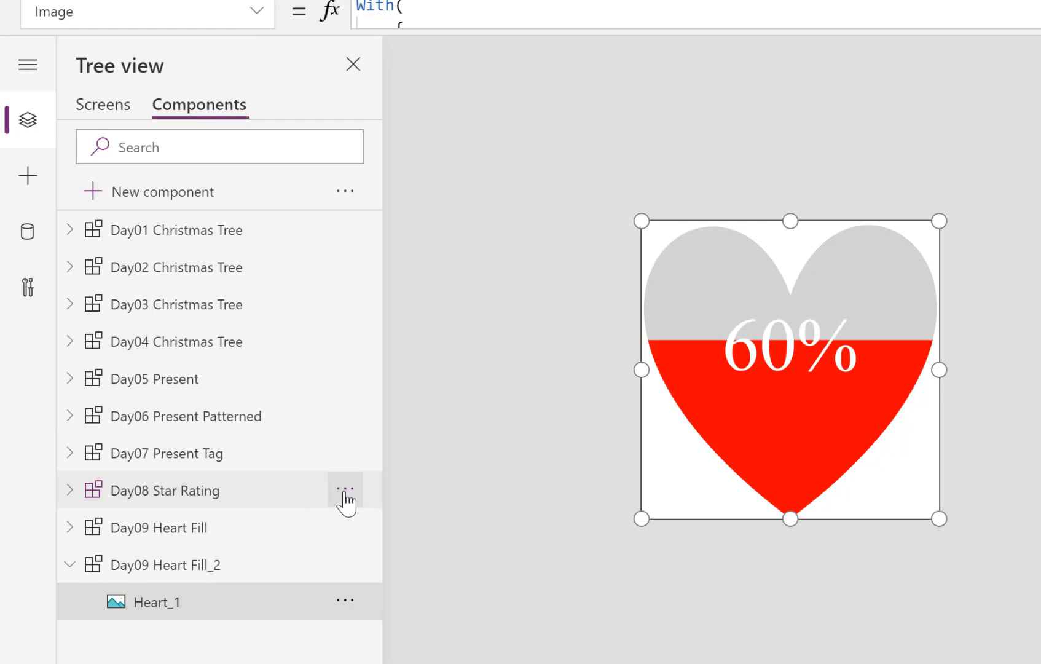
pyautogui.click(344, 492)
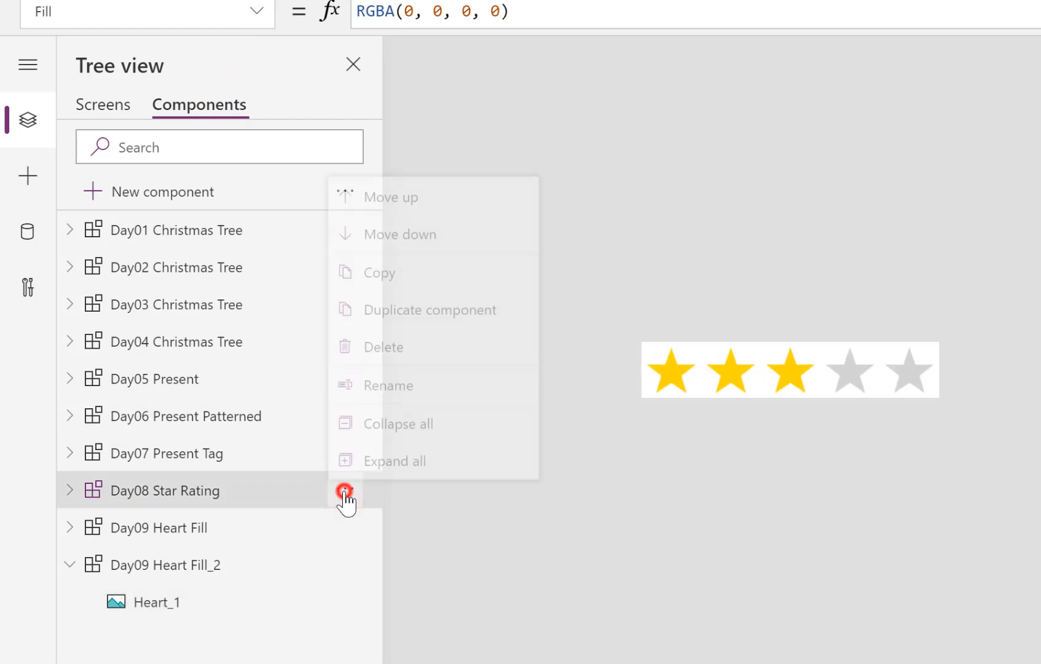
pyautogui.click(424, 312)
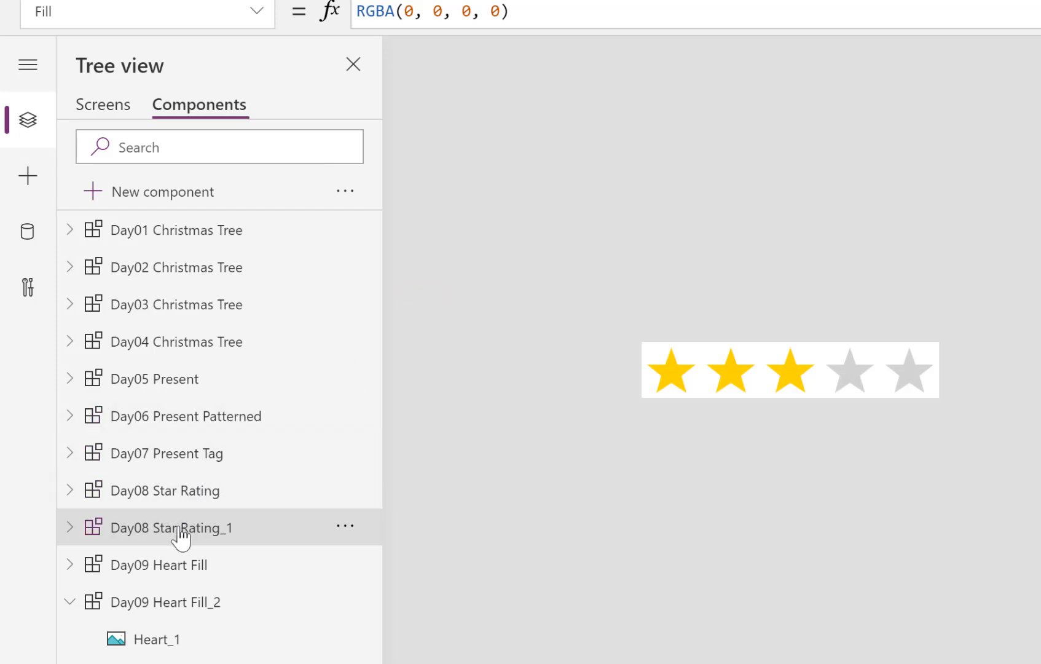
pyautogui.moveTo(229, 534)
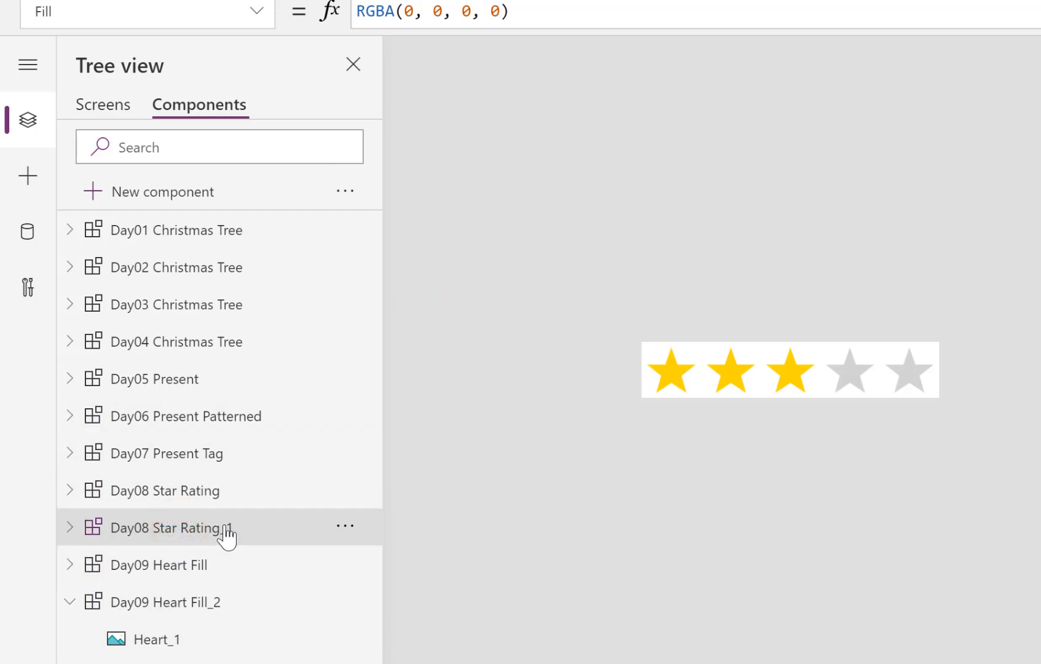
# Move the copy to the end of the list and rename it 'Day10 Star Rating Improved'.
pyautogui.click(344, 527)
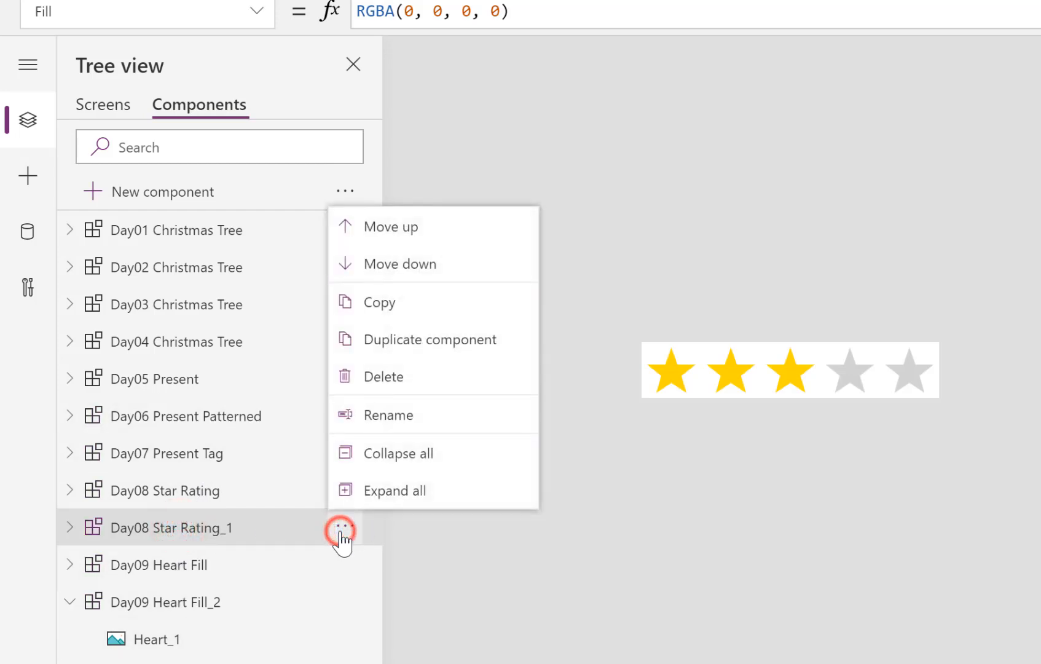
pyautogui.moveTo(399, 263)
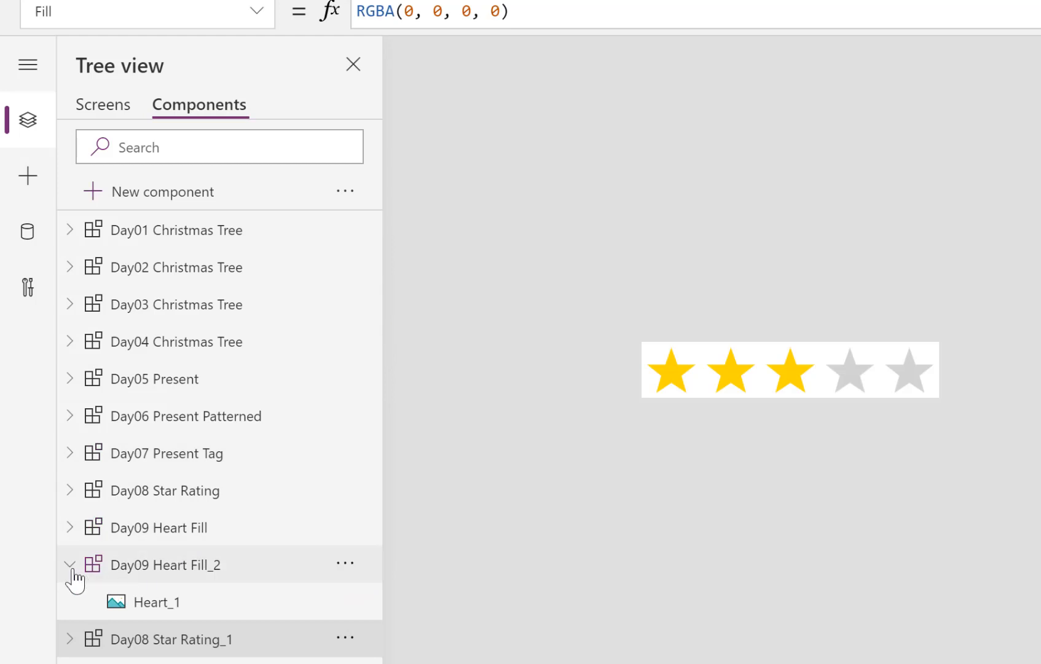
pyautogui.click(69, 564)
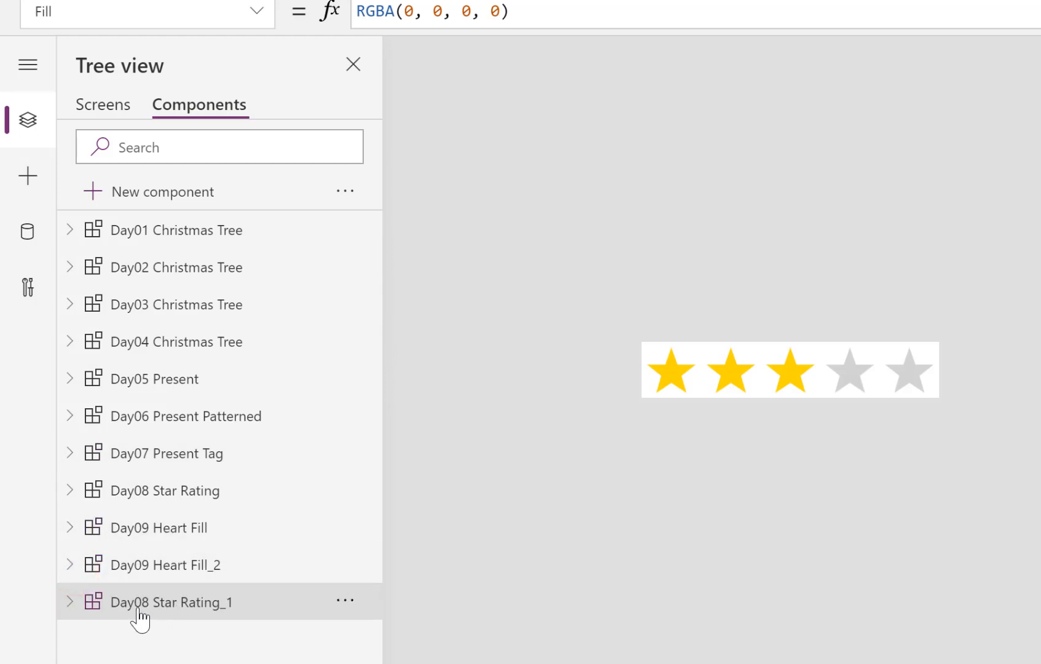
pyautogui.doubleClick(170, 602)
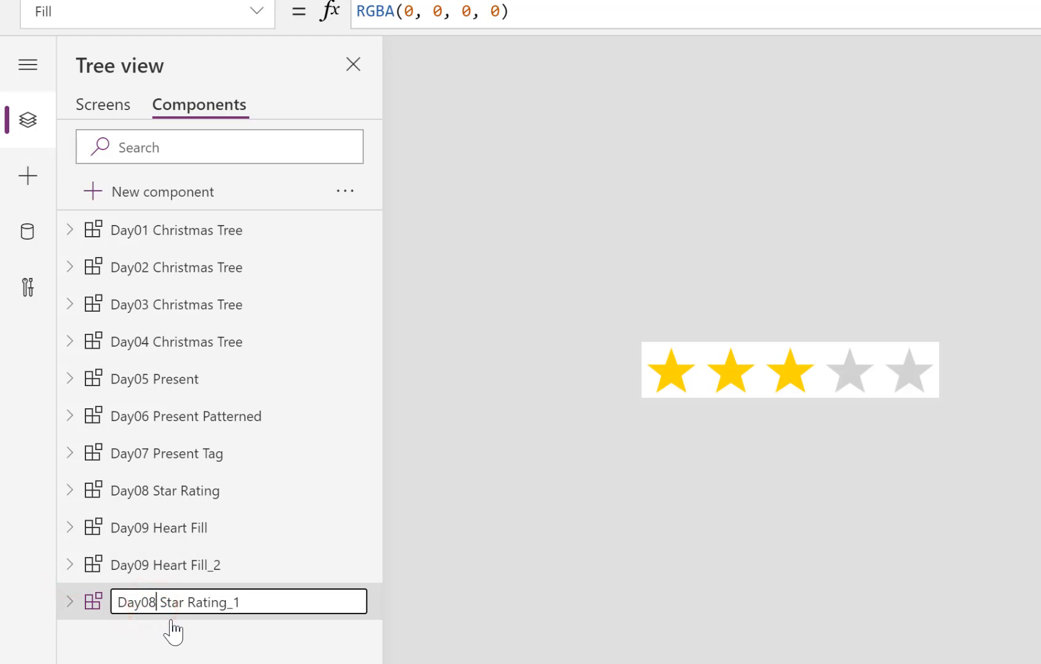
pyautogui.press('Backspace')
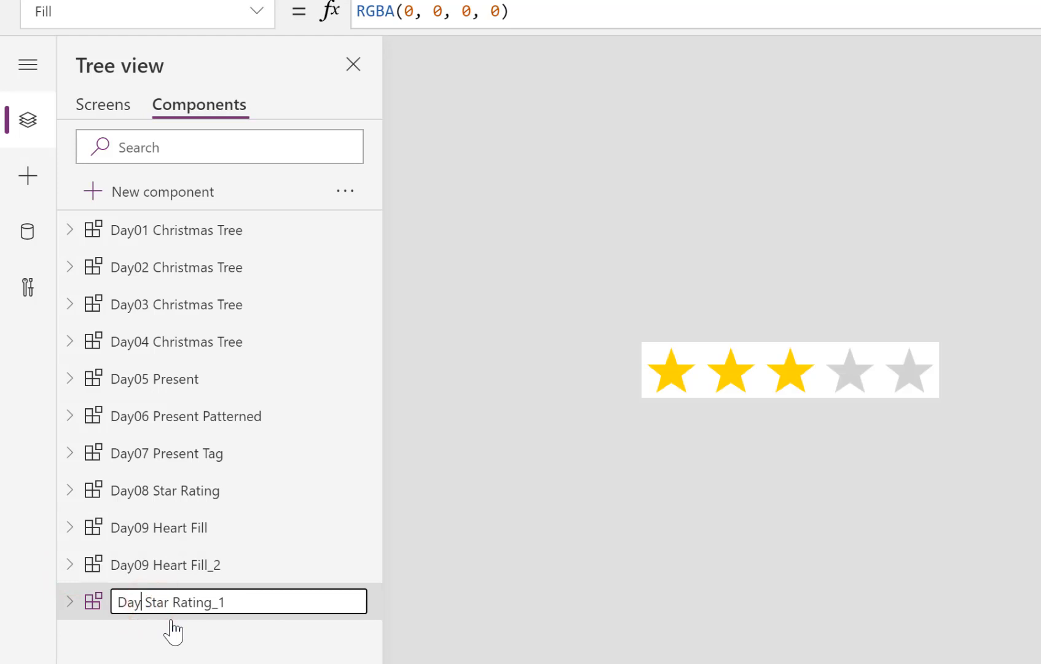
pyautogui.write('10 Star')
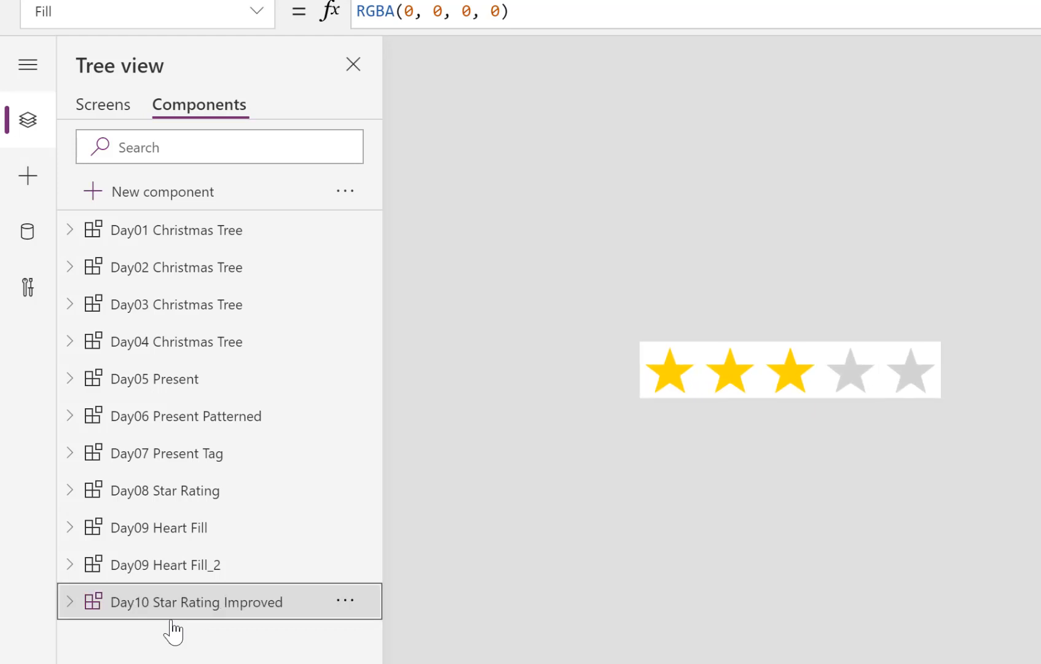
pyautogui.moveTo(552, 462)
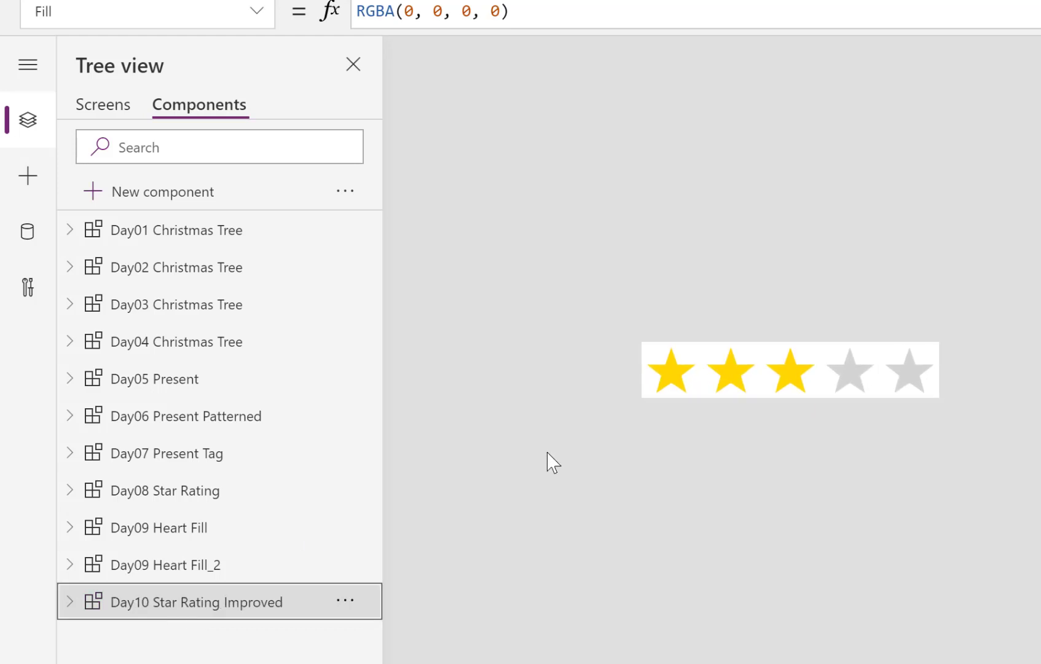
# Select the star gallery image in the new component to show its Image formula.
pyautogui.click(670, 370)
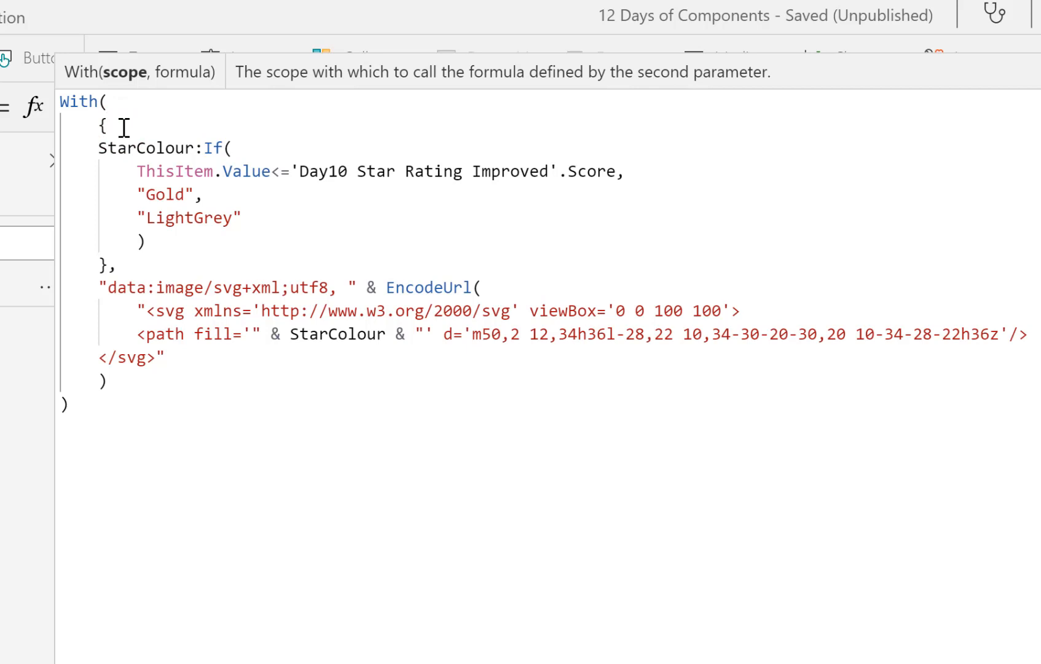
# Name a StarSVG field in the With record and strip the fill attribute from the path text.
pyautogui.write('St')
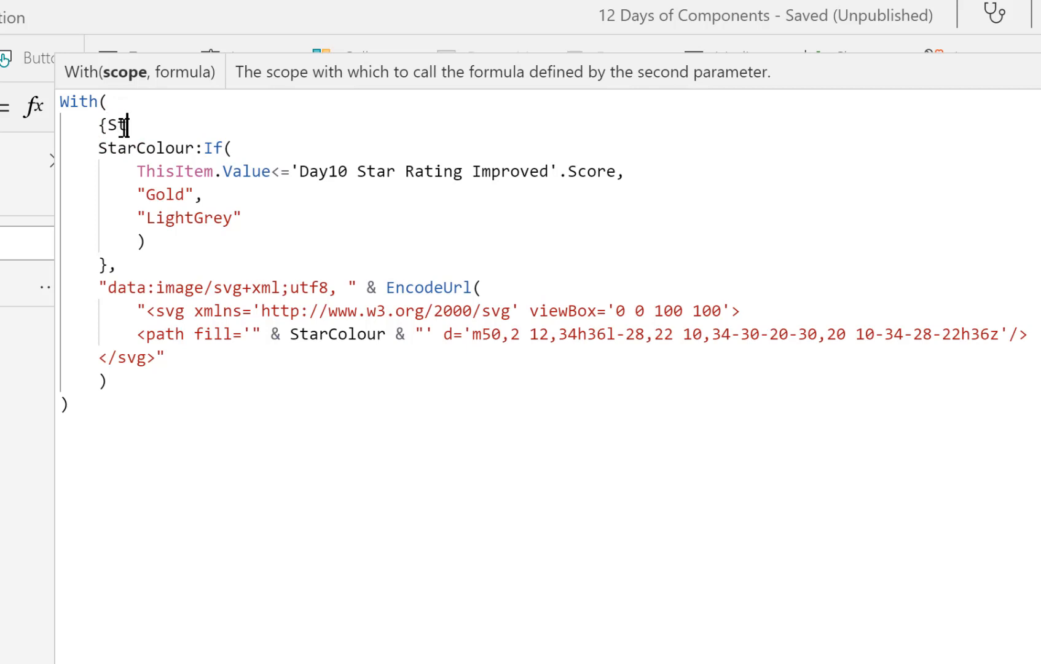
pyautogui.write('arSV')
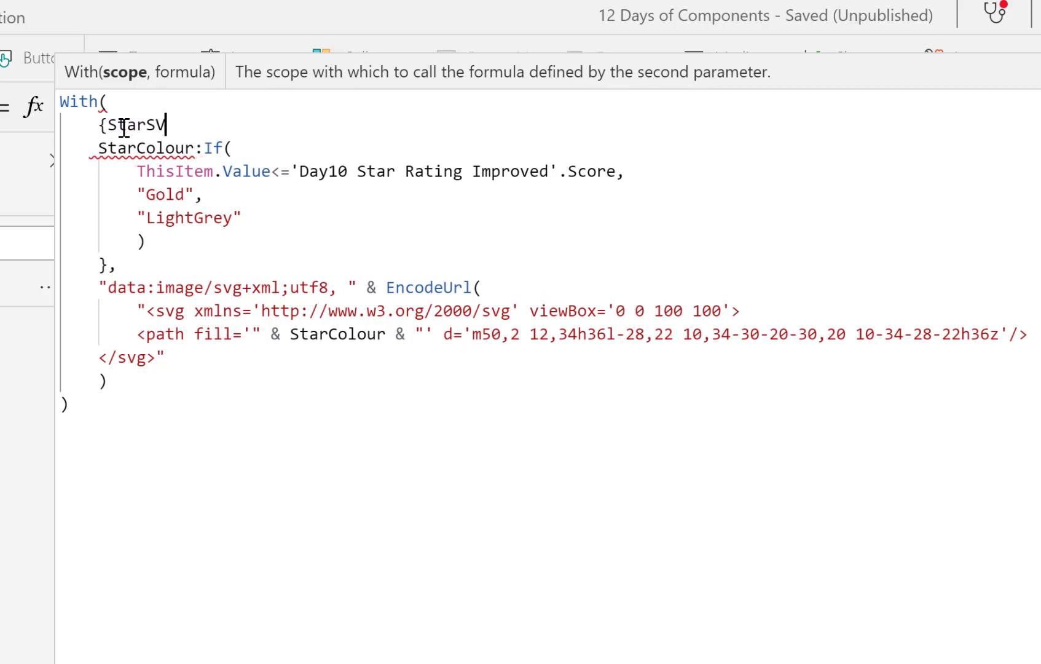
pyautogui.write('G:')
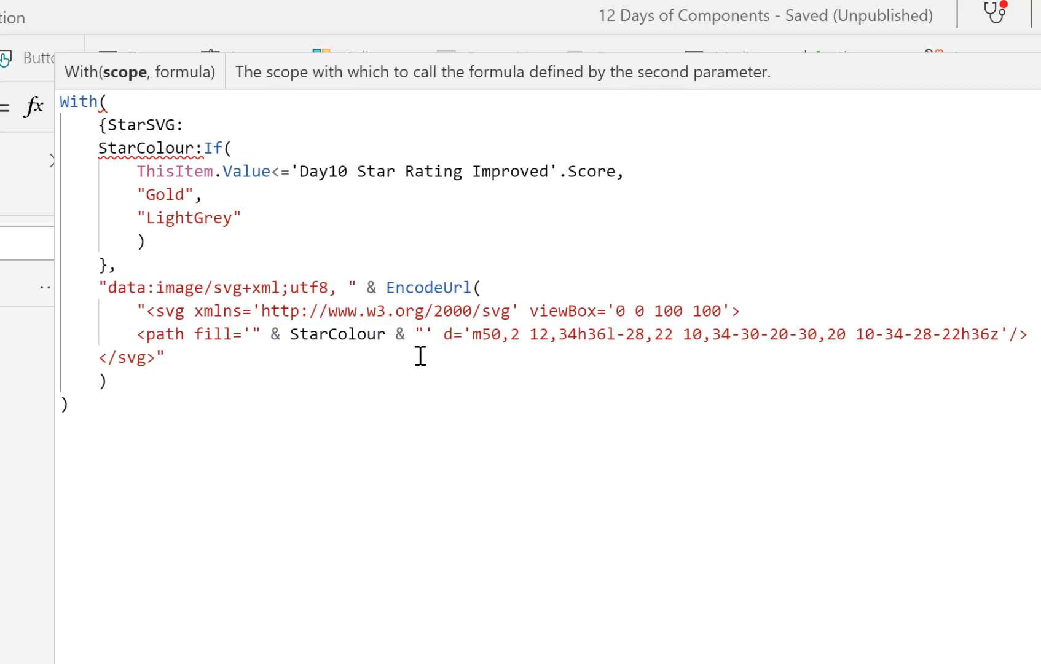
pyautogui.click(185, 124)
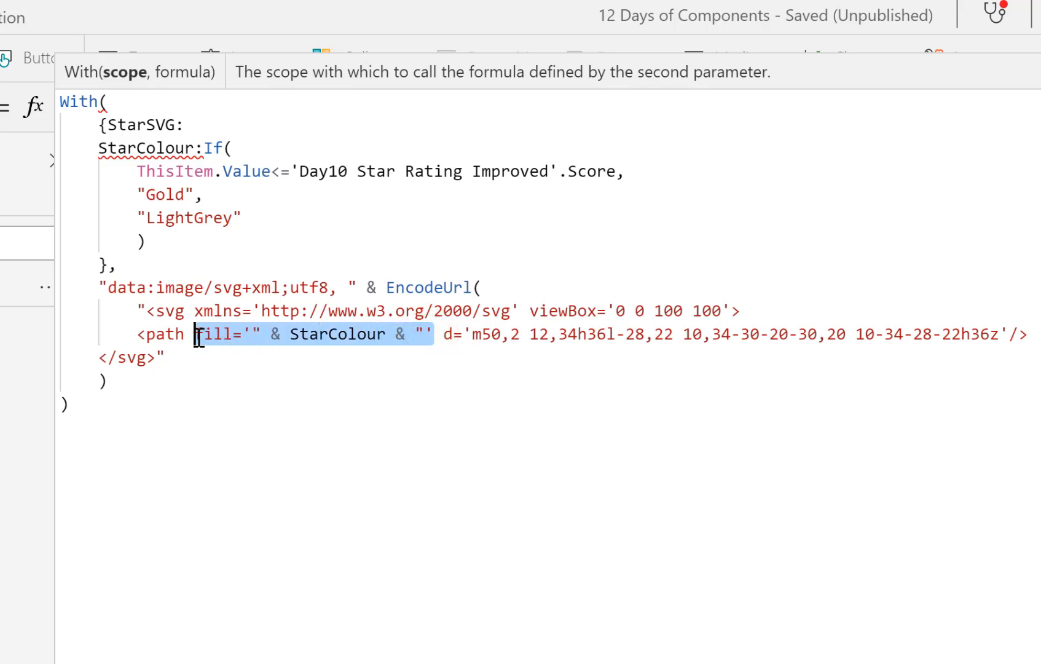
pyautogui.press('Delete')
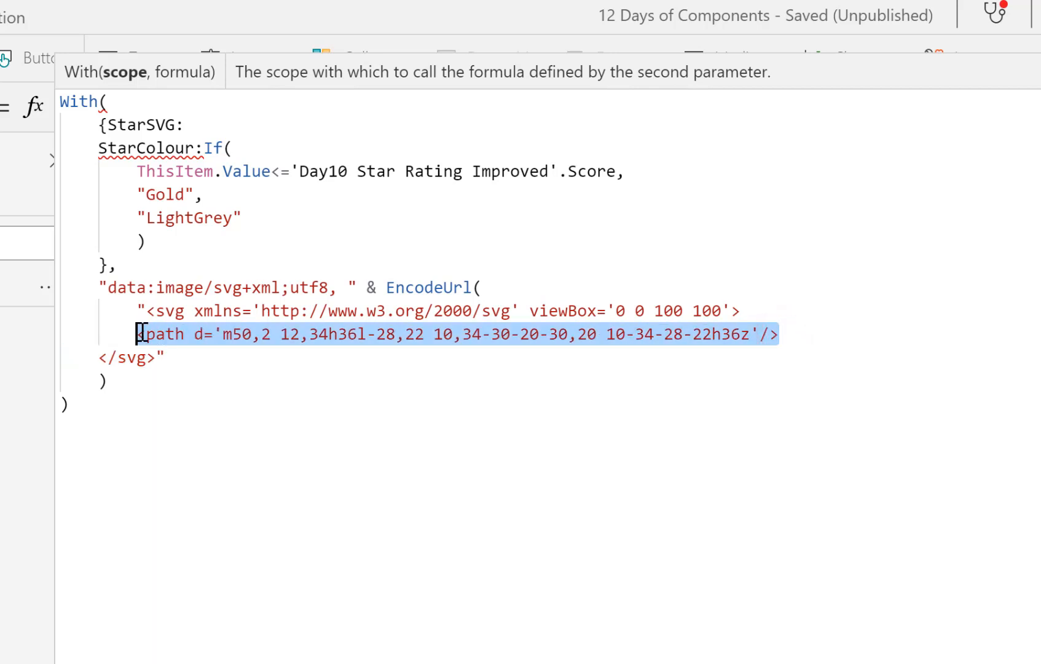
# Give StarSVG the quoted star path 'm50,2 12,34h36l-28,22...' followed by a comma.
pyautogui.click(205, 125)
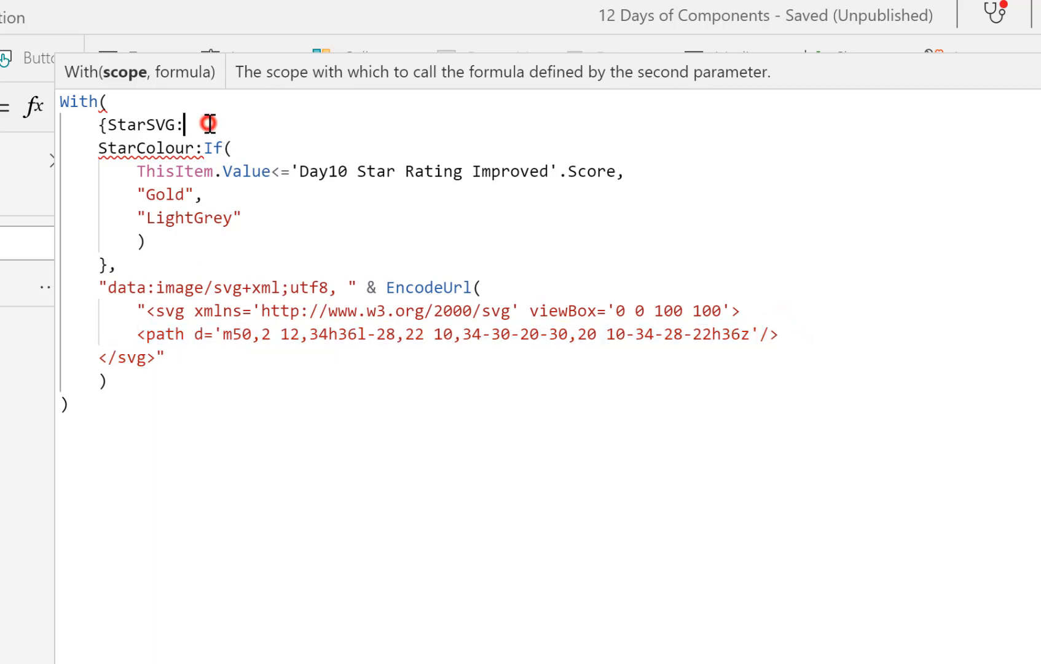
pyautogui.write('""')
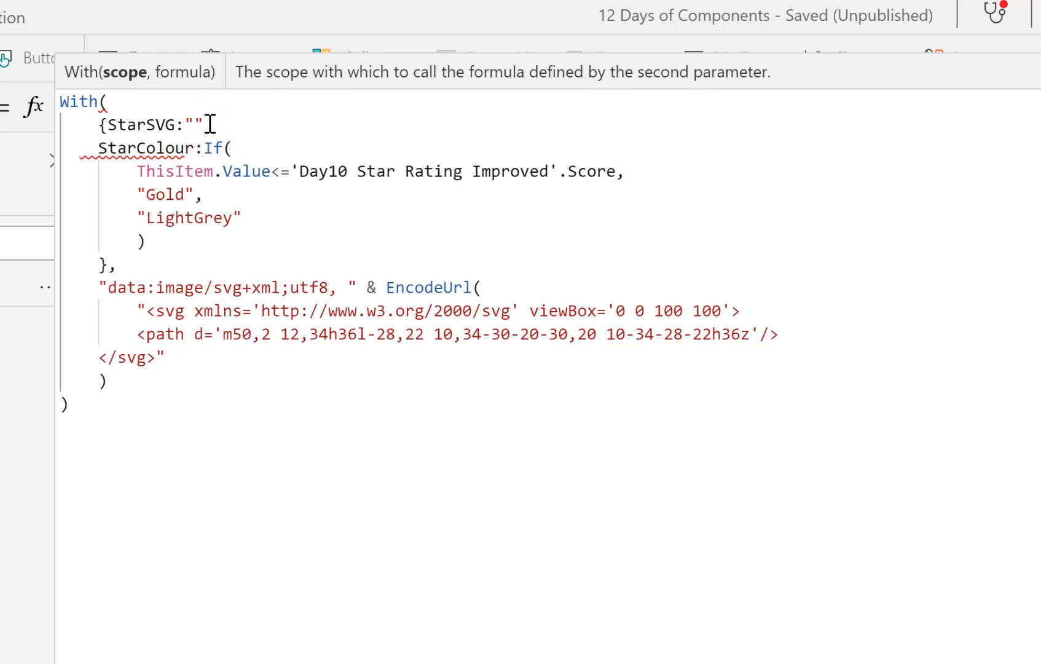
pyautogui.write("<path d='m50,2 12,34h36l-28,22 10,34-30-20-30,20 10-34-28-22h36z'/>")
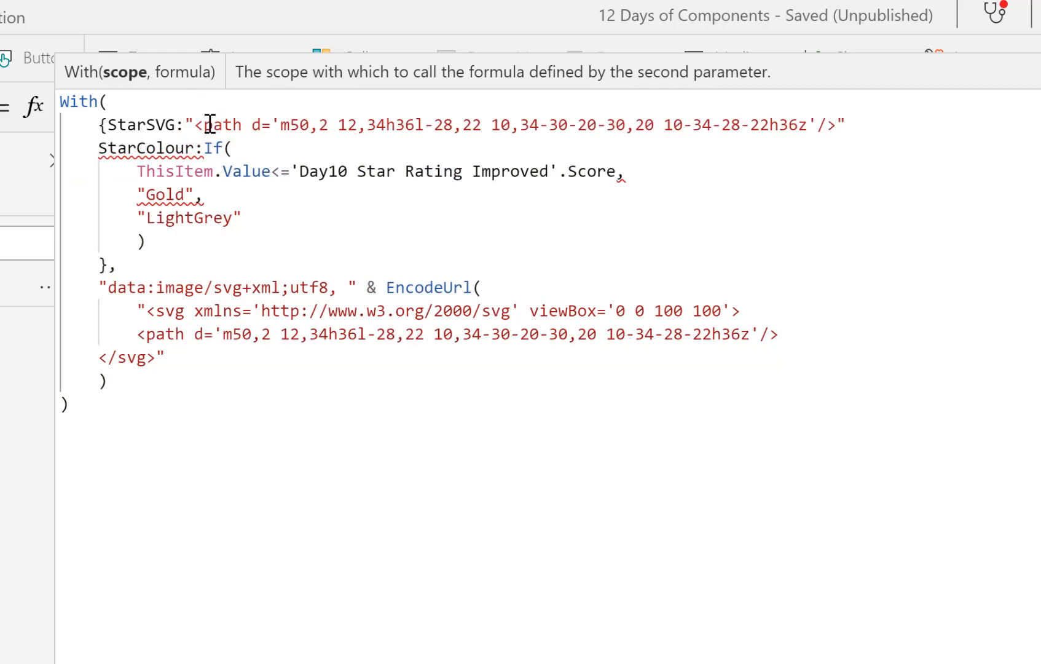
pyautogui.click(849, 124)
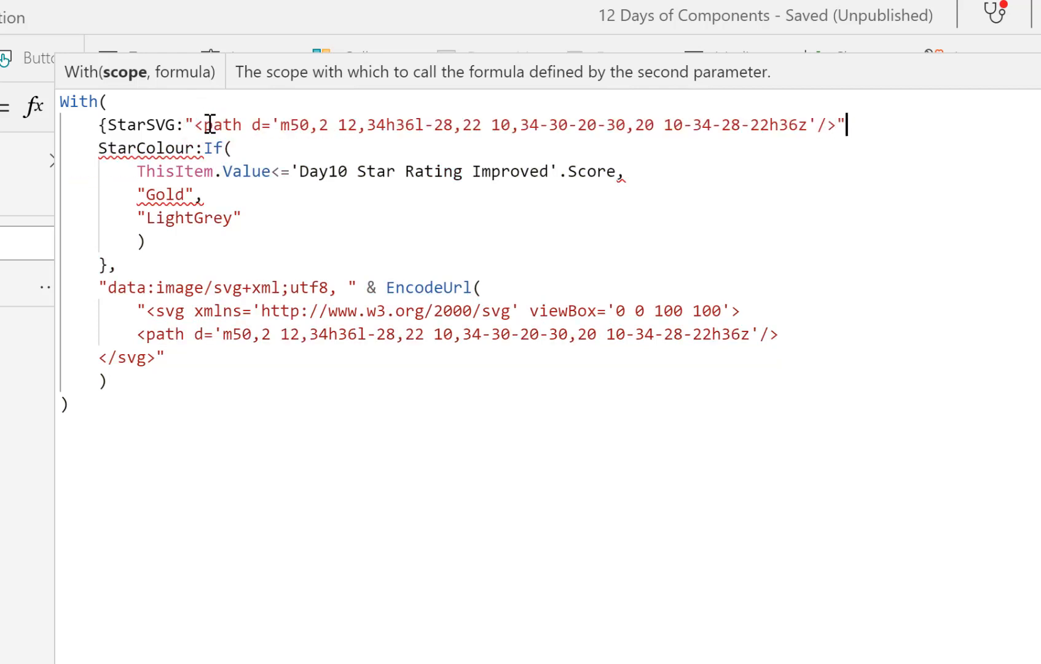
pyautogui.write(',')
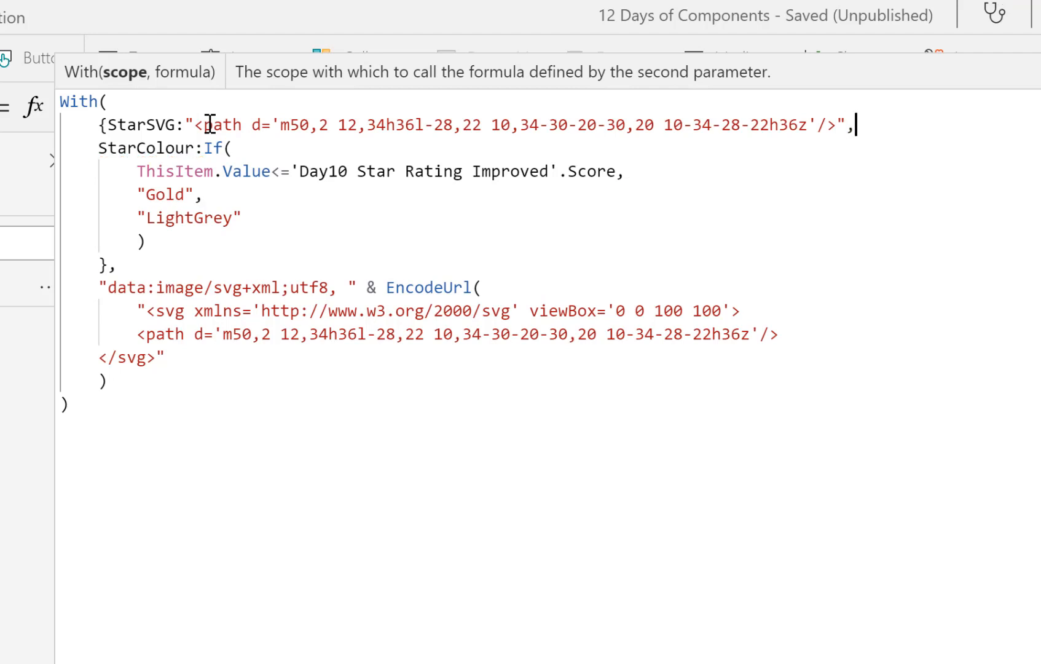
pyautogui.moveTo(176, 226)
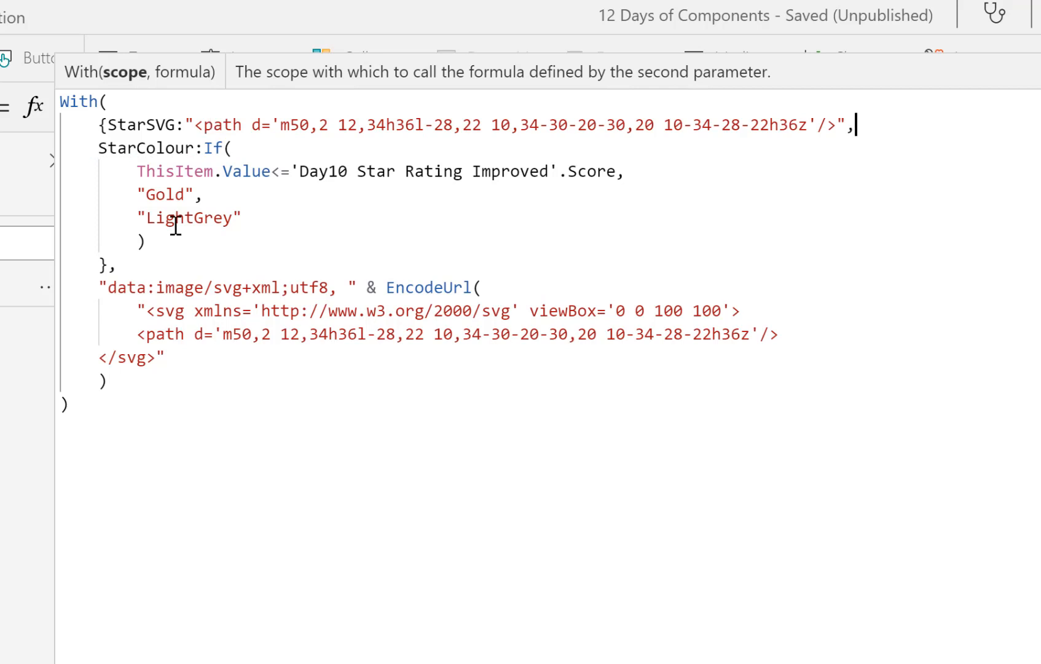
# Replace the inline path line with a g element opening with fill='LightGrey'.
pyautogui.click(138, 334)
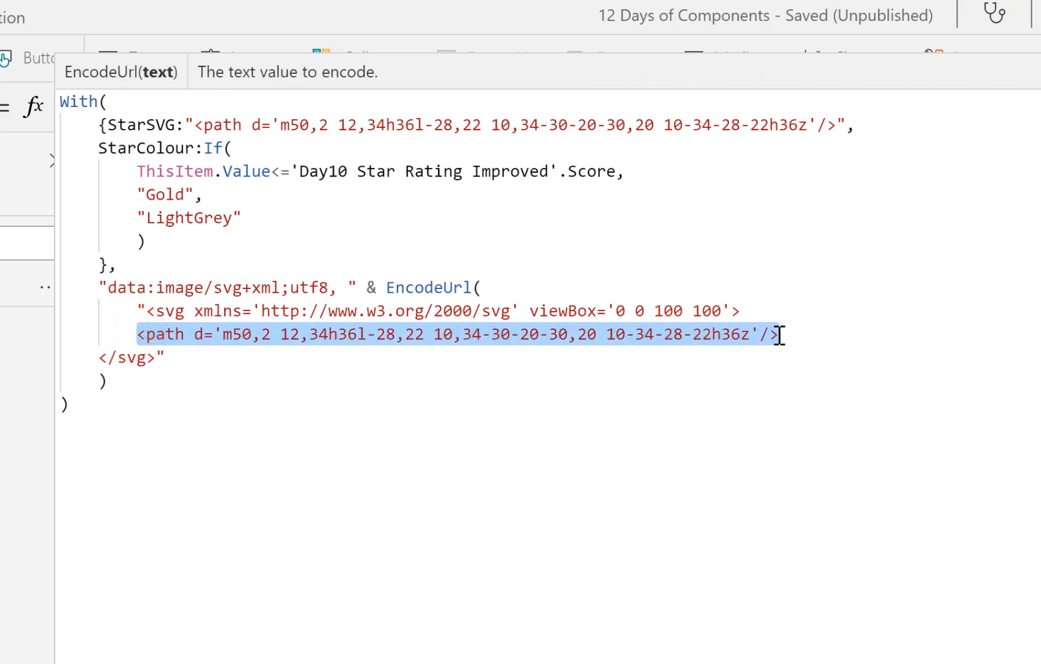
pyautogui.press('Delete')
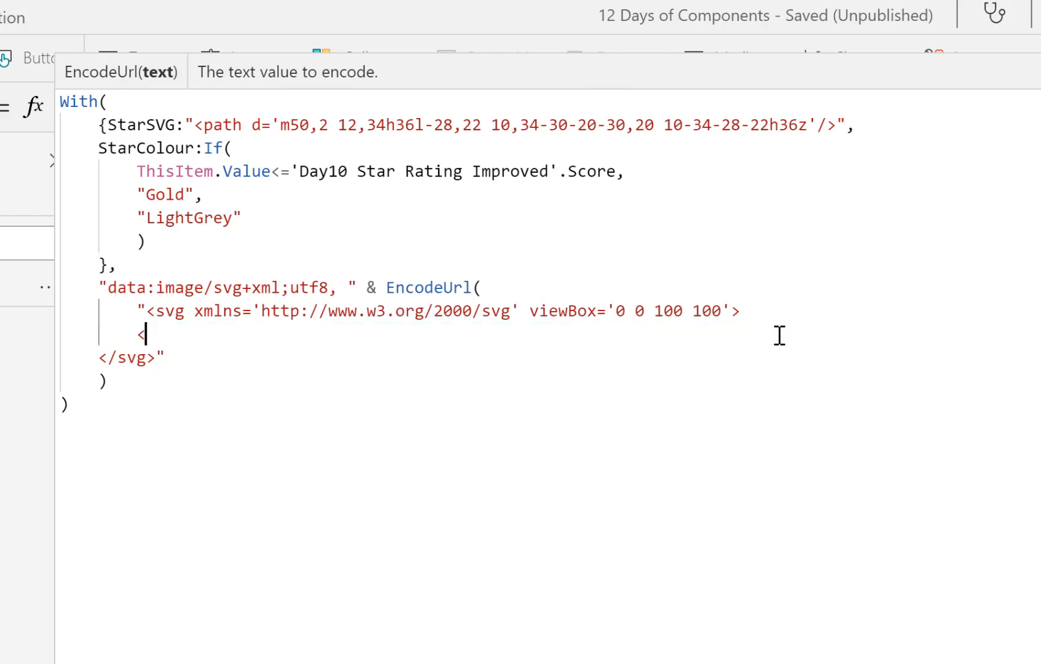
pyautogui.write('g f')
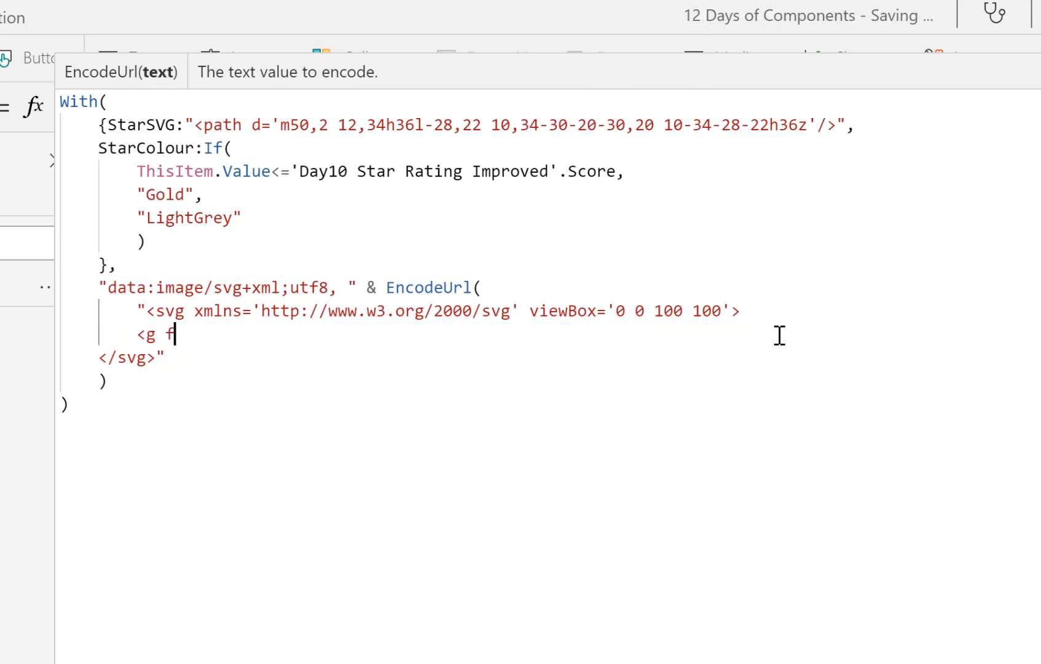
pyautogui.write('ill=')
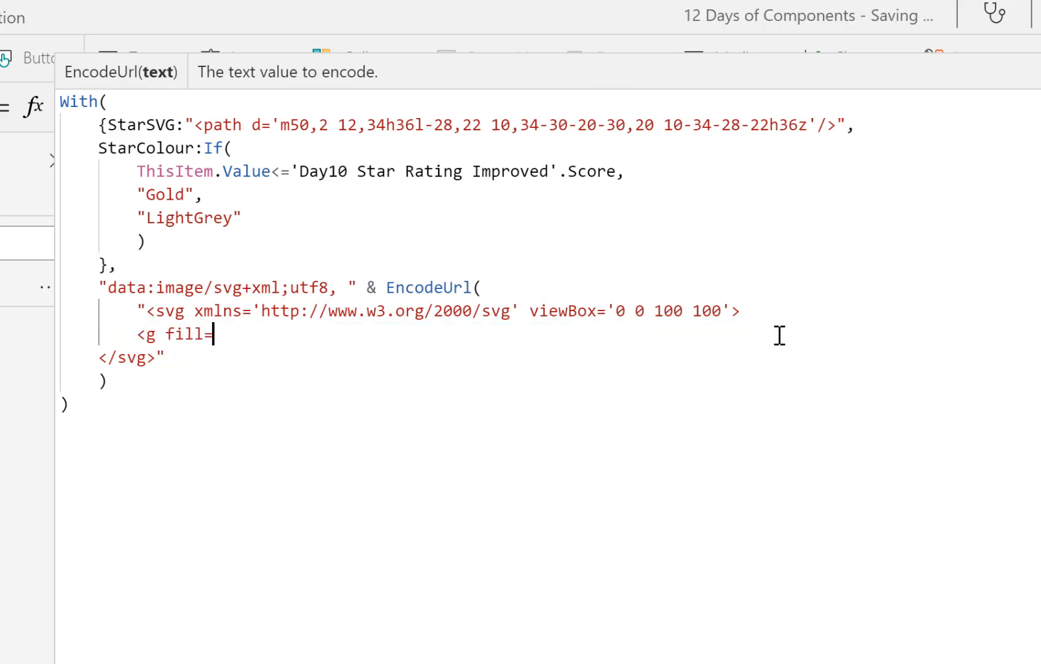
pyautogui.write("'Light")
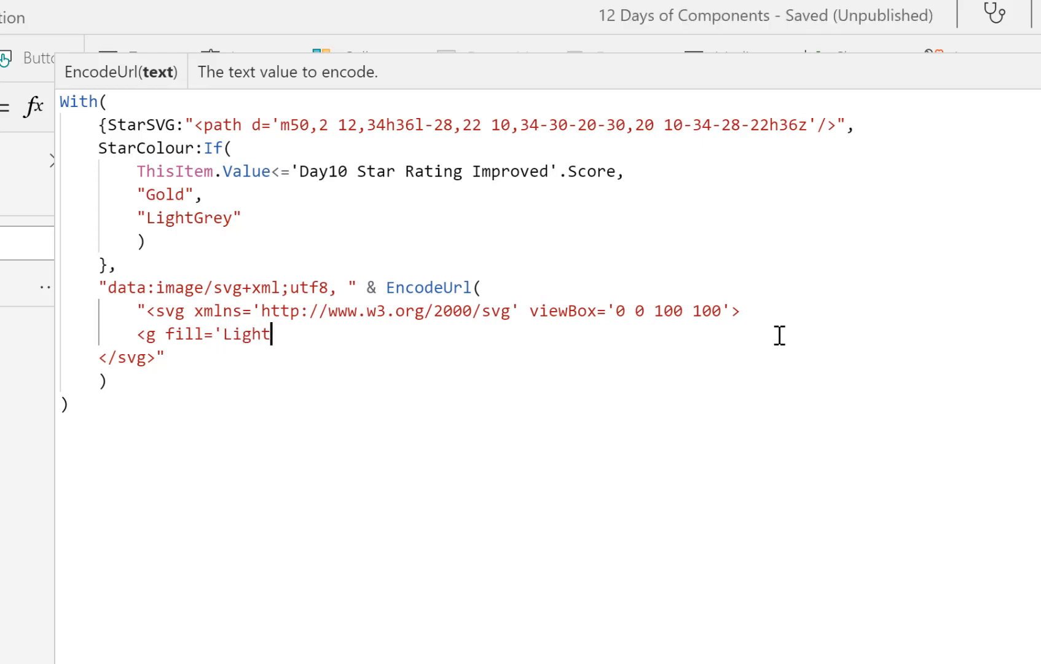
pyautogui.write('Grey')
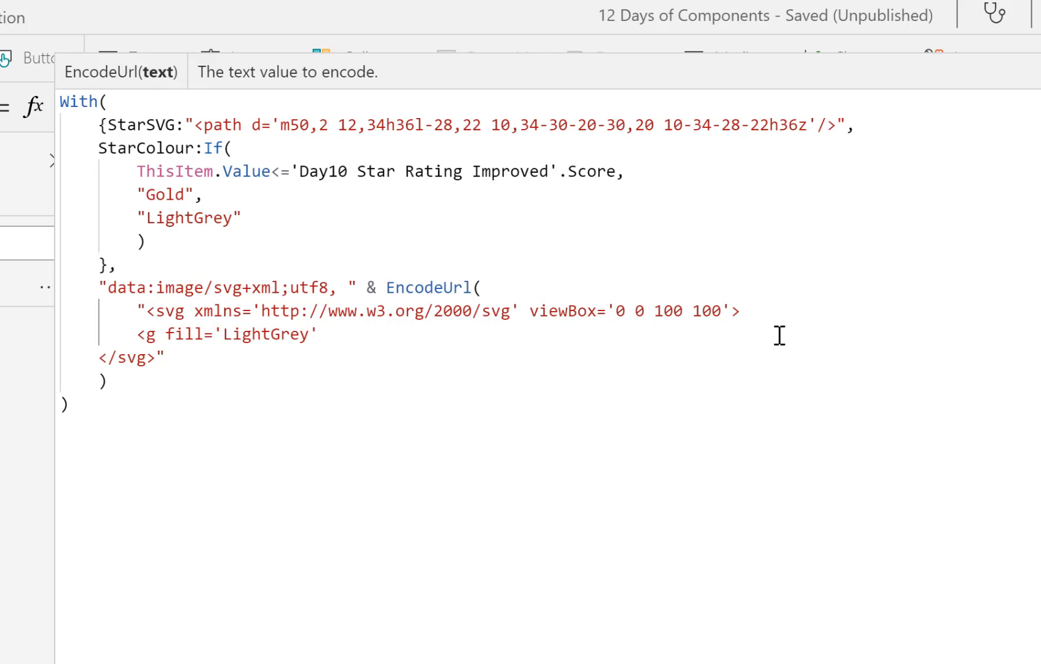
pyautogui.write('>')
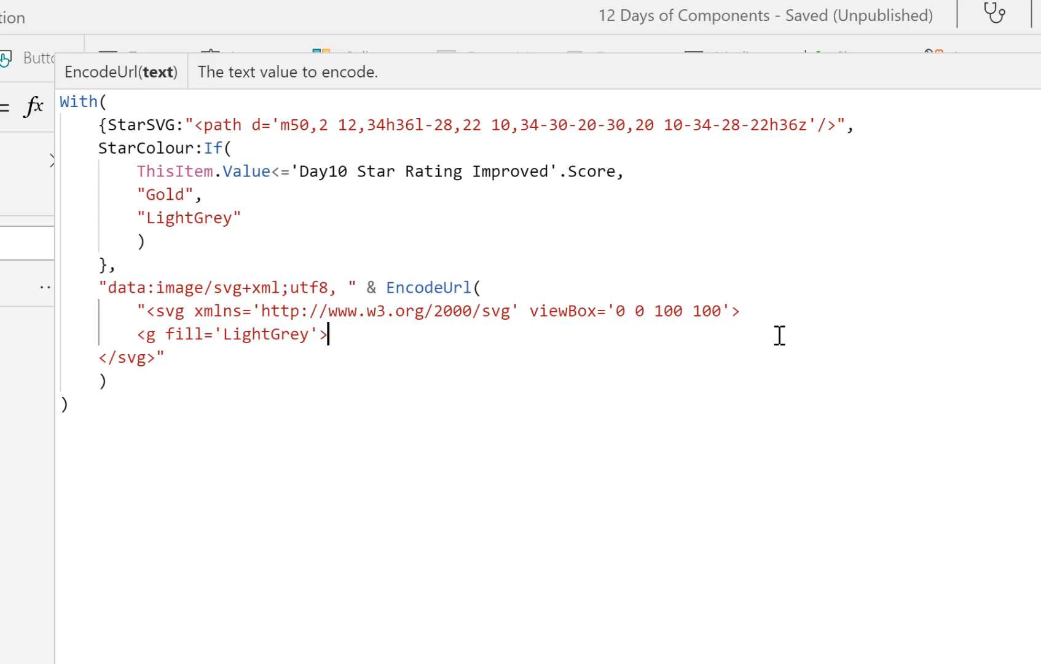
# Concatenate StarSVG inside the group and close it with </g>.
pyautogui.write('" &')
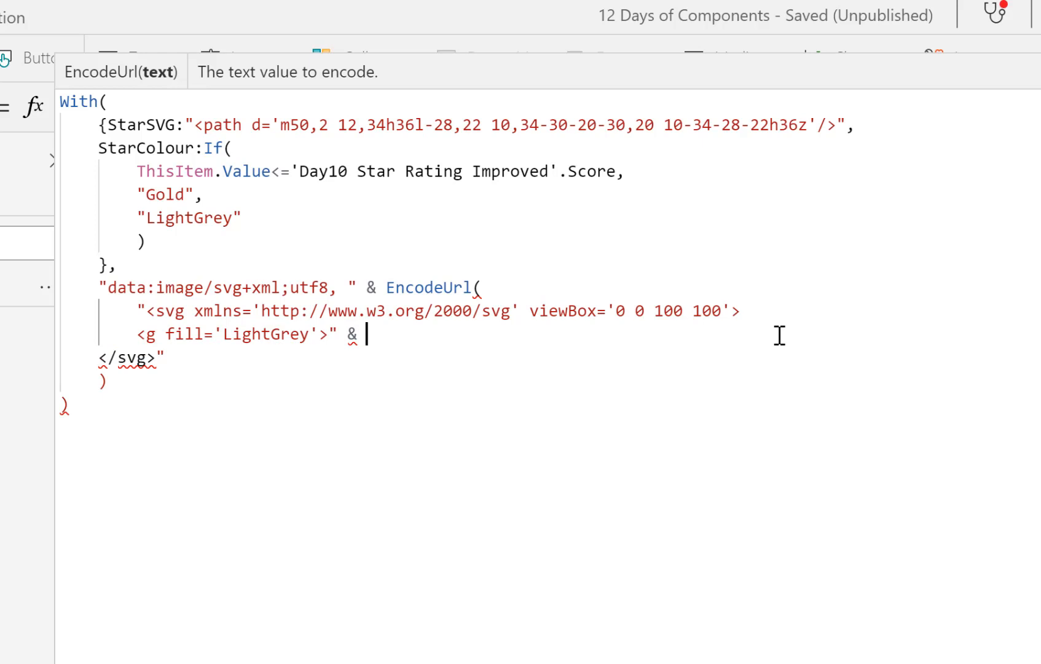
pyautogui.write('Star')
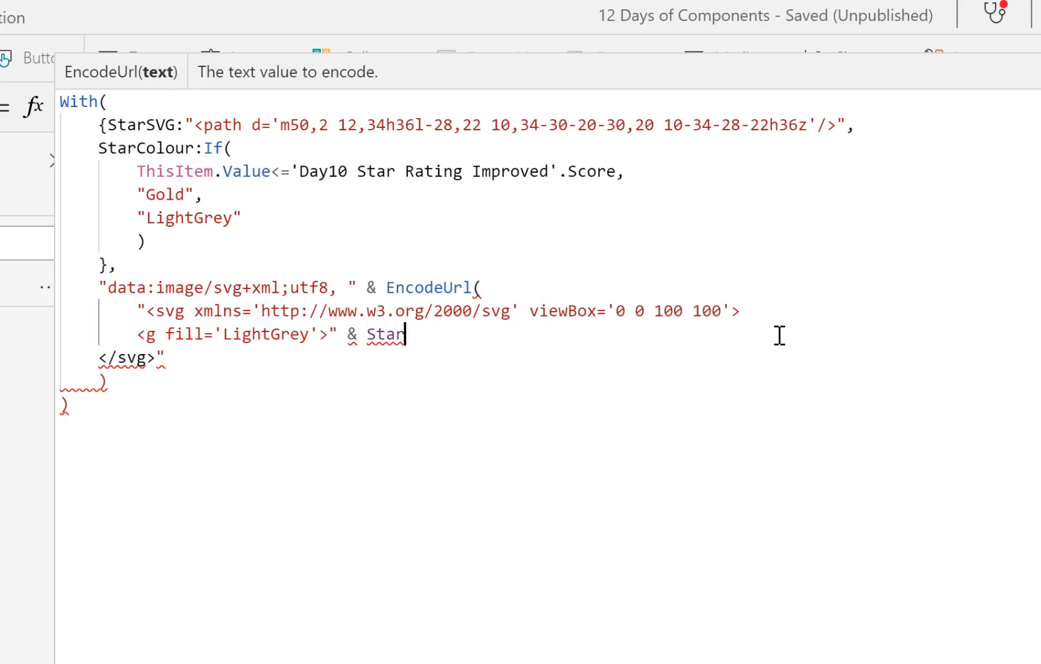
pyautogui.write('SVG &')
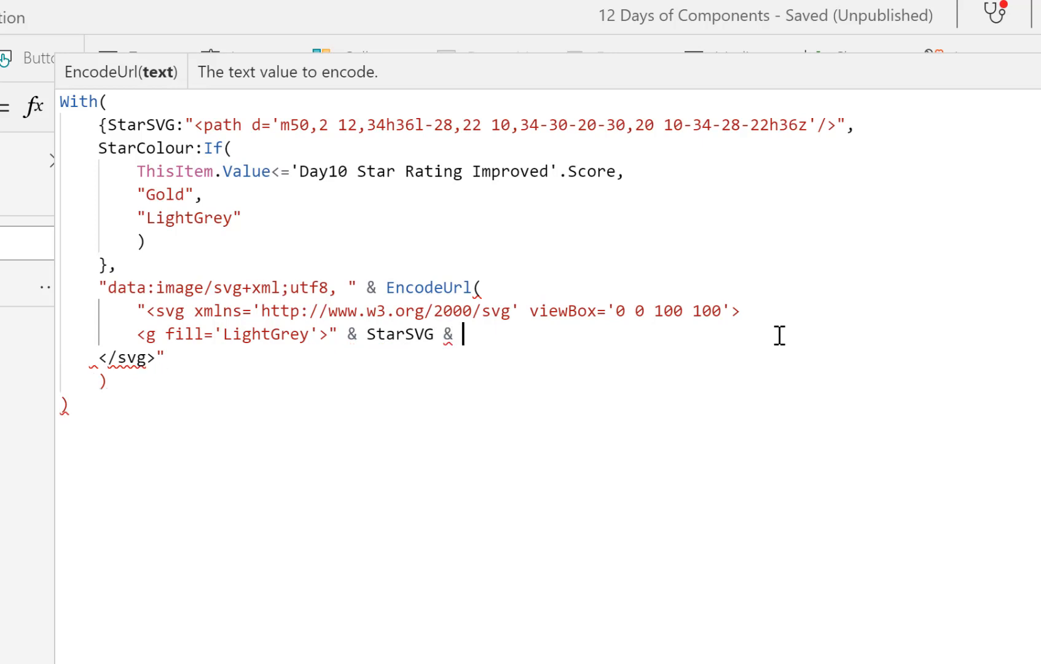
pyautogui.write('"')
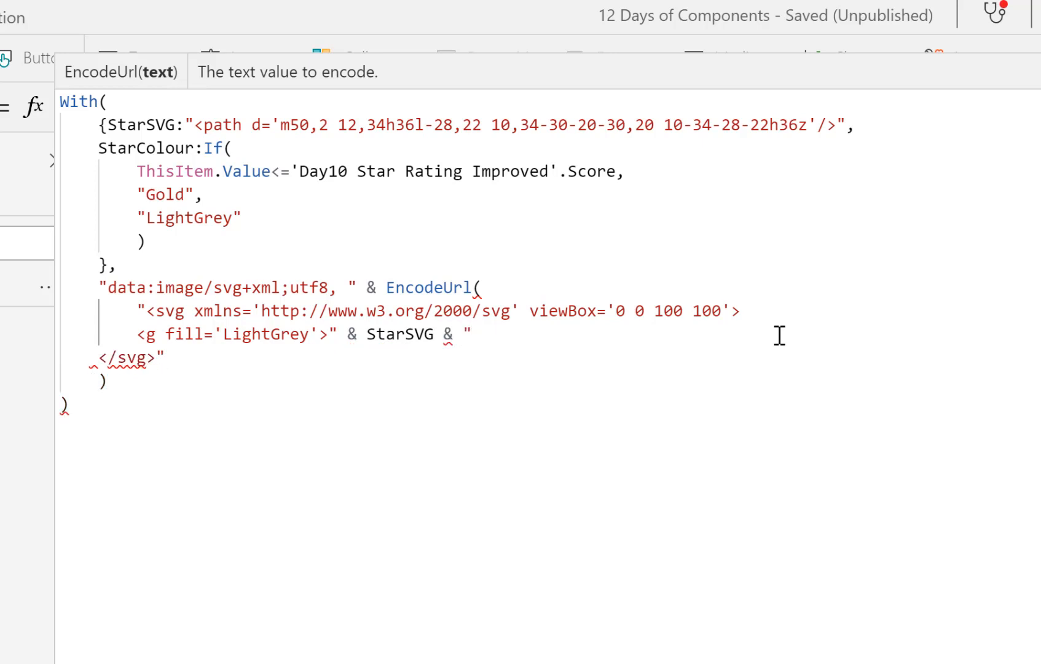
pyautogui.write('</')
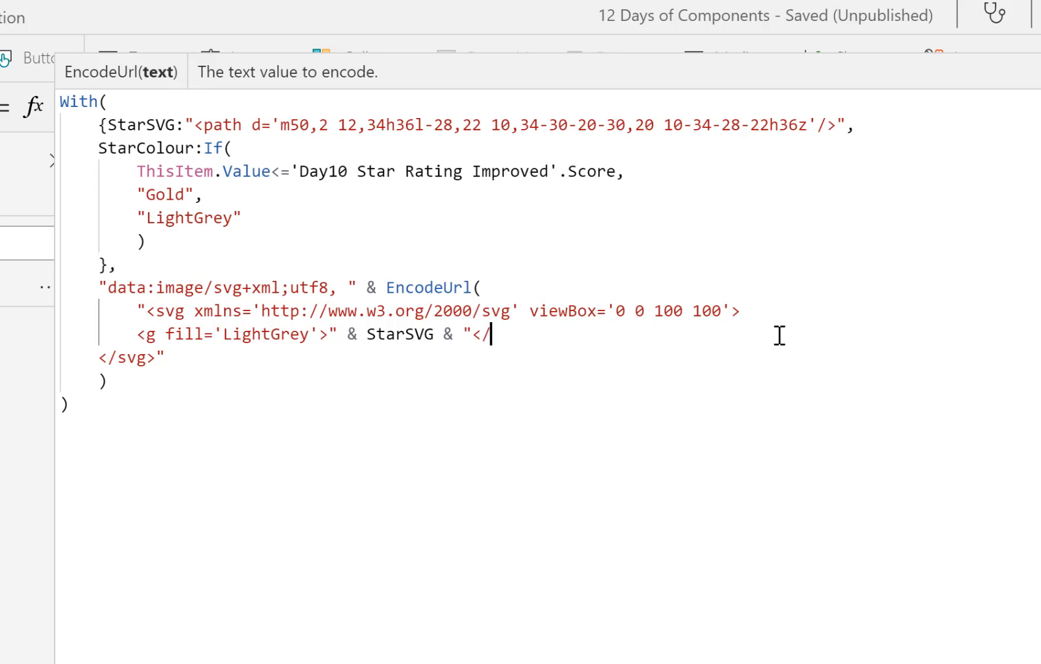
pyautogui.write('g>')
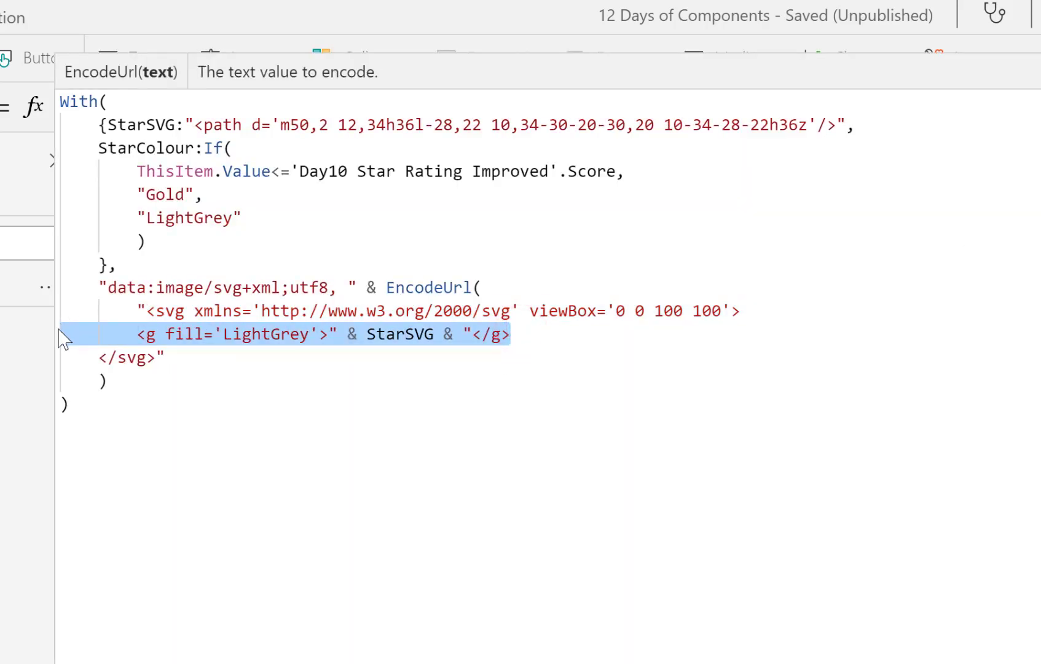
# Paste a copy of the LightGrey group below it and change its fill to Gold.
pyautogui.click(542, 334)
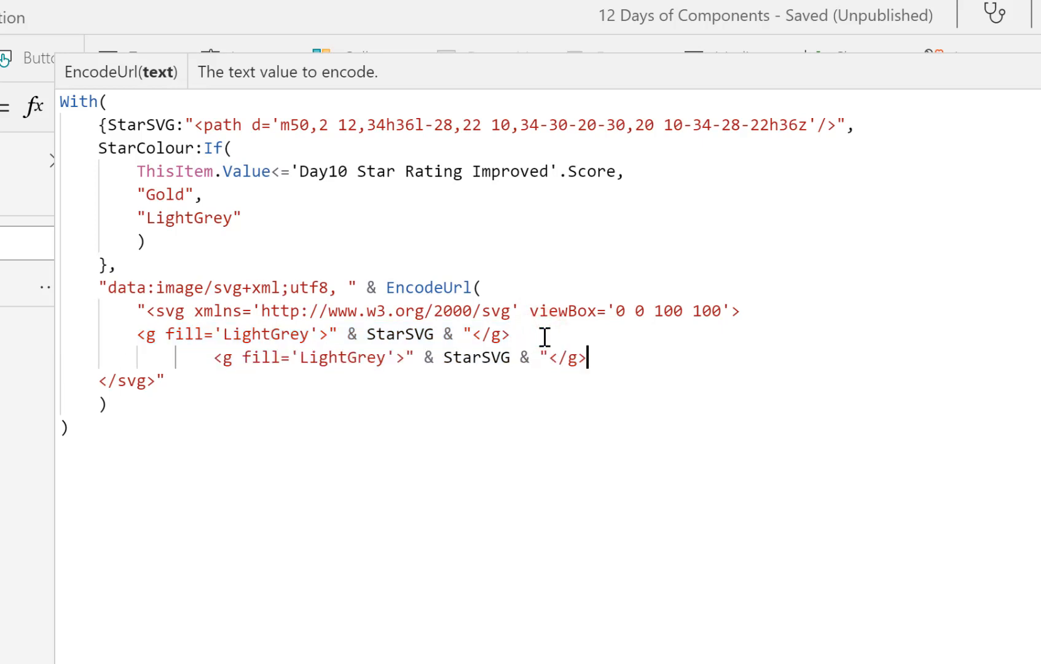
pyautogui.click(219, 358)
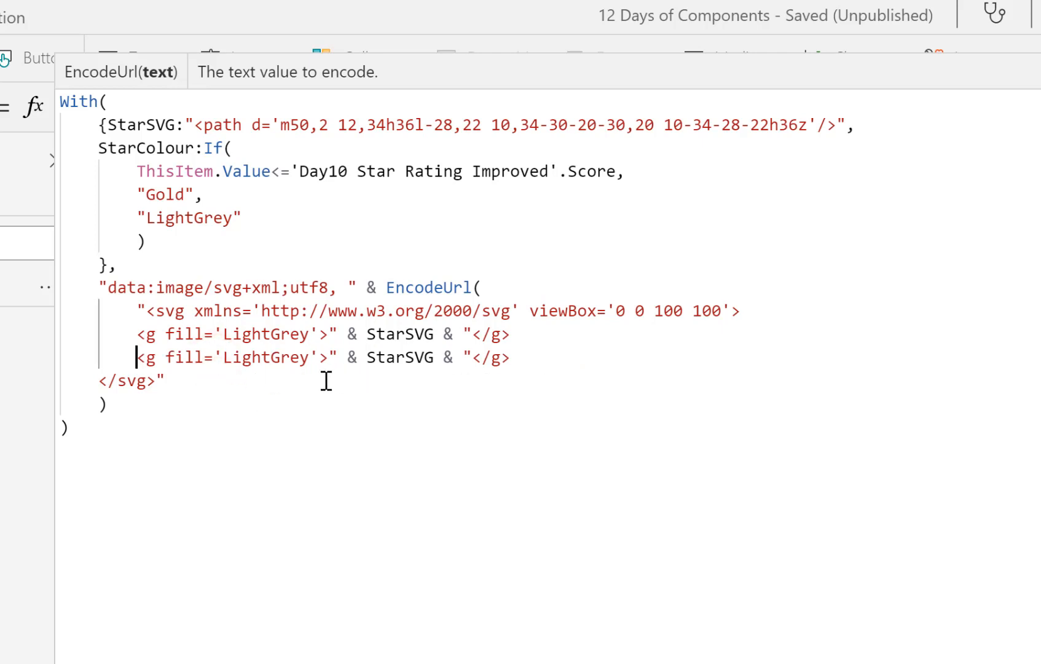
pyautogui.doubleClick(264, 358)
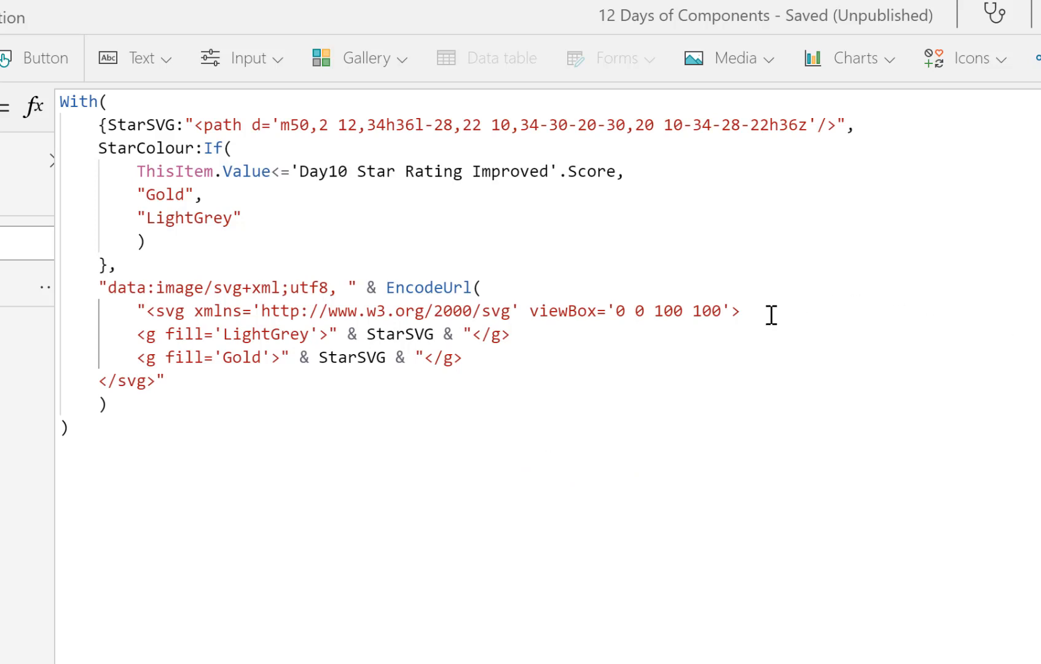
pyautogui.moveTo(156, 242)
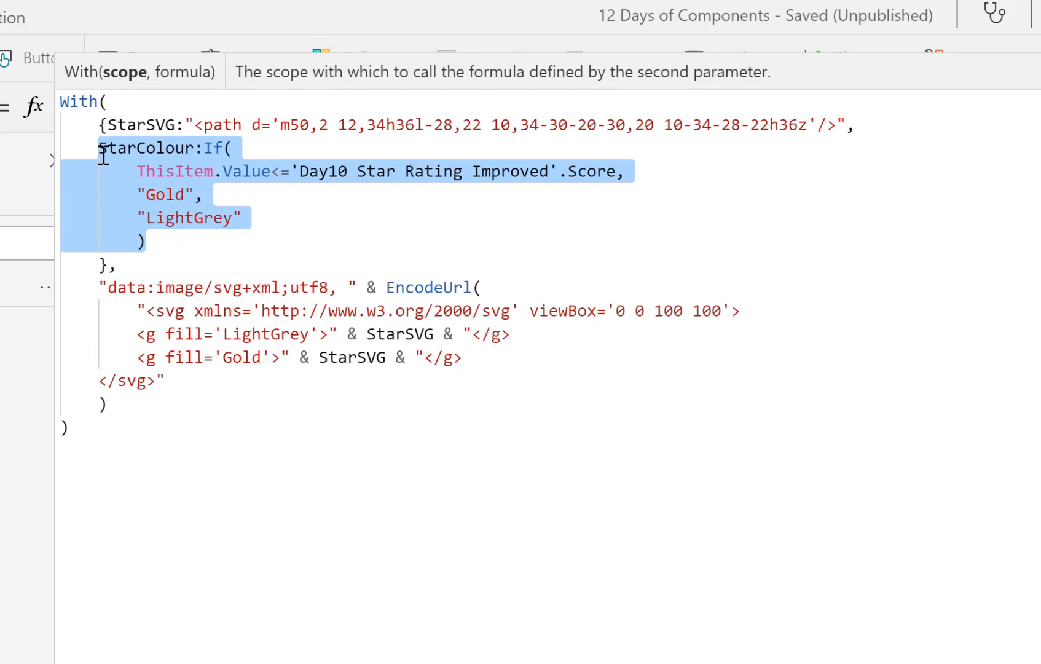
# Replace the StarColour definition with a ClipWidth field starting as 100 *.
pyautogui.press('Delete')
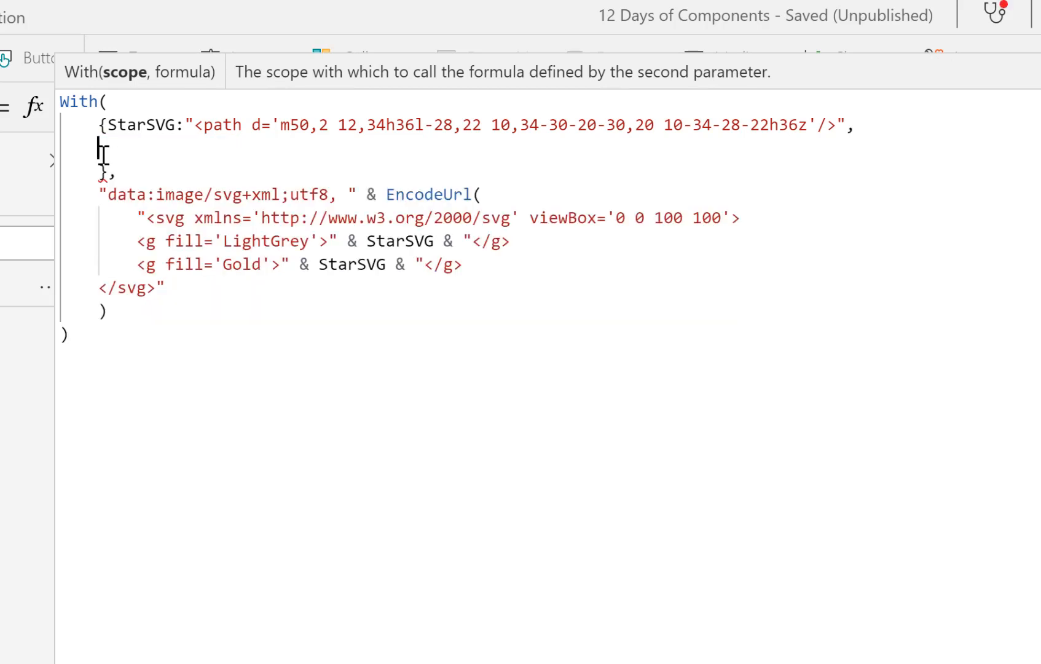
pyautogui.write('clipWi')
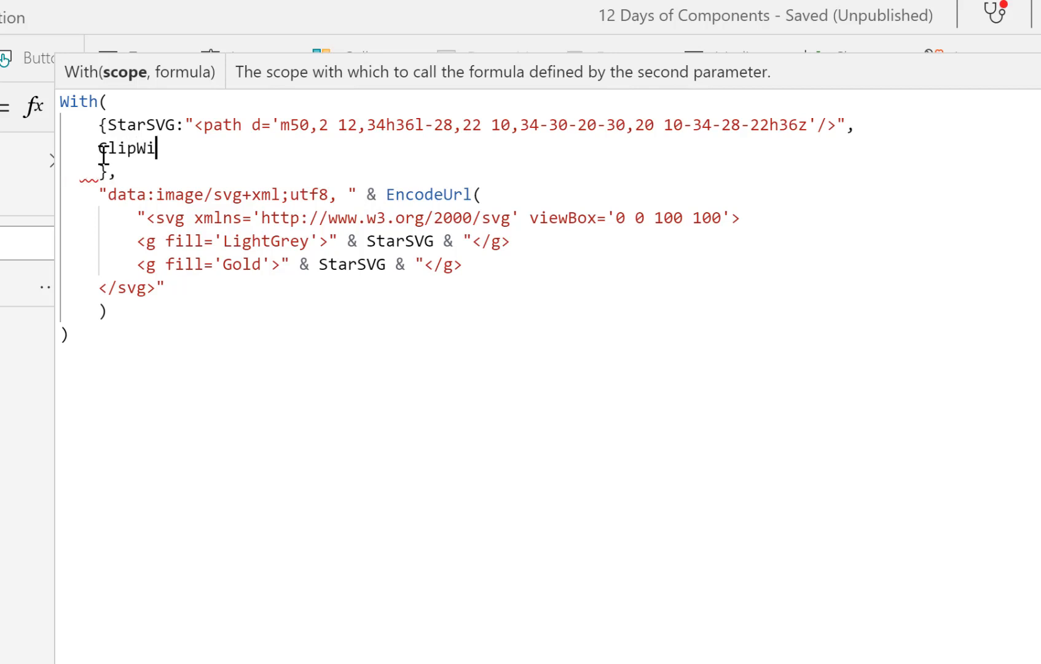
pyautogui.write('dth :')
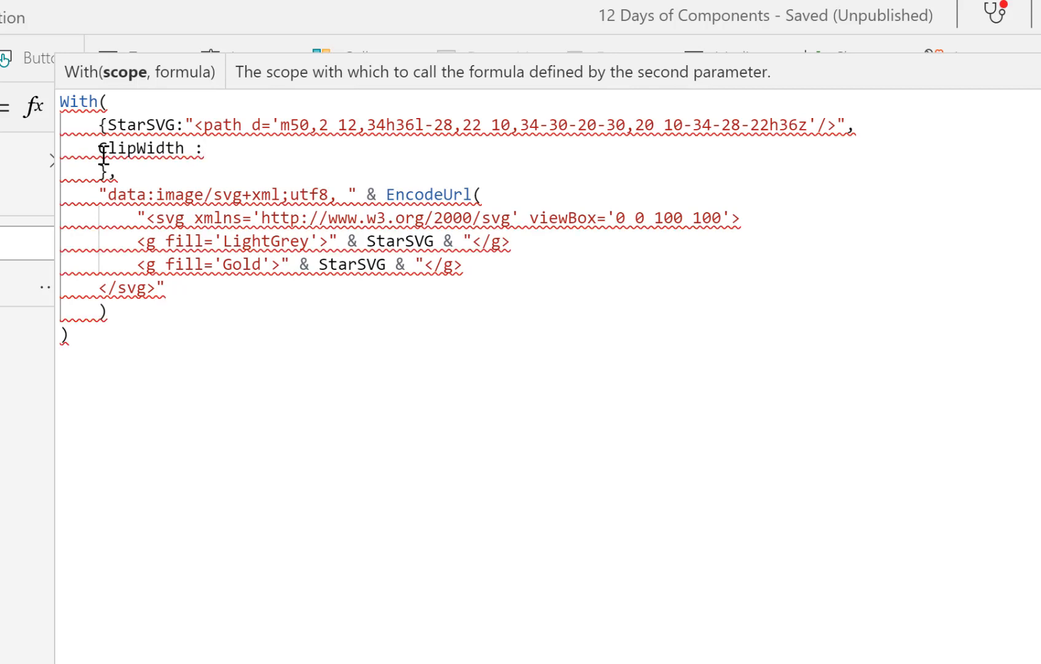
pyautogui.click(211, 148)
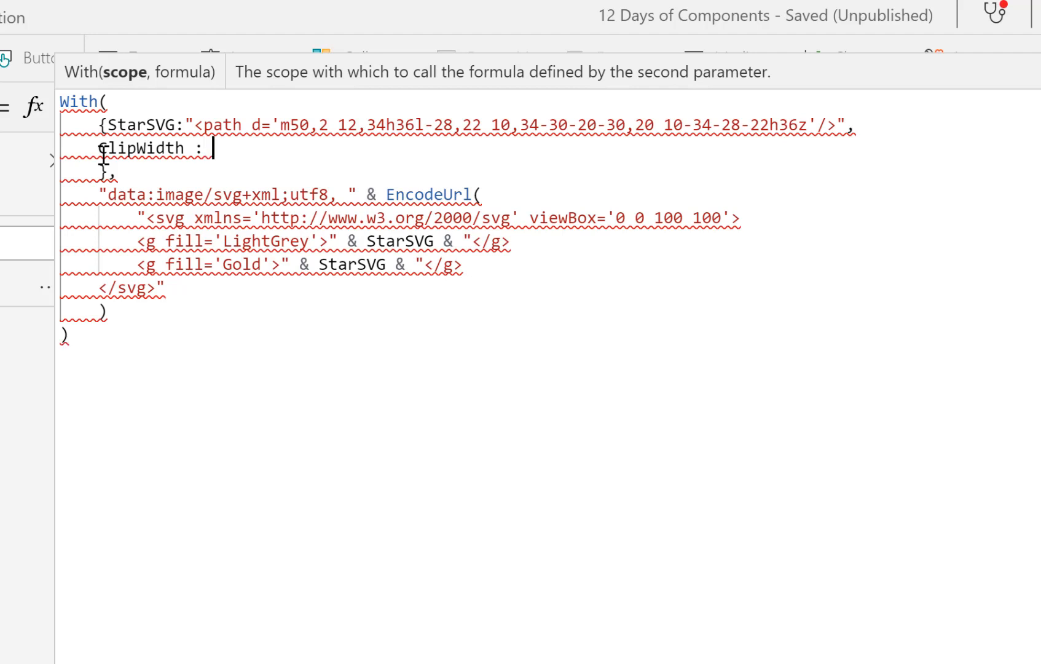
pyautogui.write('100')
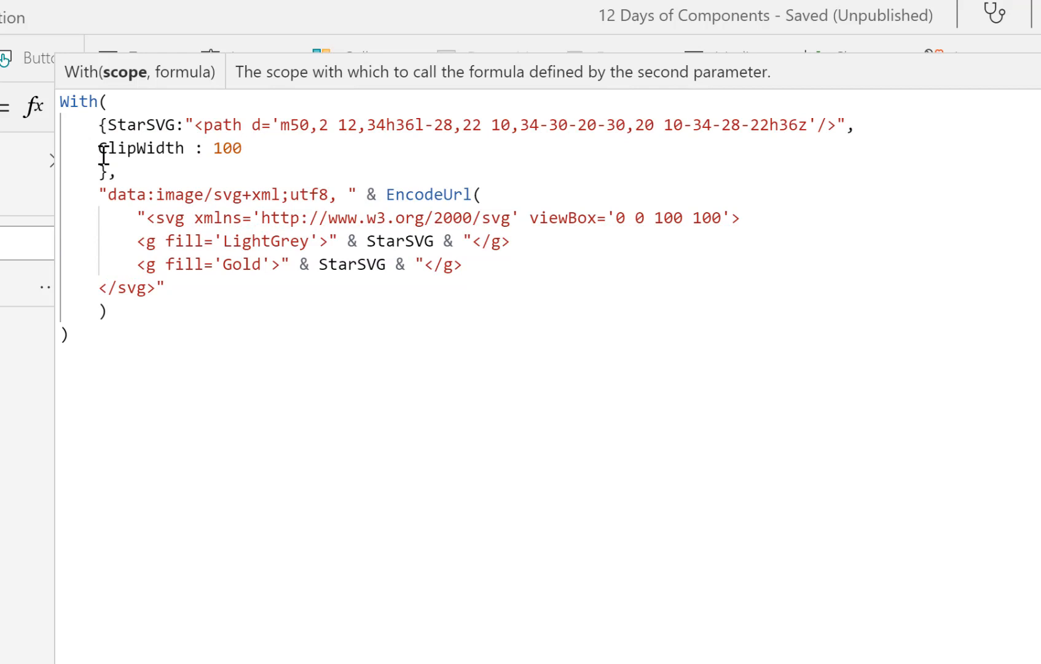
pyautogui.write('*')
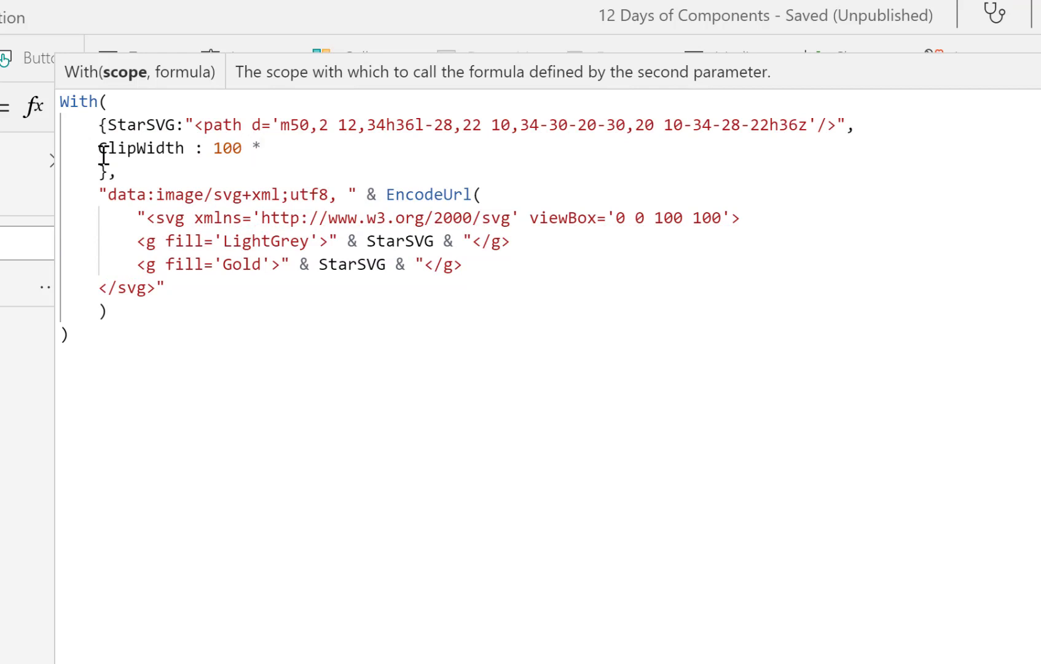
pyautogui.write('*')
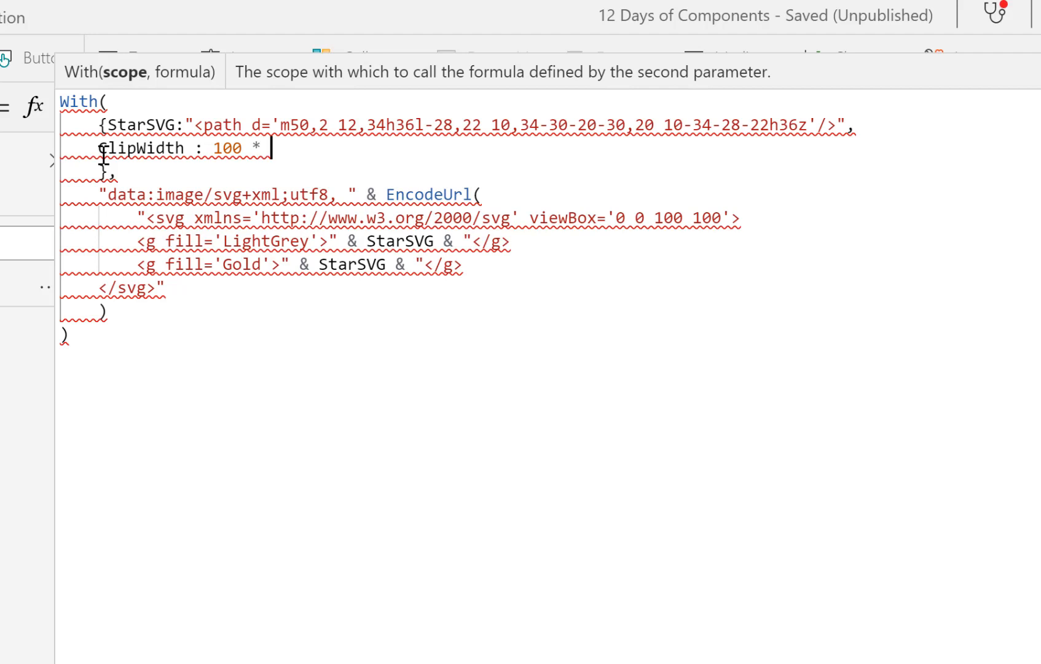
# Complete ClipWidth as ('Day10 Star Rating Improved'.Score - ThisItem.Value) via IntelliSense.
pyautogui.write('(')
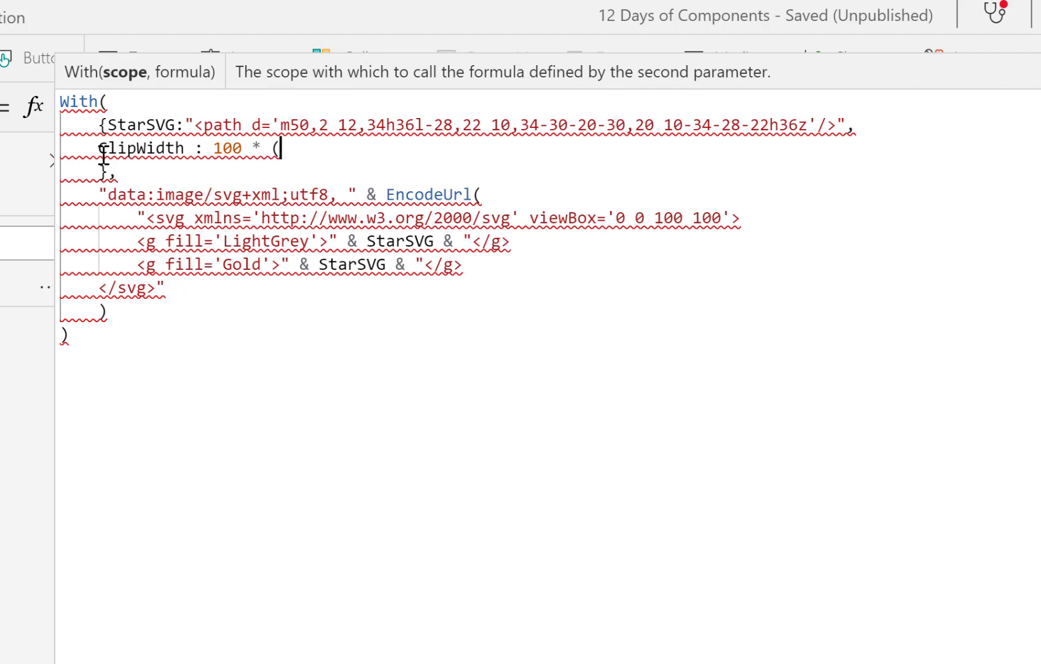
pyautogui.write("'")
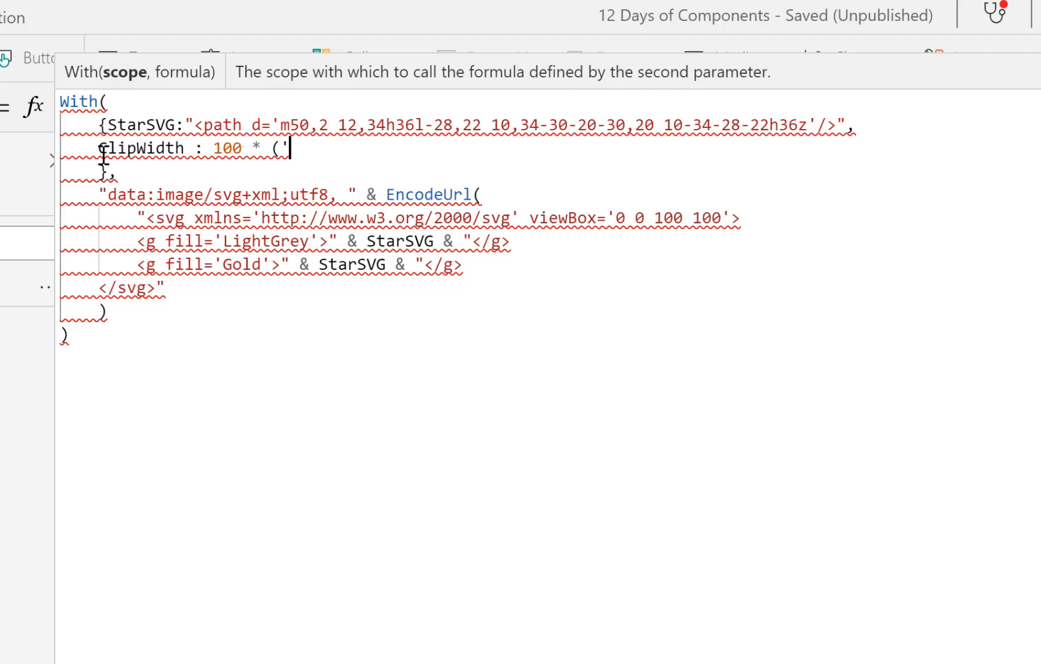
pyautogui.write('d')
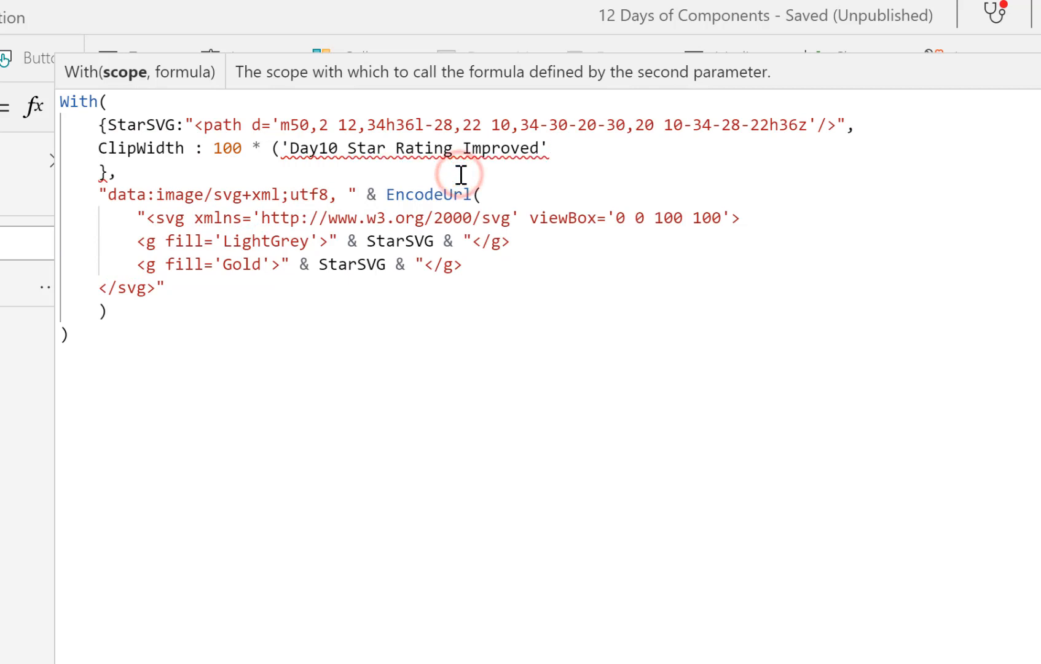
pyautogui.write('.')
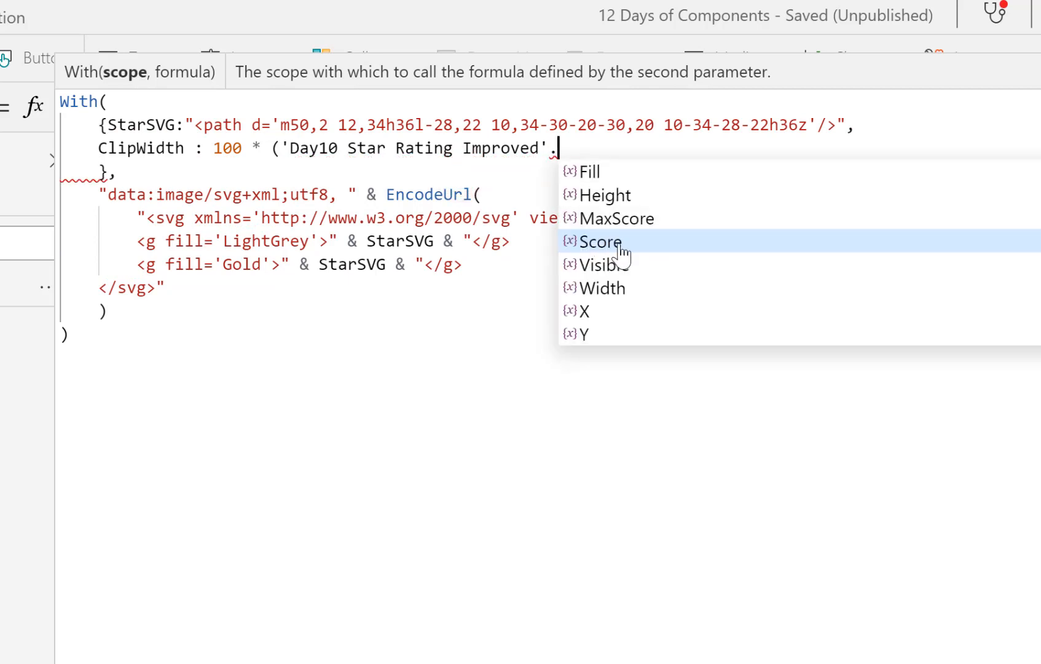
pyautogui.click(599, 242)
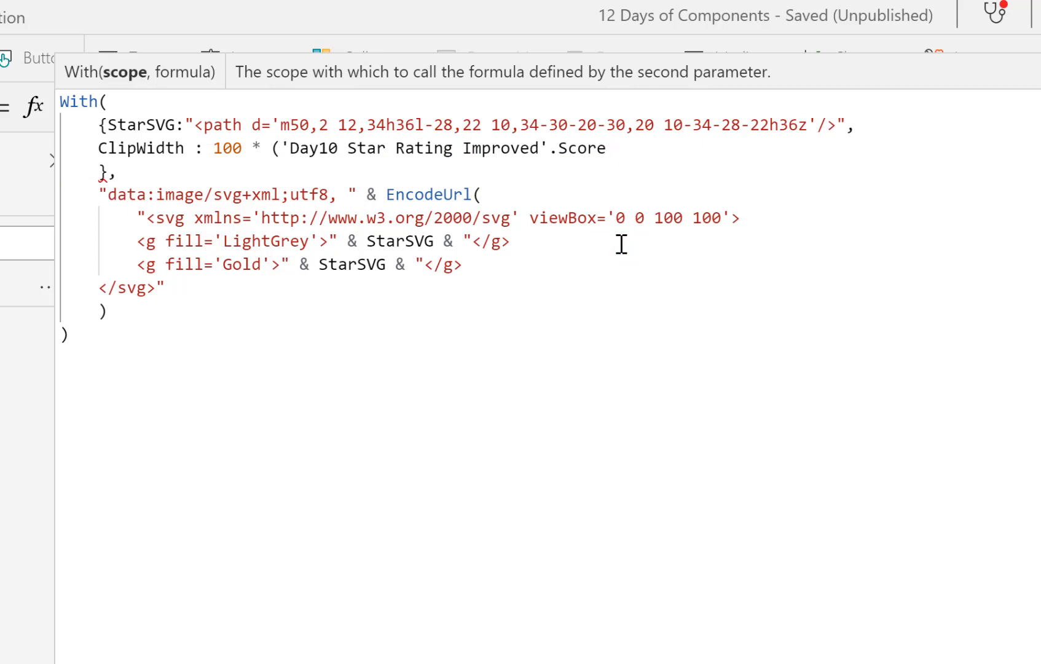
pyautogui.write('-')
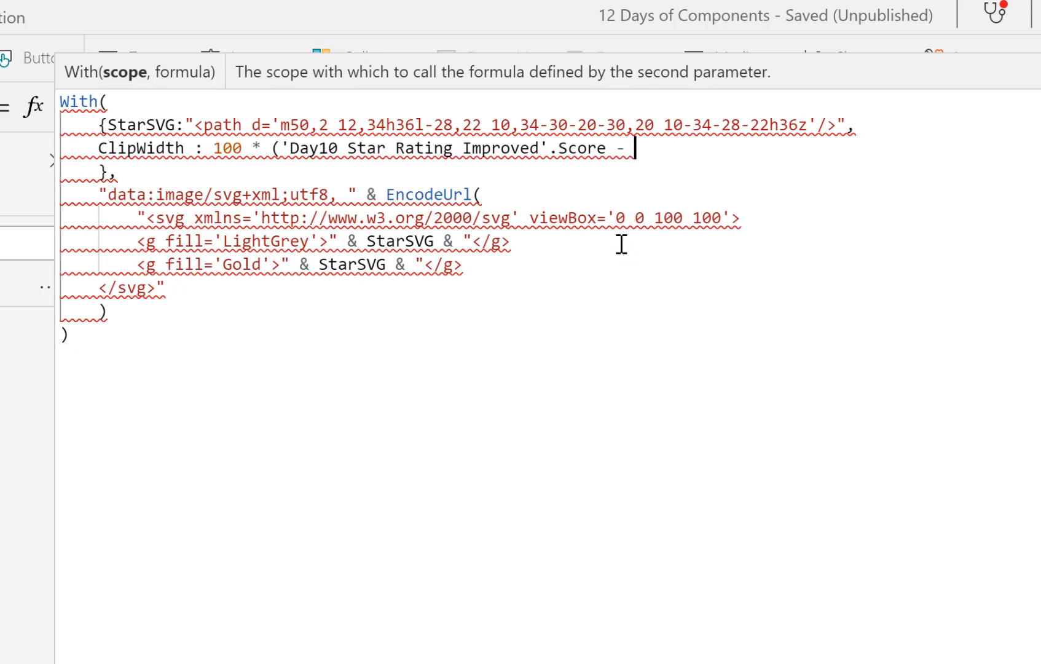
pyautogui.write('th')
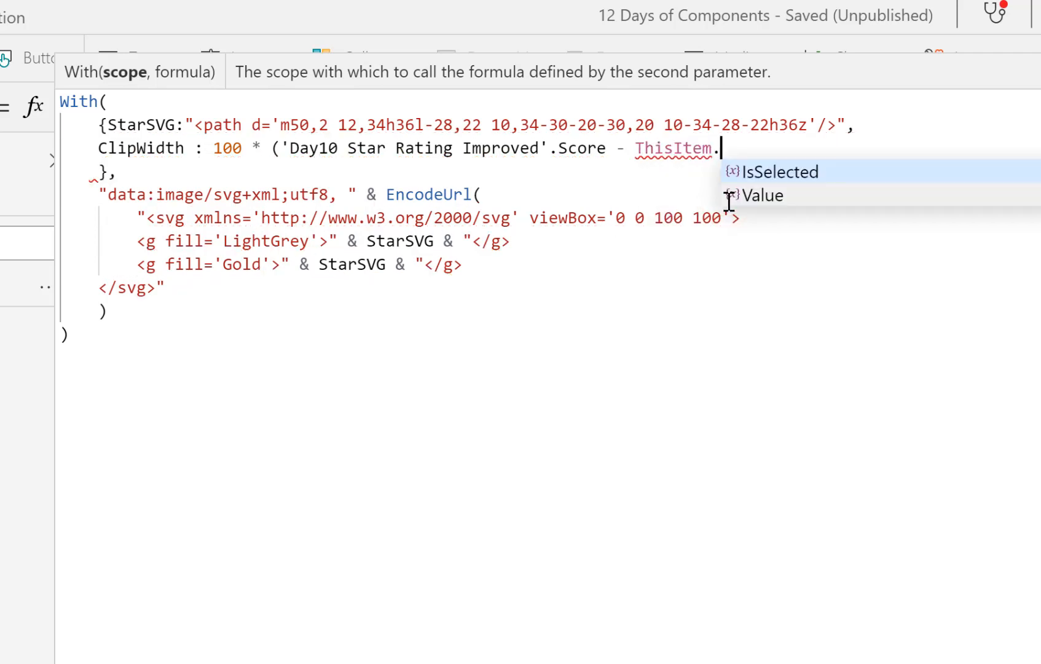
pyautogui.click(764, 196)
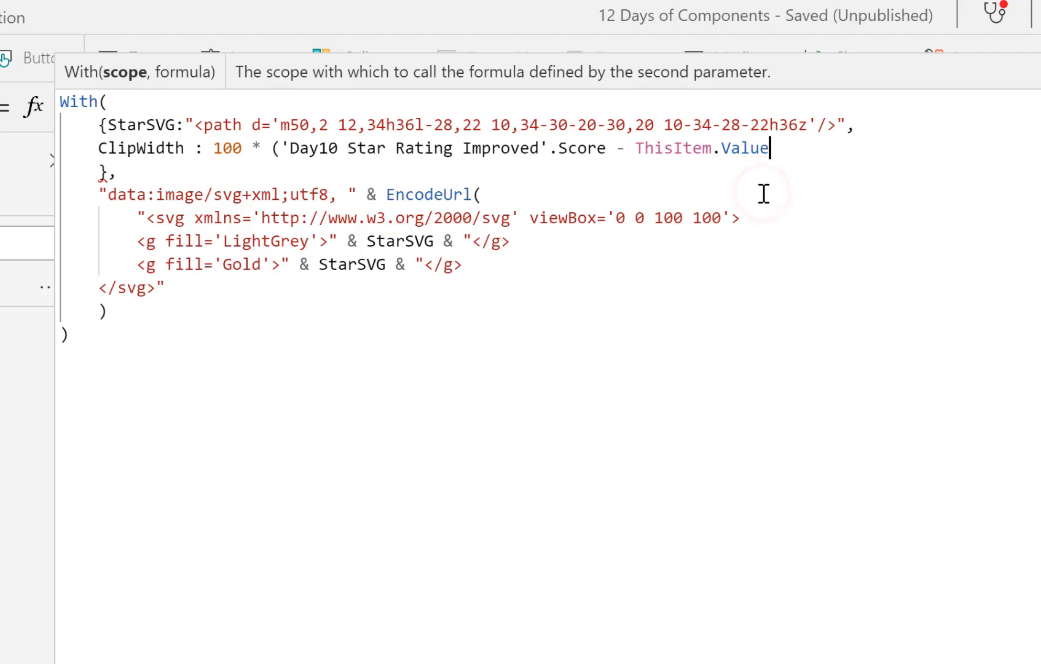
pyautogui.write(')')
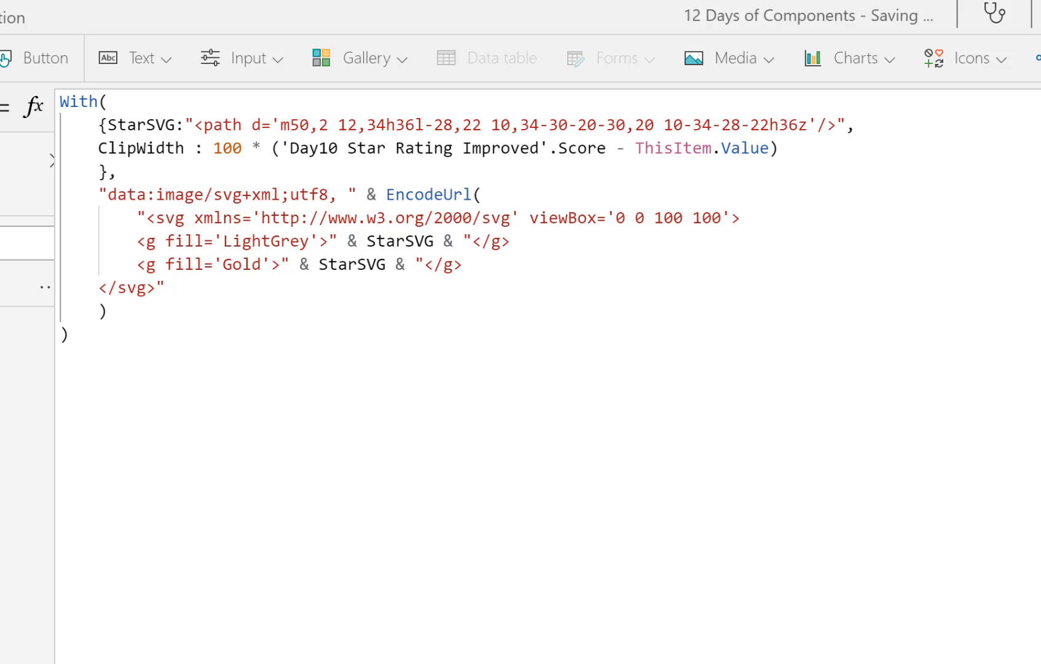
pyautogui.moveTo(714, 281)
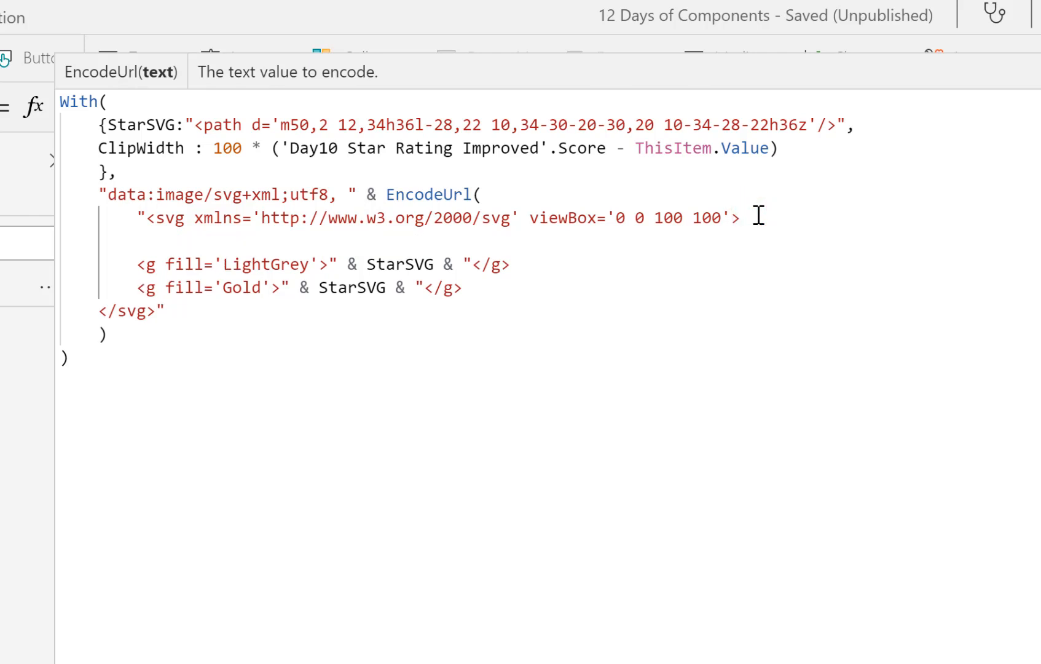
# Insert a <defs><clipPath id='StarClip'> block with a rect whose width is ClipWidth.
pyautogui.write("<defs><clipPath id='StarClip'>")
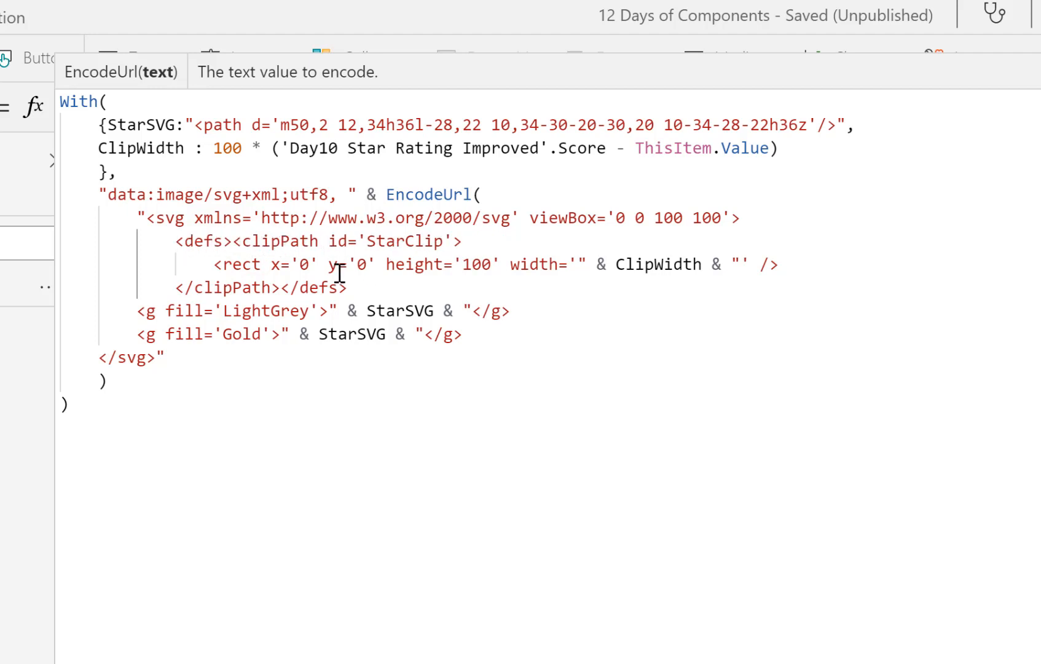
pyautogui.moveTo(497, 264)
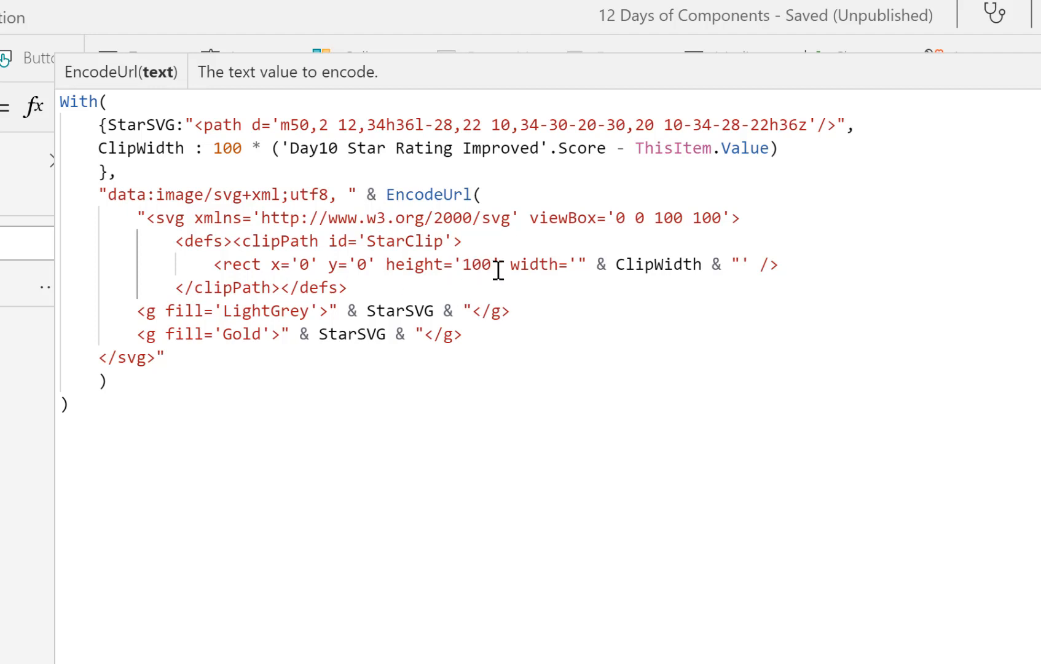
pyautogui.moveTo(658, 272)
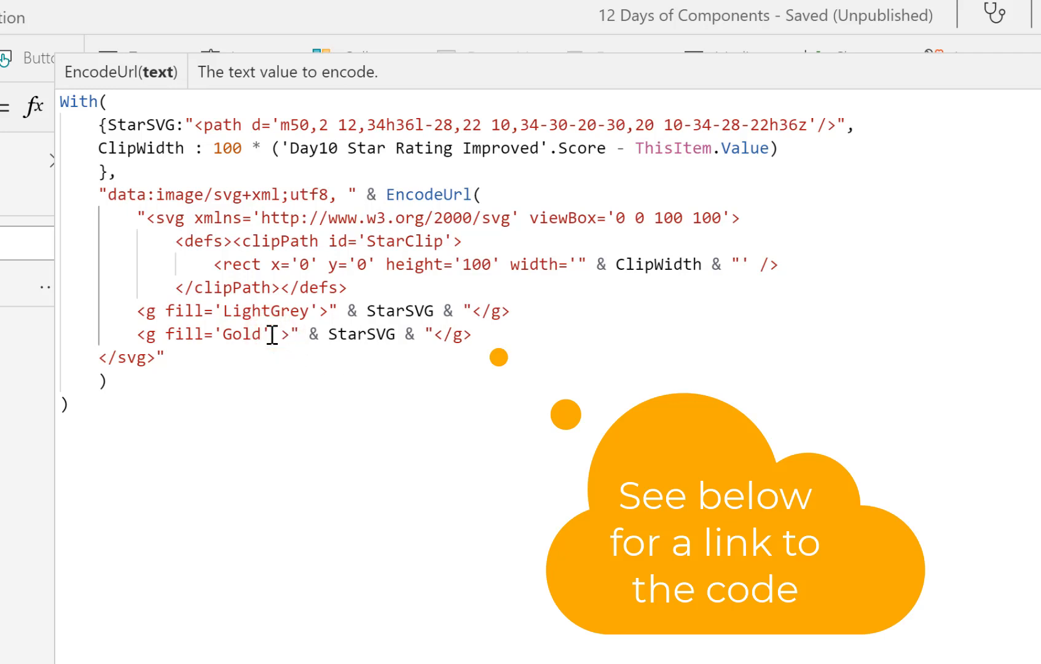
# Add clip-path='url(#StarClip)' to the Gold group so it shows partial gold.
pyautogui.write("clip-path='")
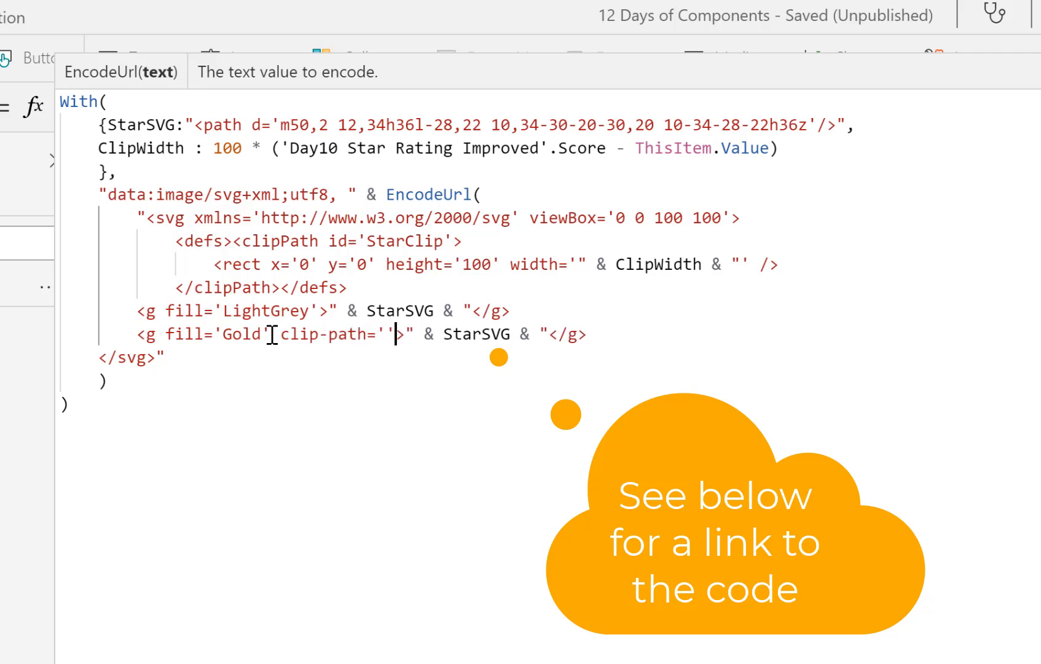
pyautogui.write('url')
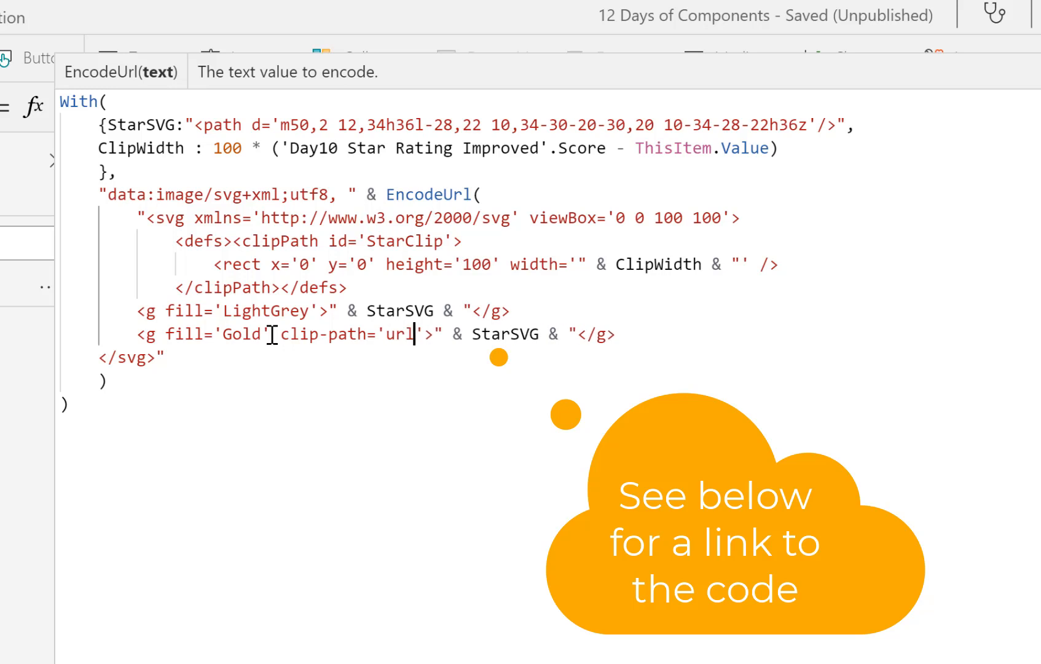
pyautogui.write('()')
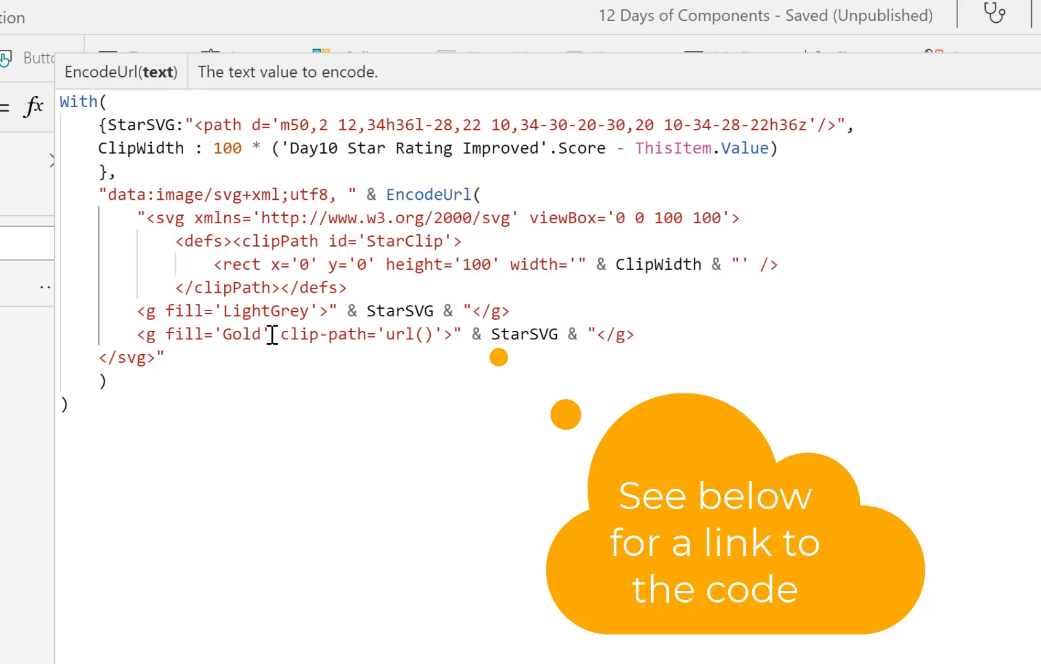
pyautogui.write('#Star')
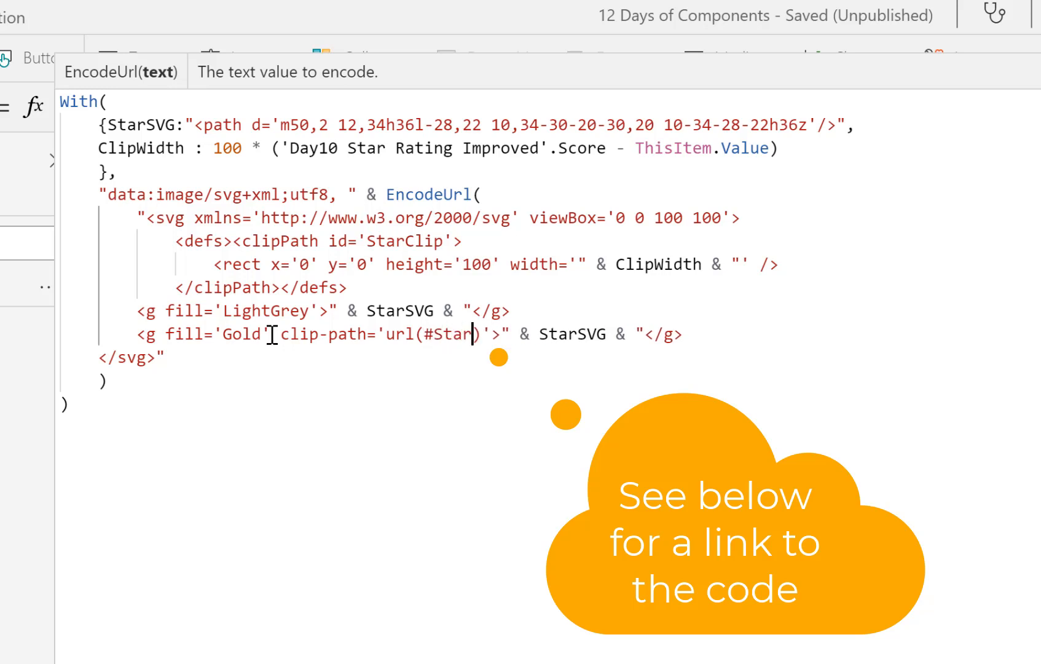
pyautogui.write('Clip')
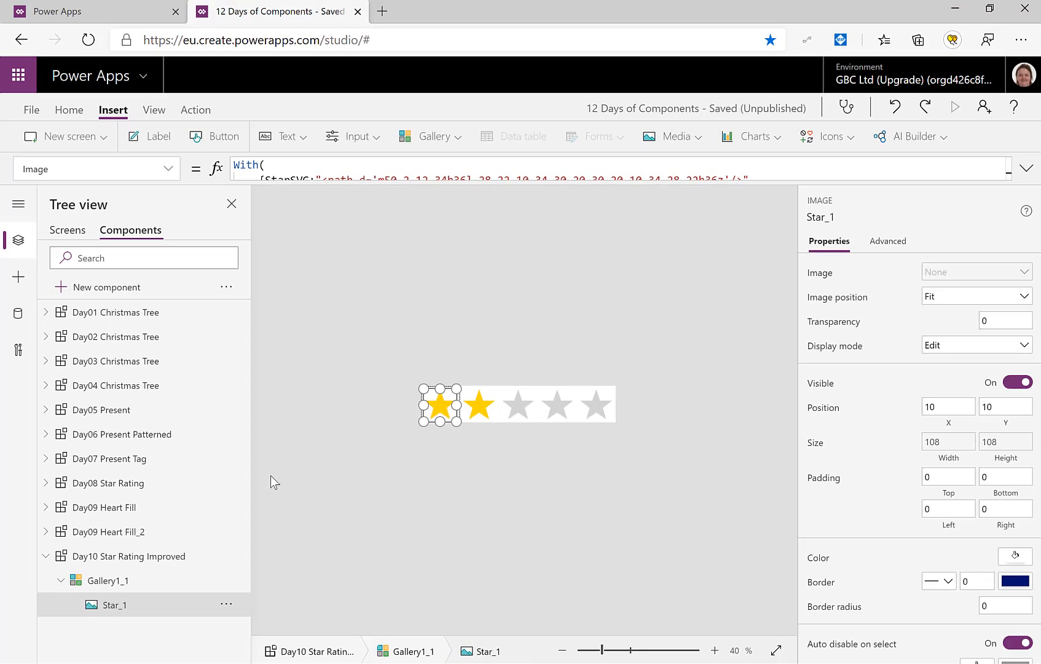
# Set the Day10 component's Score to 3.5 to half-fill a star, then change it to 2.
pyautogui.click(129, 556)
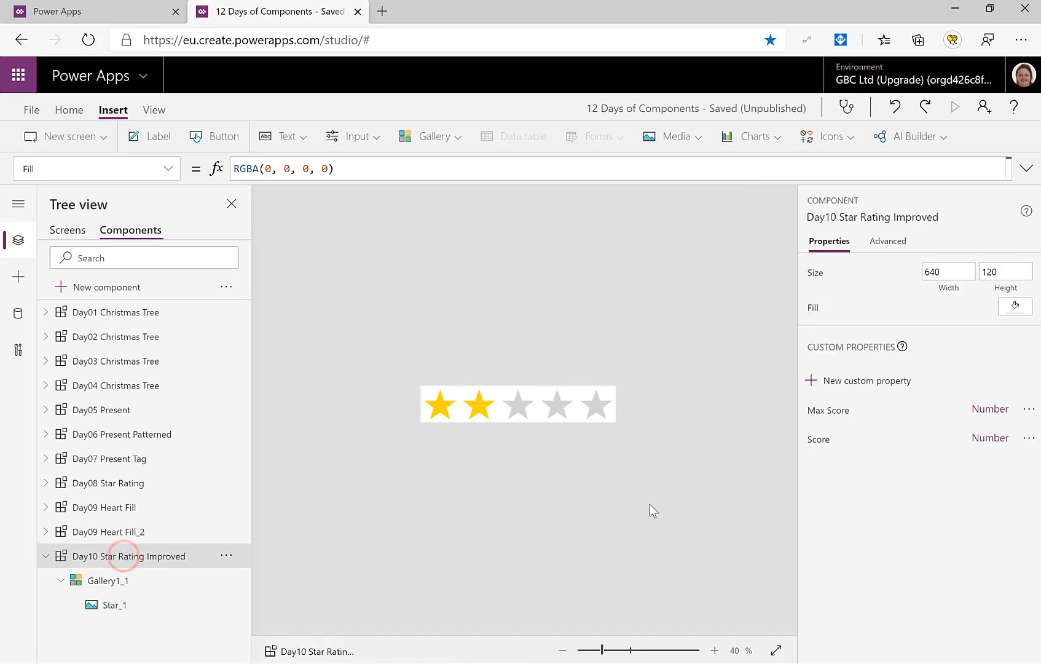
pyautogui.click(820, 439)
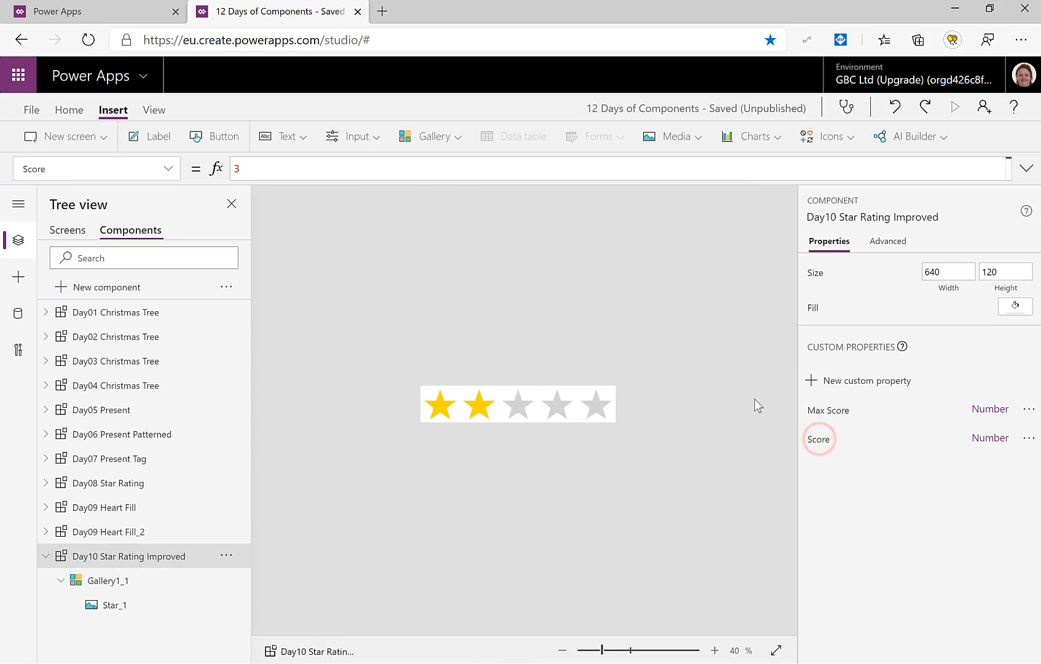
pyautogui.moveTo(773, 427)
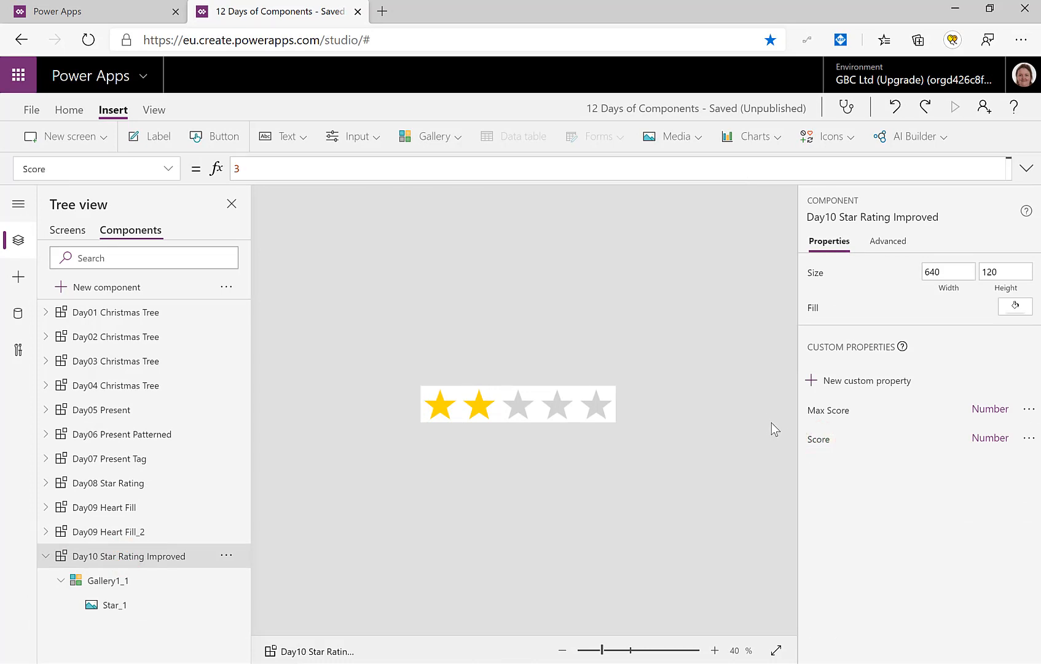
pyautogui.moveTo(511, 441)
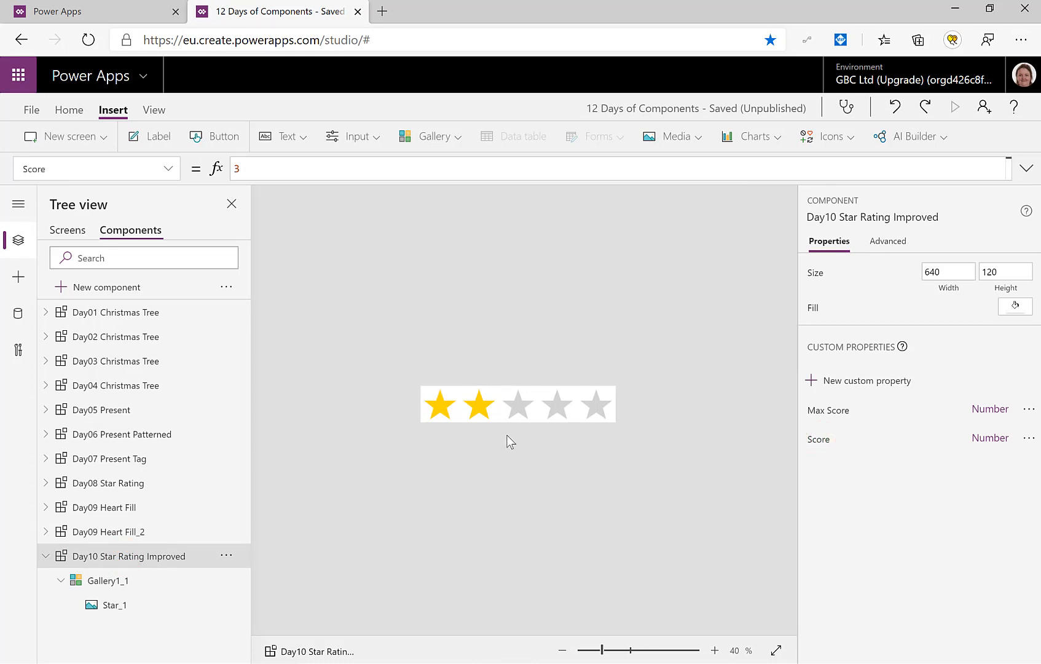
pyautogui.click(259, 168)
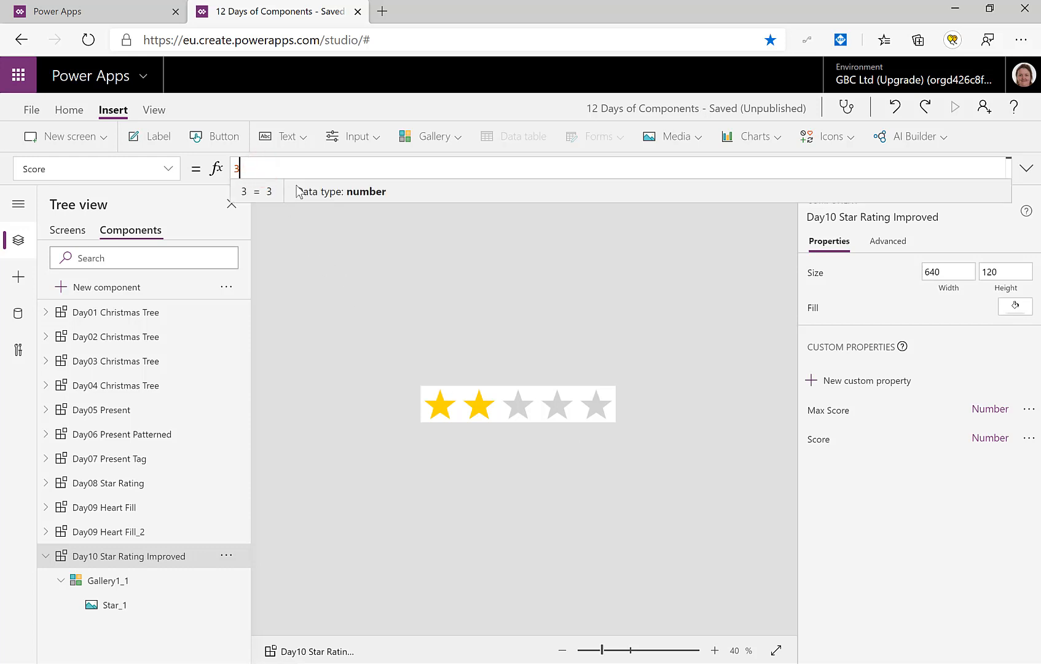
pyautogui.write('.5')
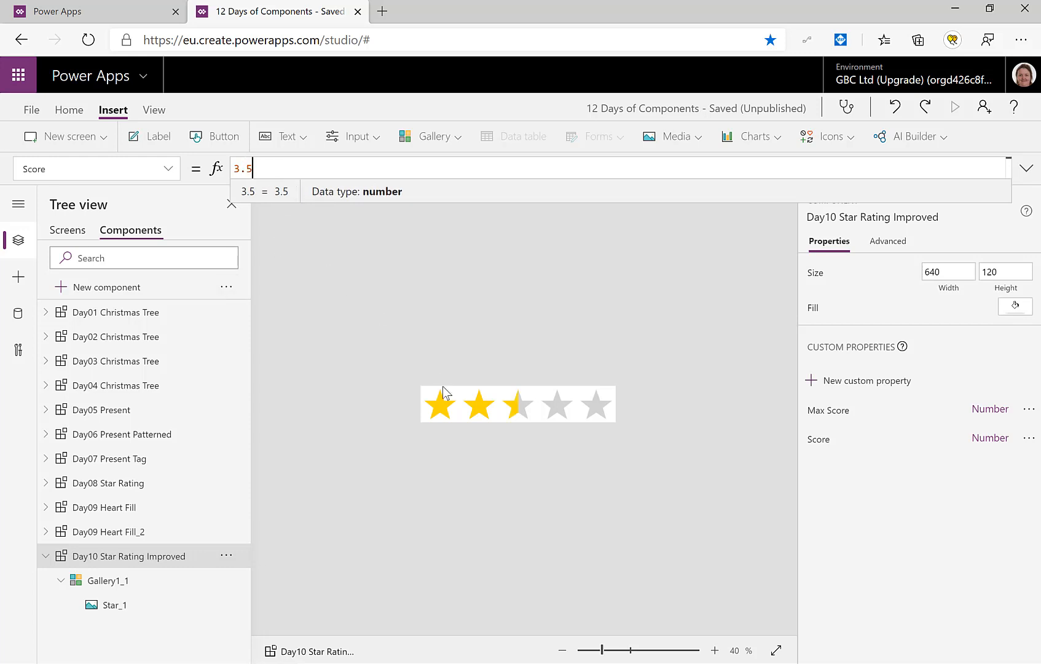
pyautogui.moveTo(538, 432)
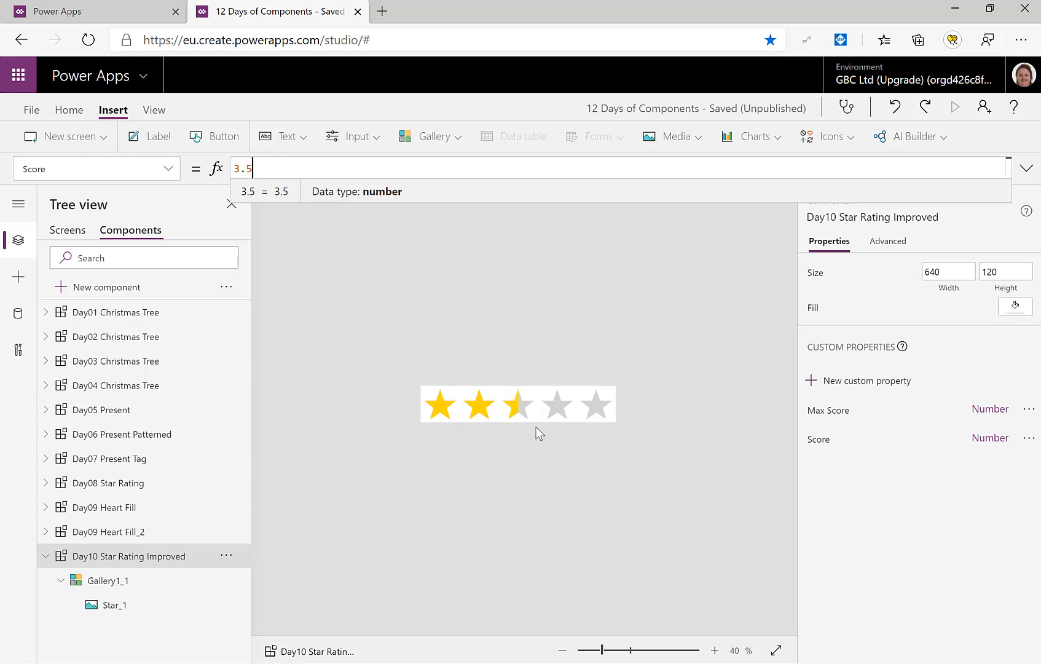
pyautogui.press('Backspace')
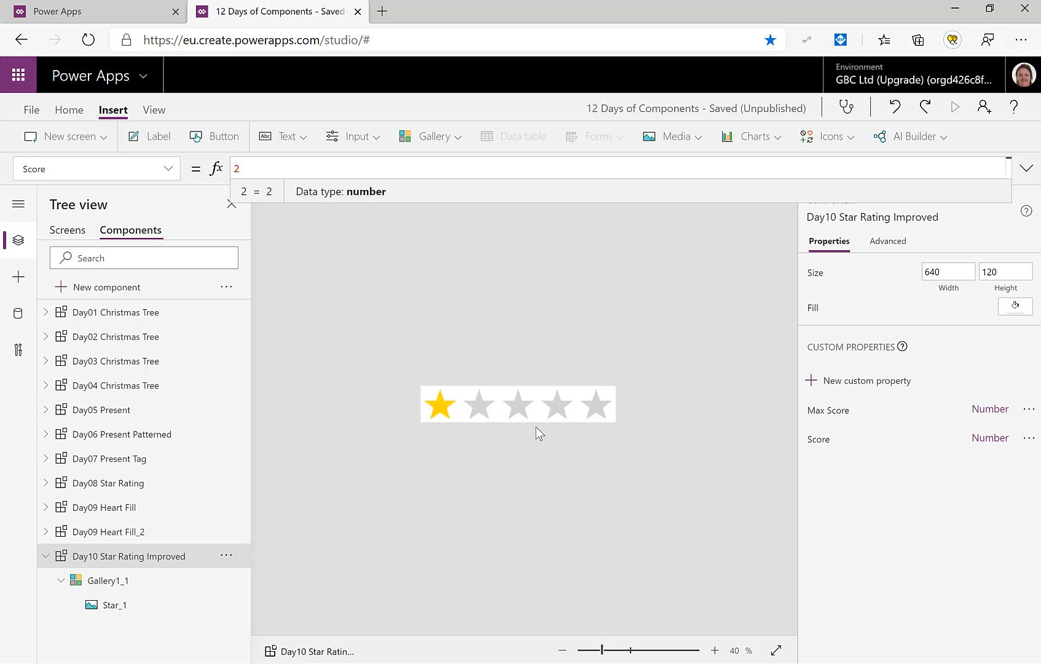
pyautogui.moveTo(334, 604)
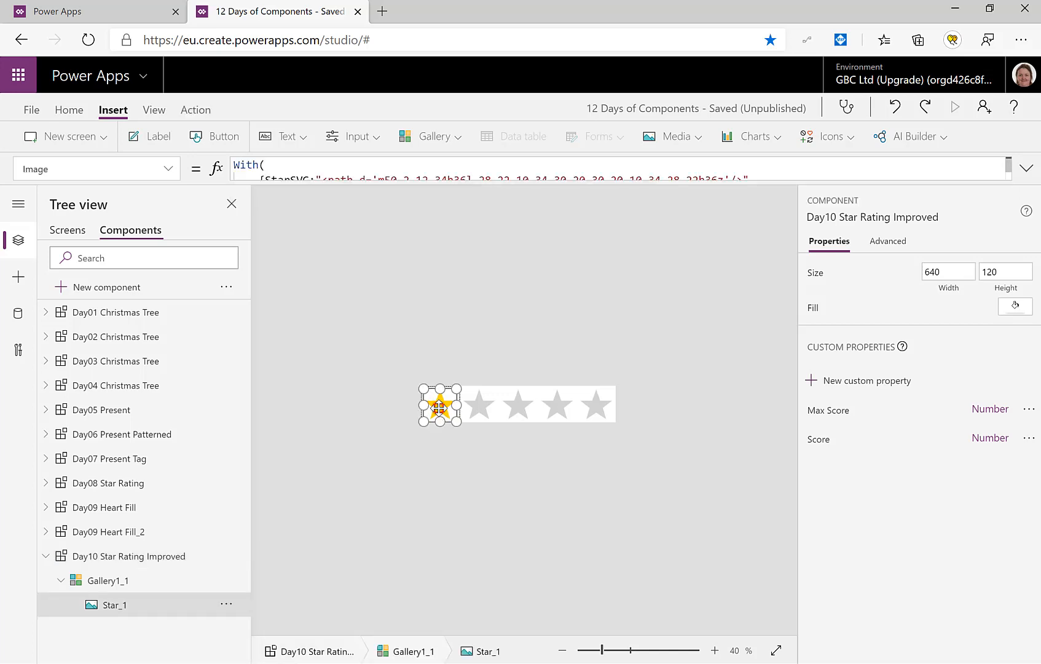
# Change the star image's ClipWidth to 100 * (Score - ThisItem.Value + 1).
pyautogui.click(1025, 169)
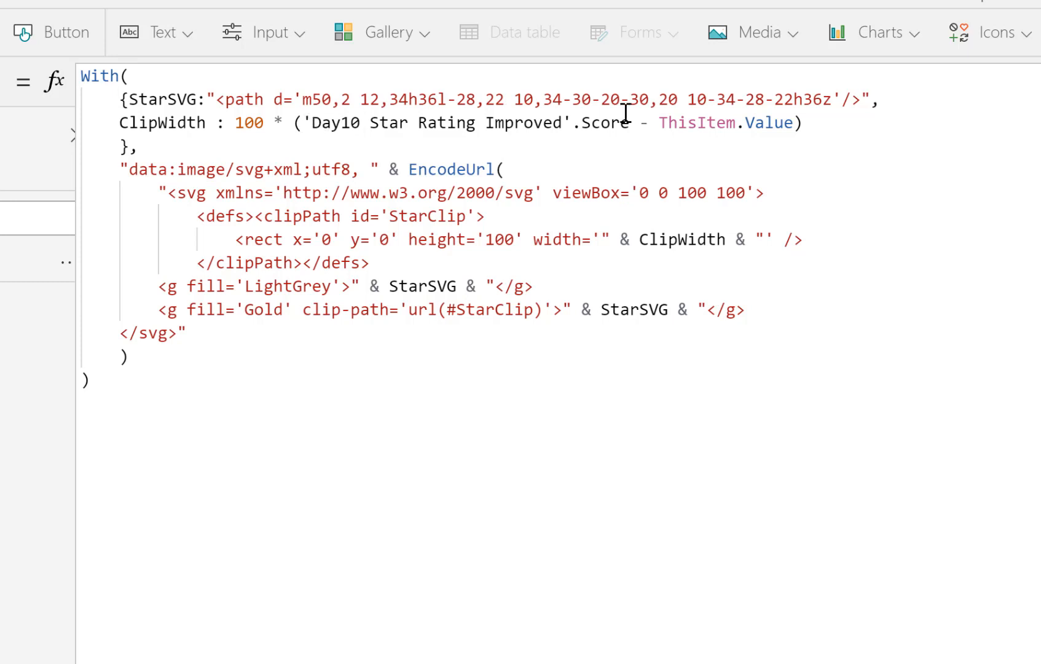
pyautogui.click(797, 123)
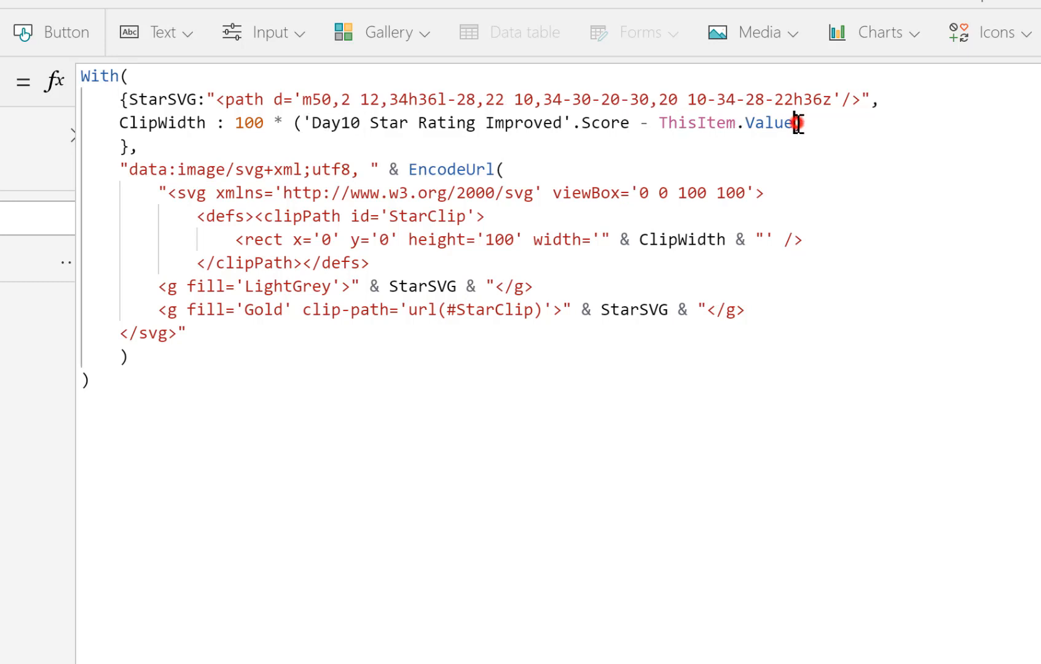
pyautogui.write('+')
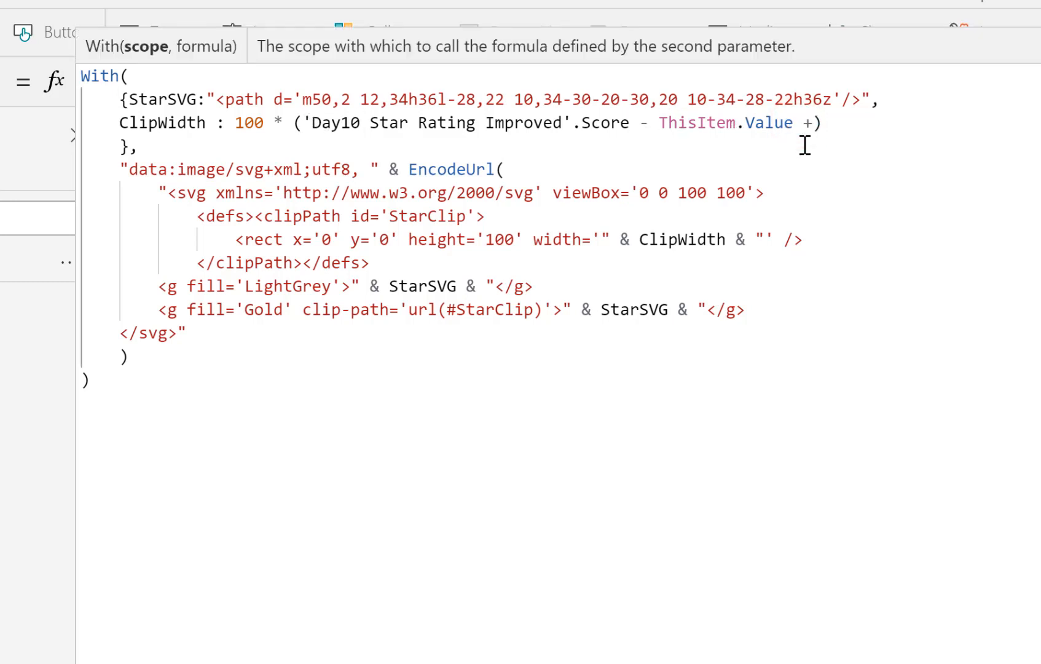
pyautogui.write('1')
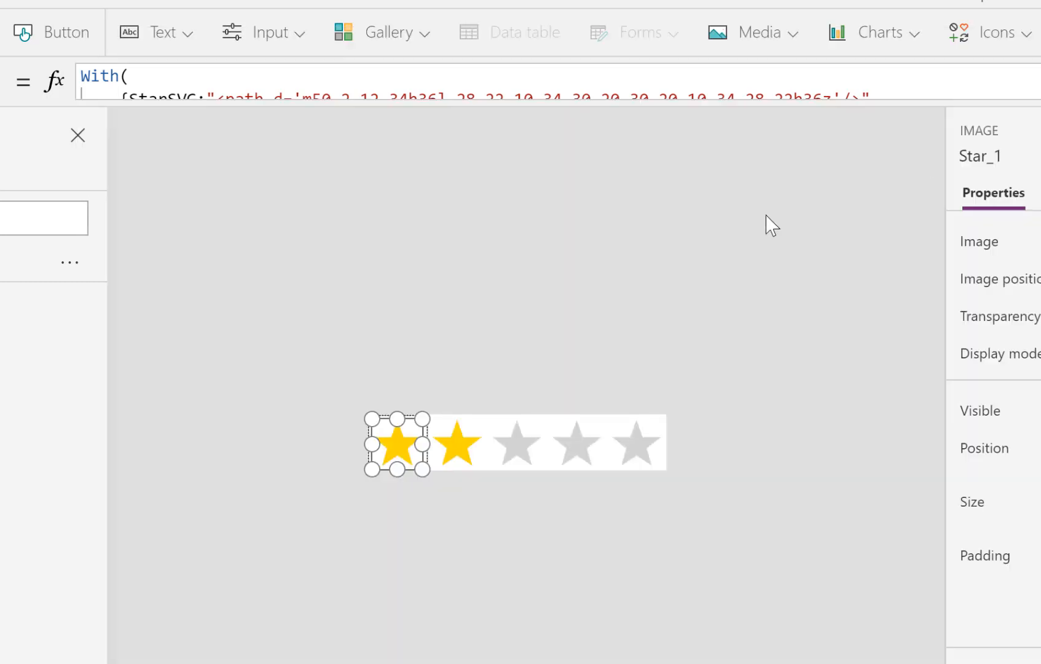
pyautogui.moveTo(745, 424)
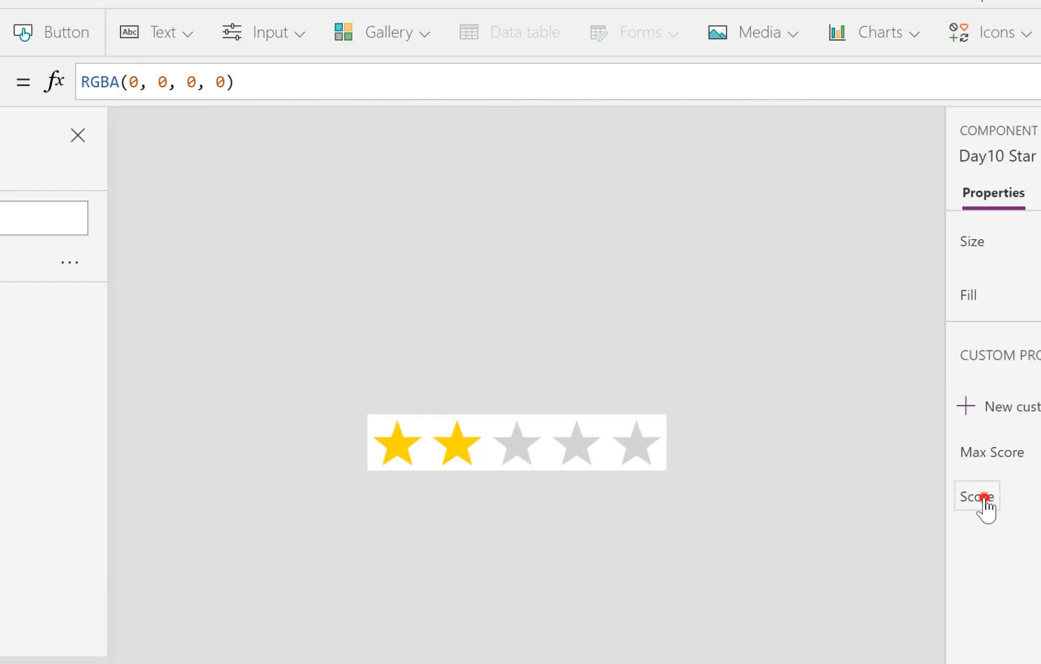
# Set the component's Score custom property to 2.5 for a half-gold third star.
pyautogui.click(976, 495)
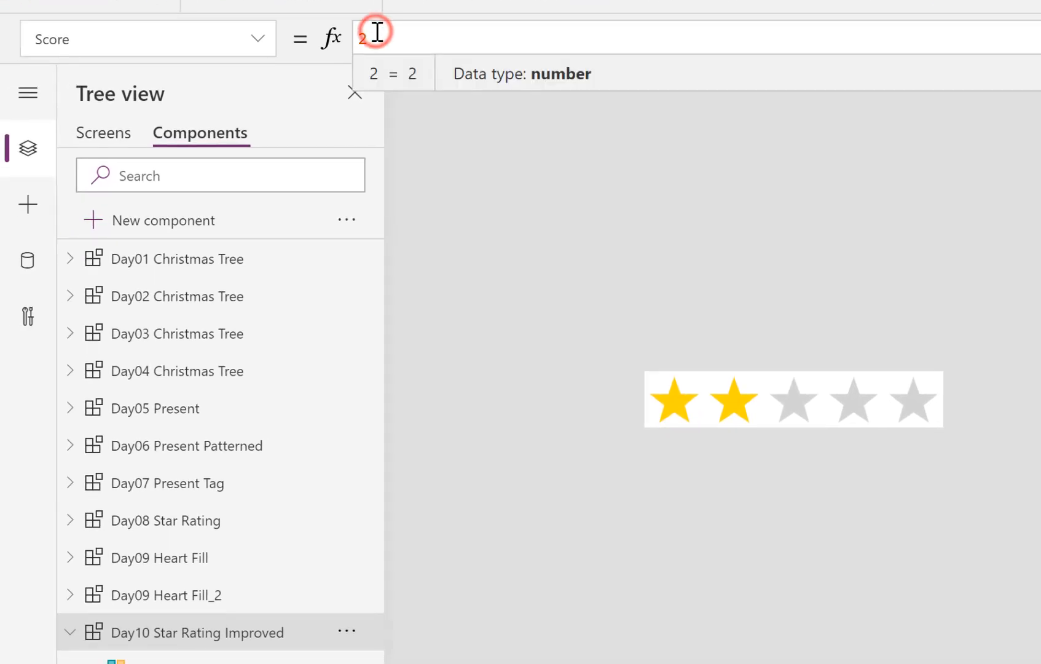
pyautogui.write('.5')
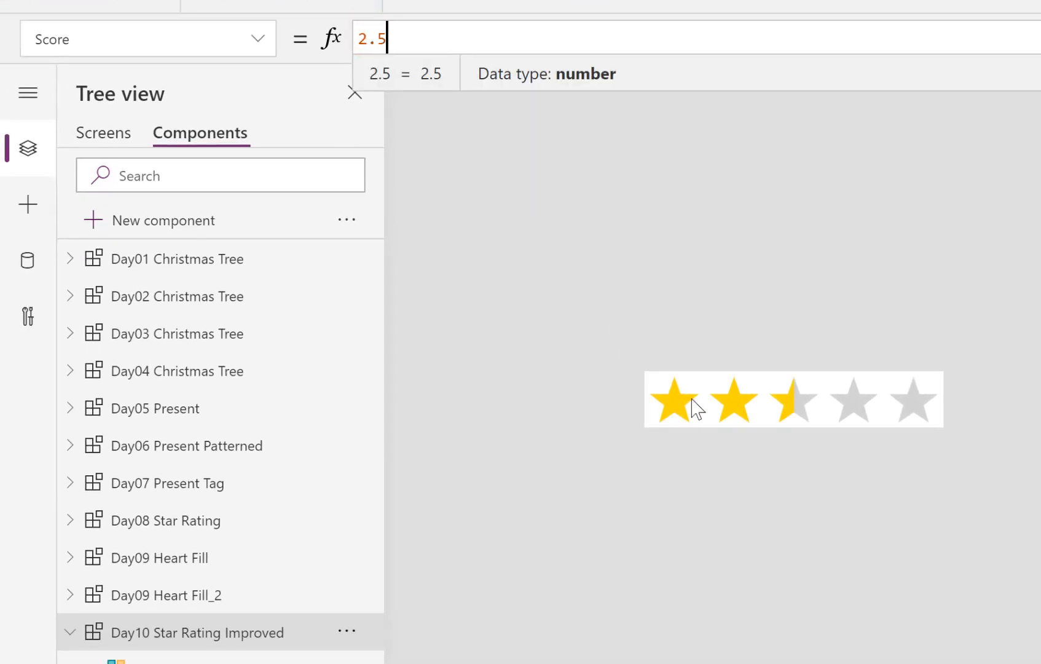
pyautogui.moveTo(799, 427)
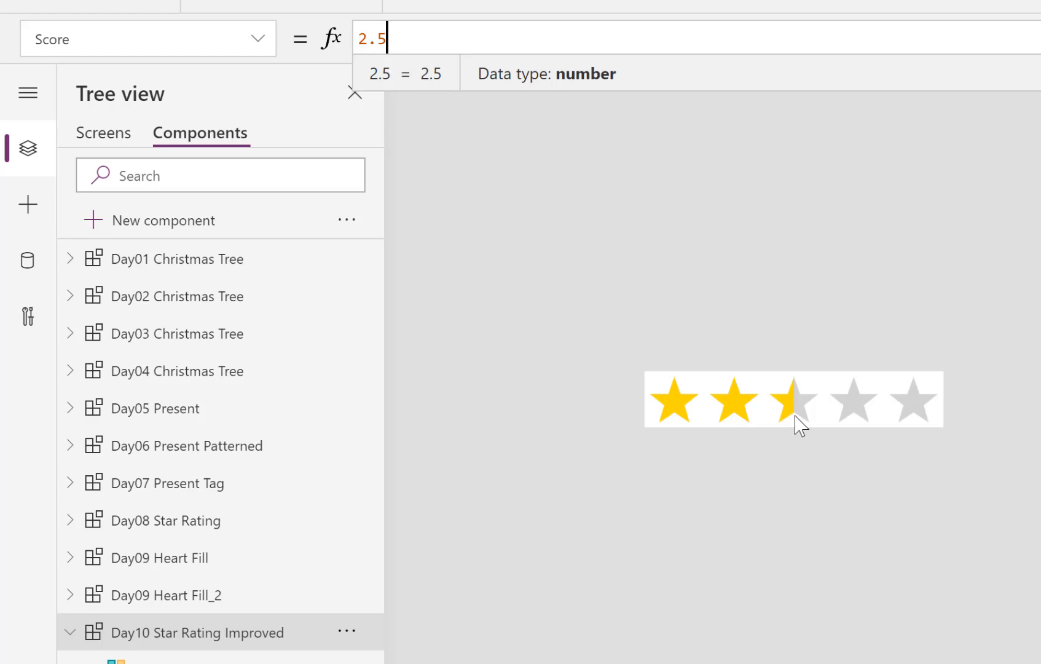
pyautogui.moveTo(498, 373)
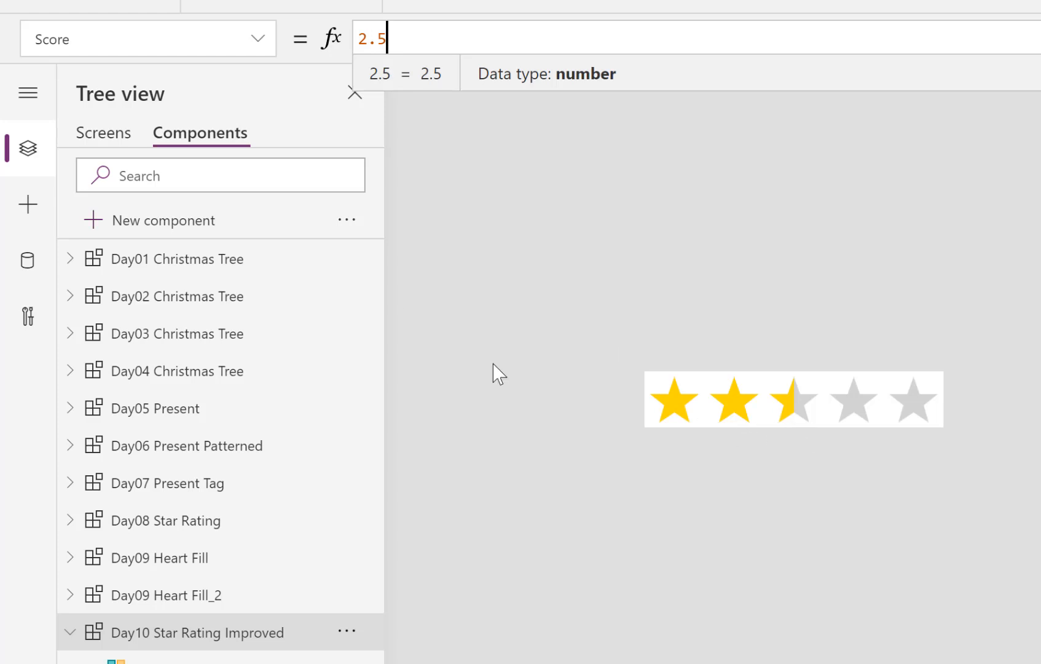
pyautogui.moveTo(103, 133)
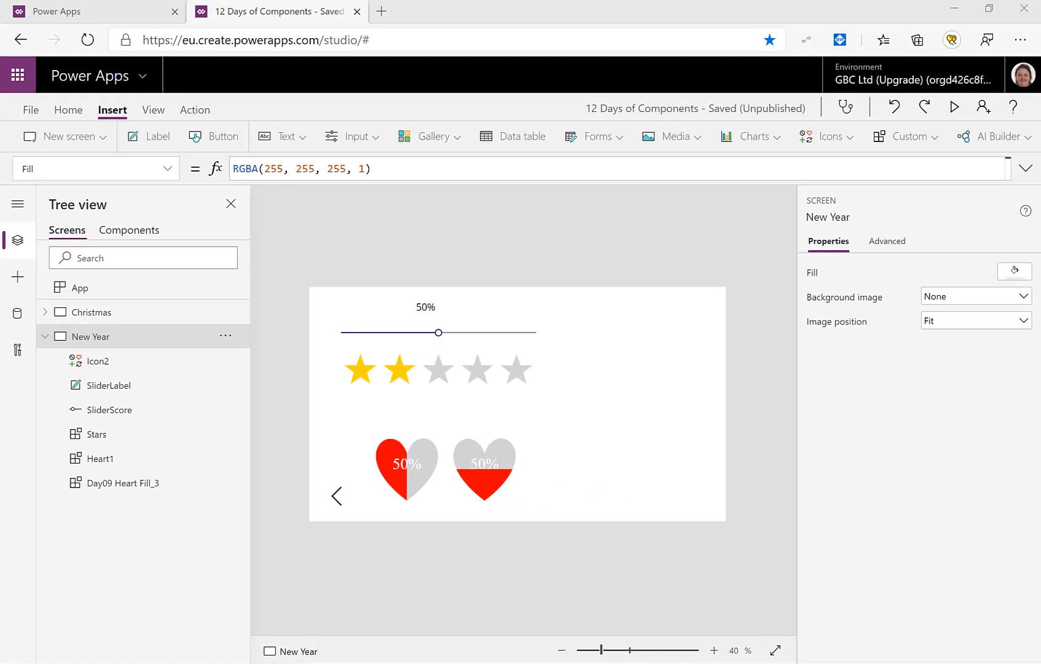
pyautogui.moveTo(907, 137)
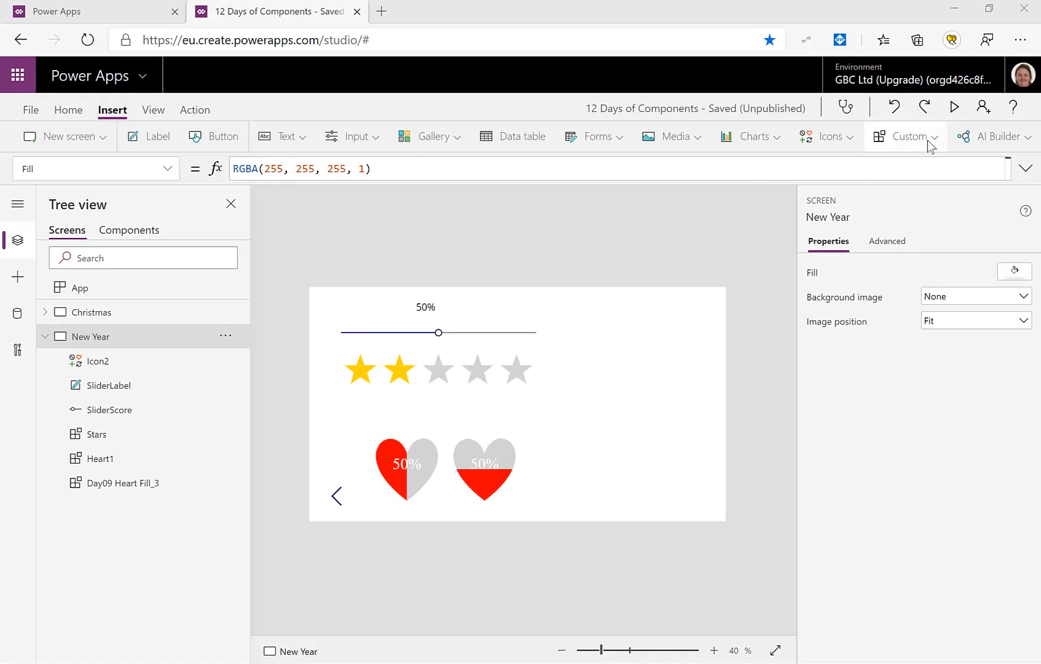
# Insert a Day10 Star Rating Improved instance from the Custom list onto the New Year screen.
pyautogui.click(905, 136)
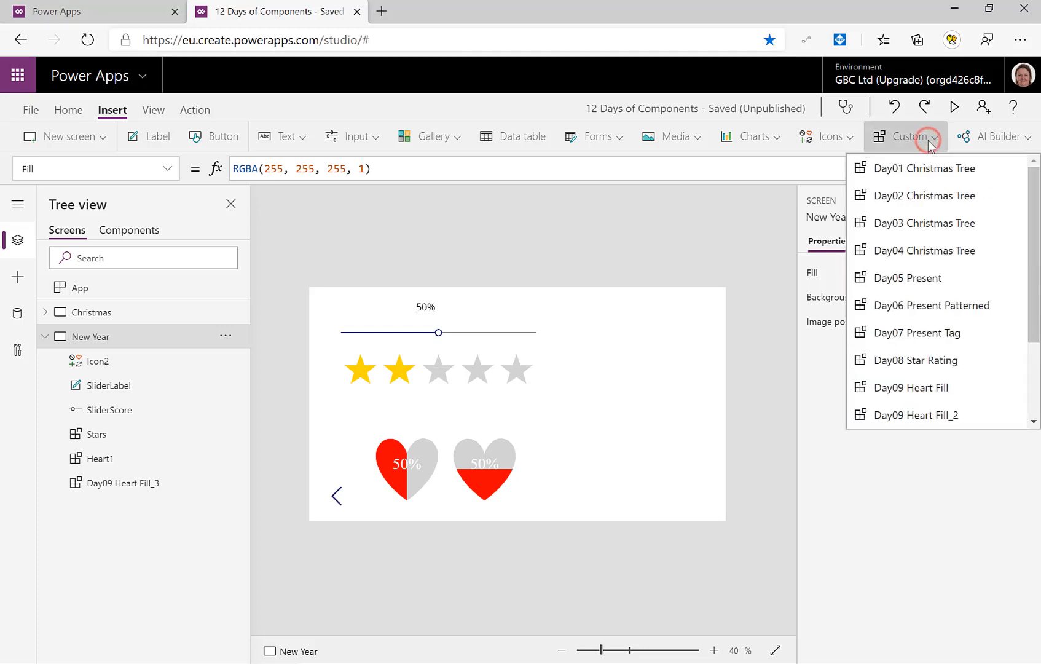
pyautogui.scroll(-3)
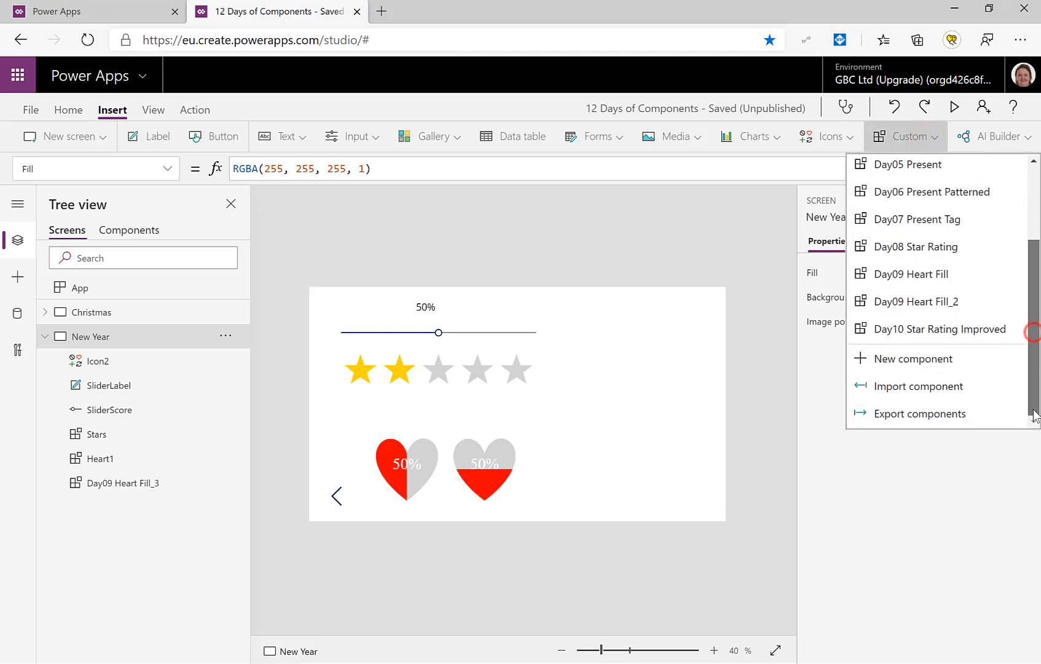
pyautogui.click(936, 329)
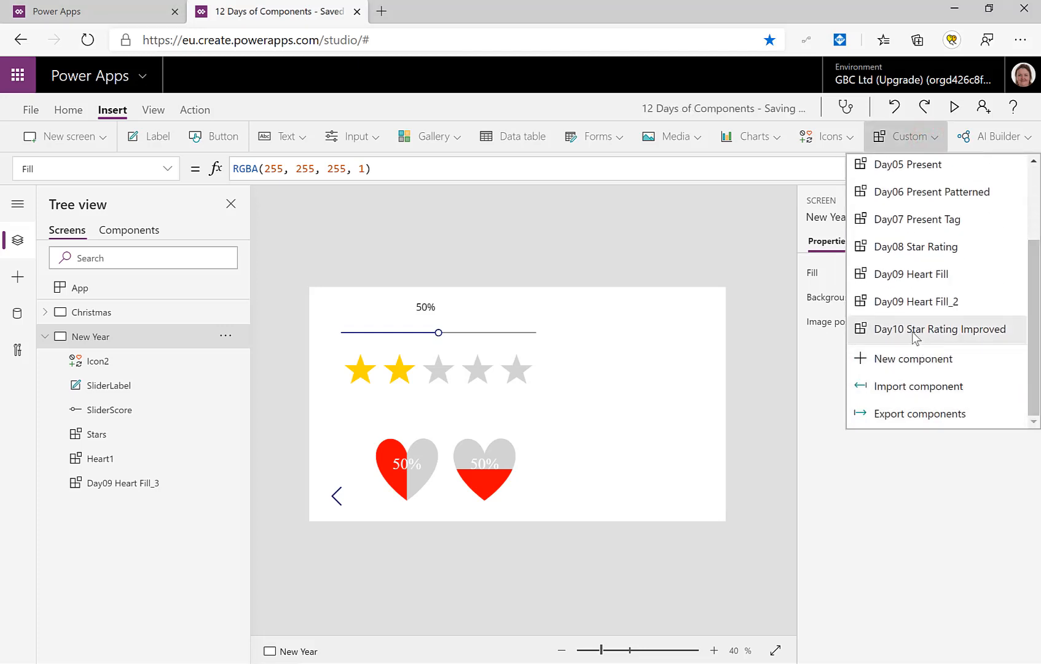
pyautogui.click(938, 328)
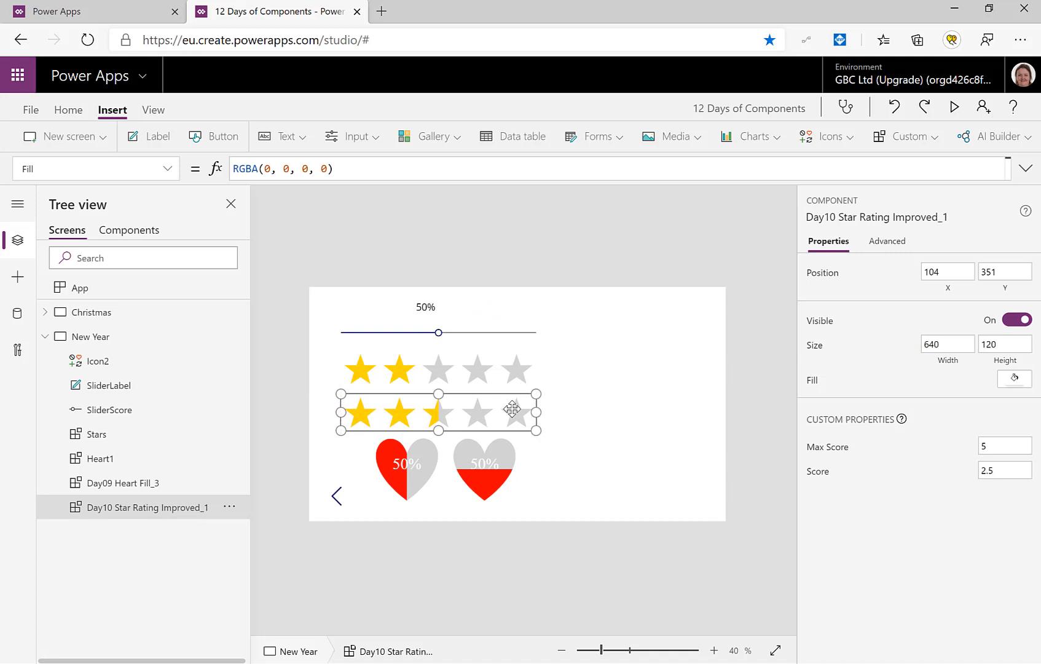
pyautogui.moveTo(725, 464)
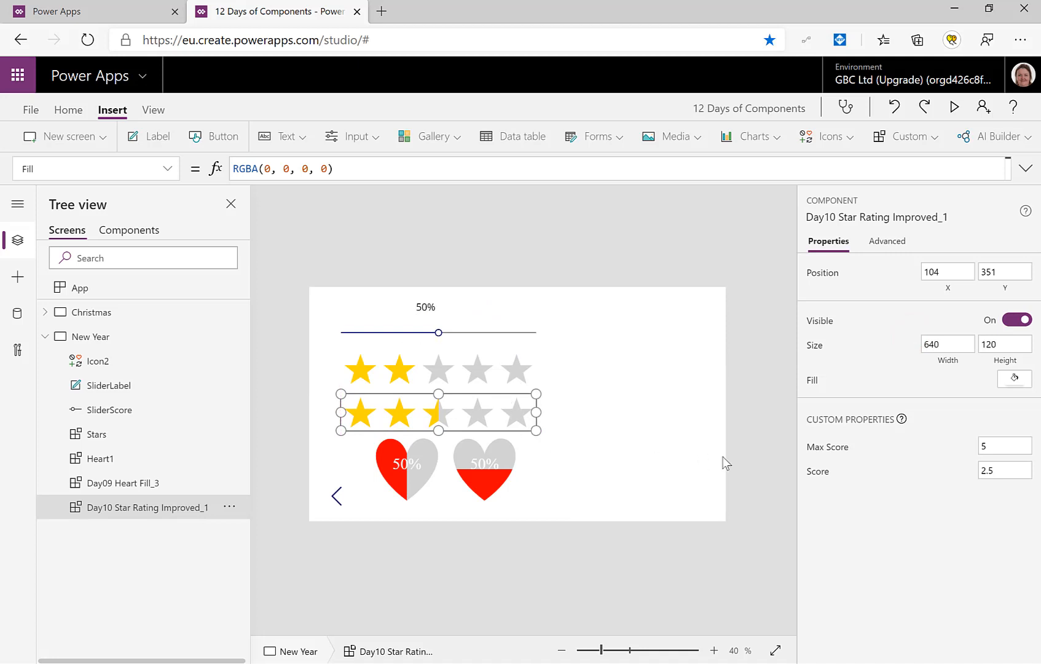
pyautogui.click(819, 471)
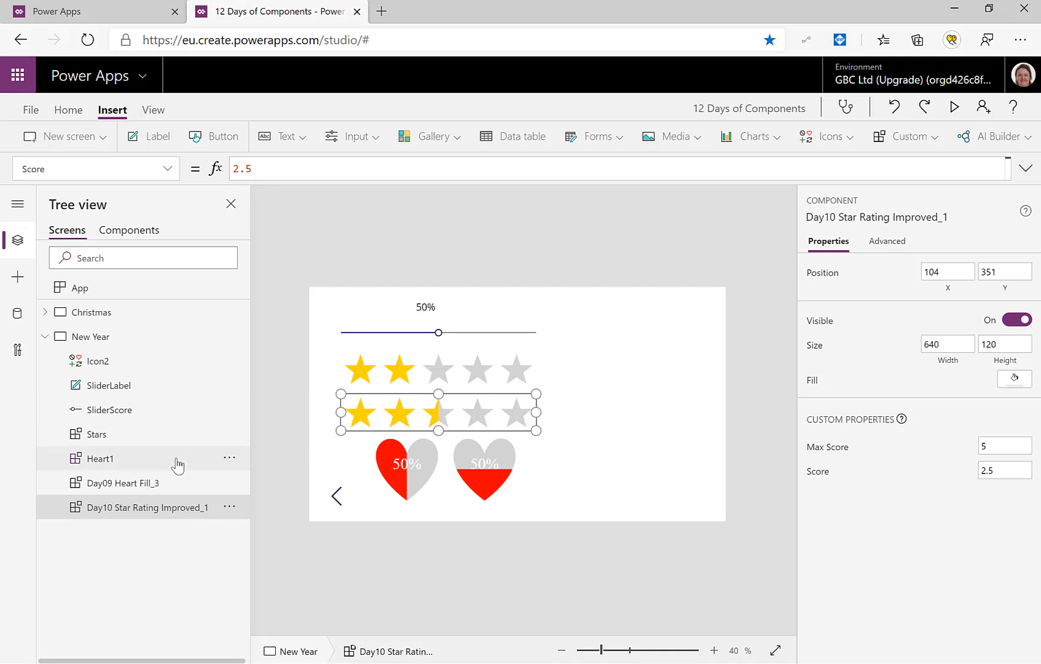
# Rename the new star rating component to Stars2 in Tree view.
pyautogui.doubleClick(148, 507)
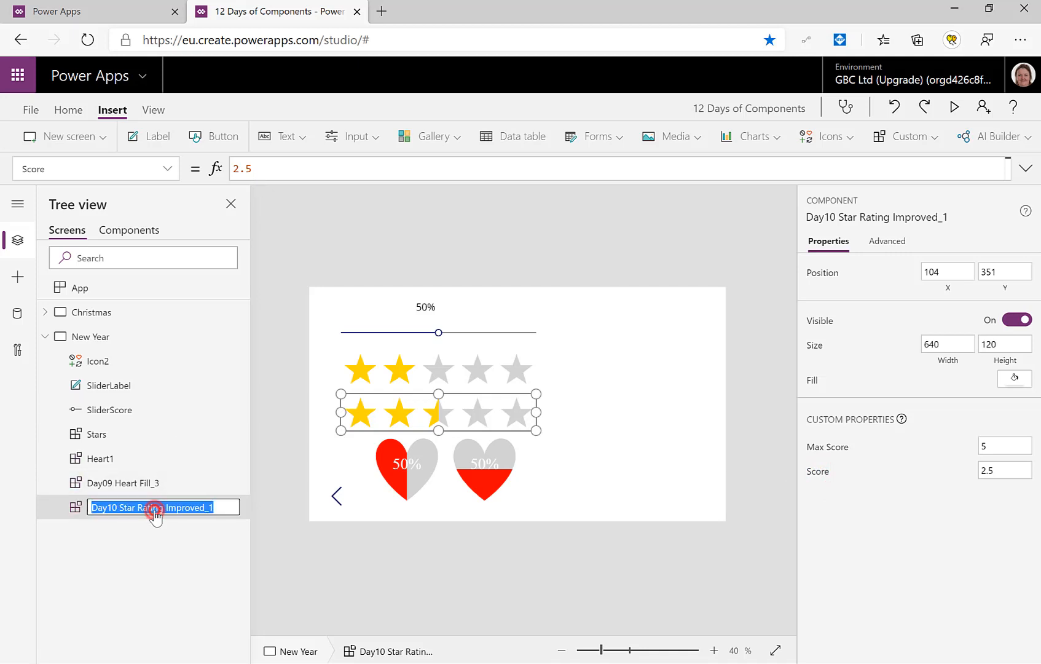
pyautogui.write('Stars2')
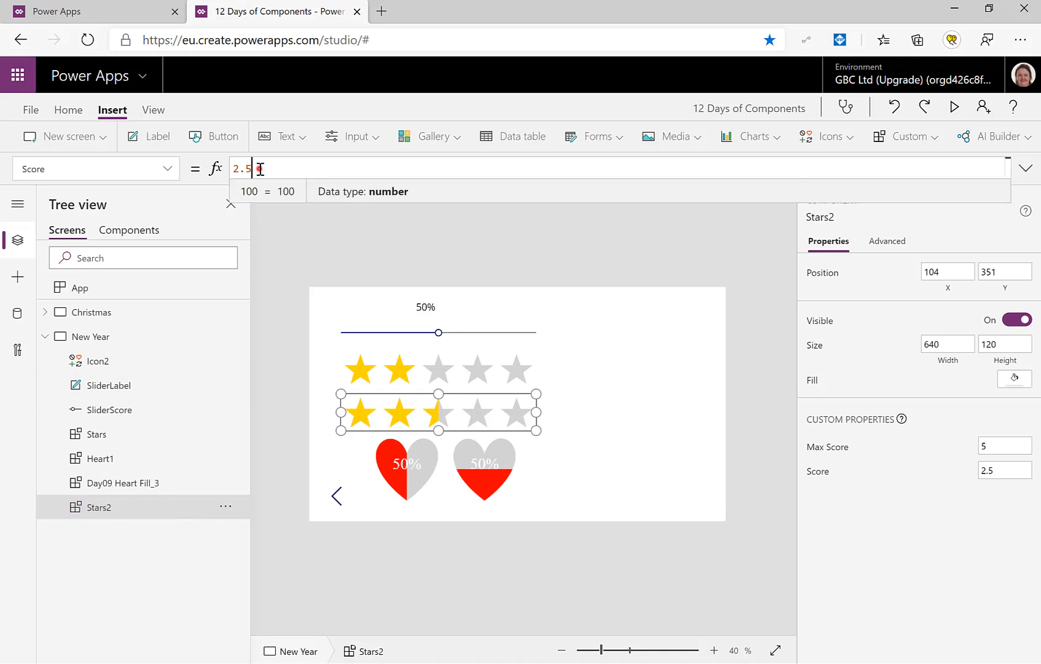
# Set its Score formula to Stars2.MaxScore*SliderScore/100.
pyautogui.write('star')
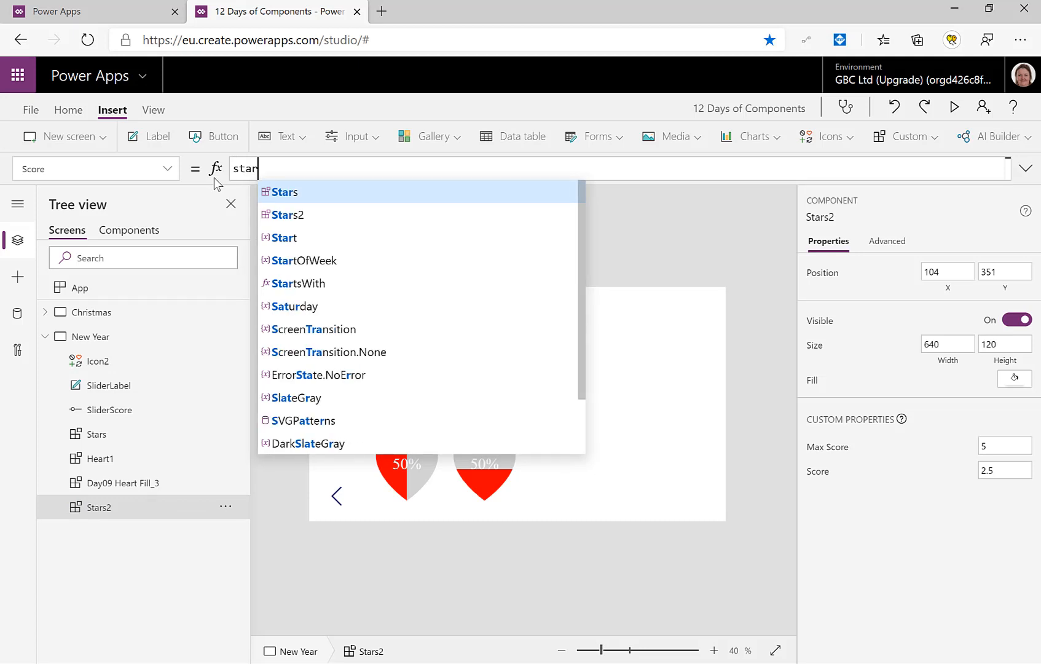
pyautogui.click(288, 214)
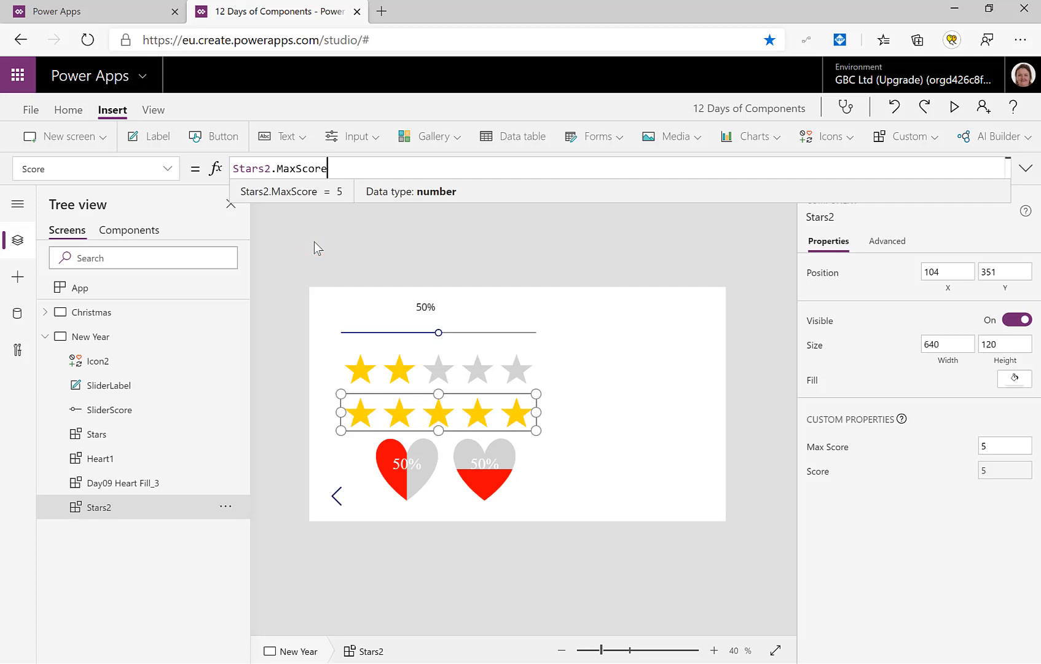
pyautogui.write('*sli')
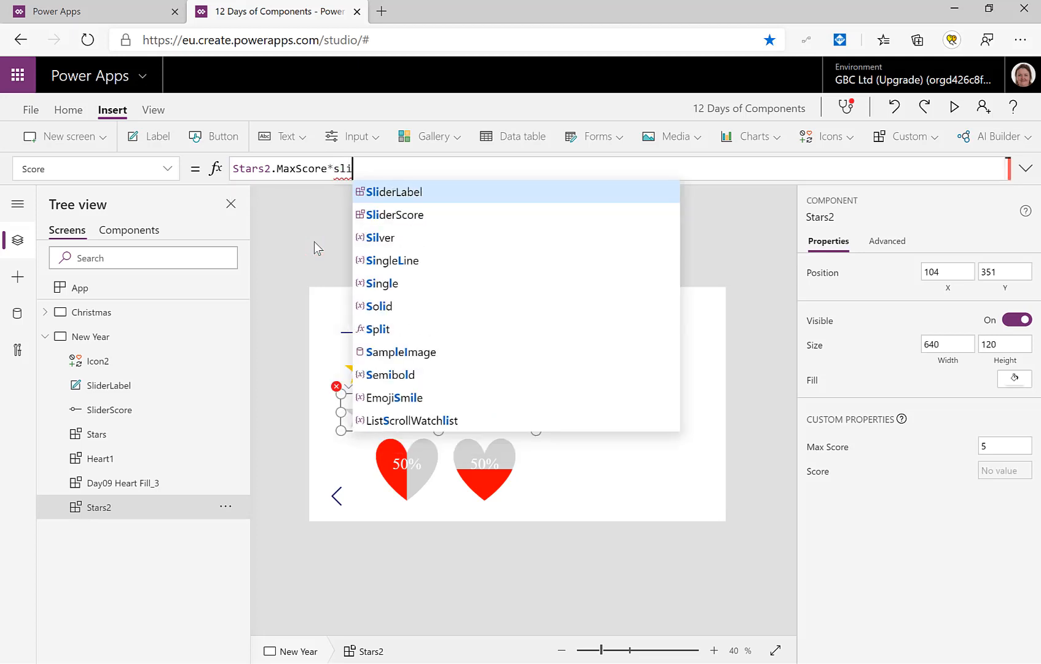
pyautogui.click(395, 214)
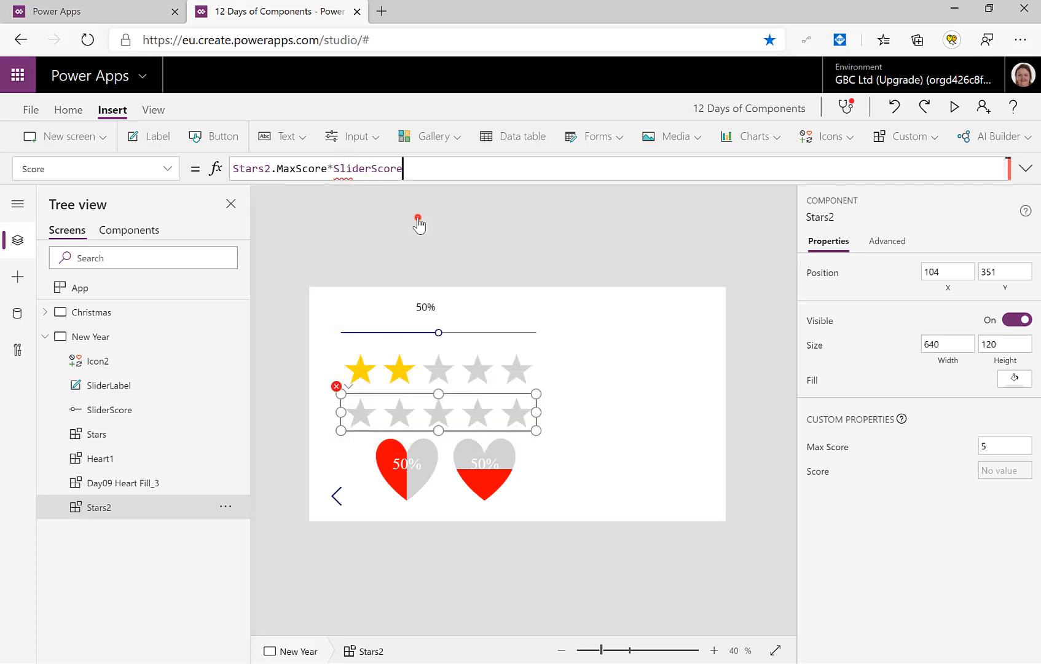
pyautogui.write('/1')
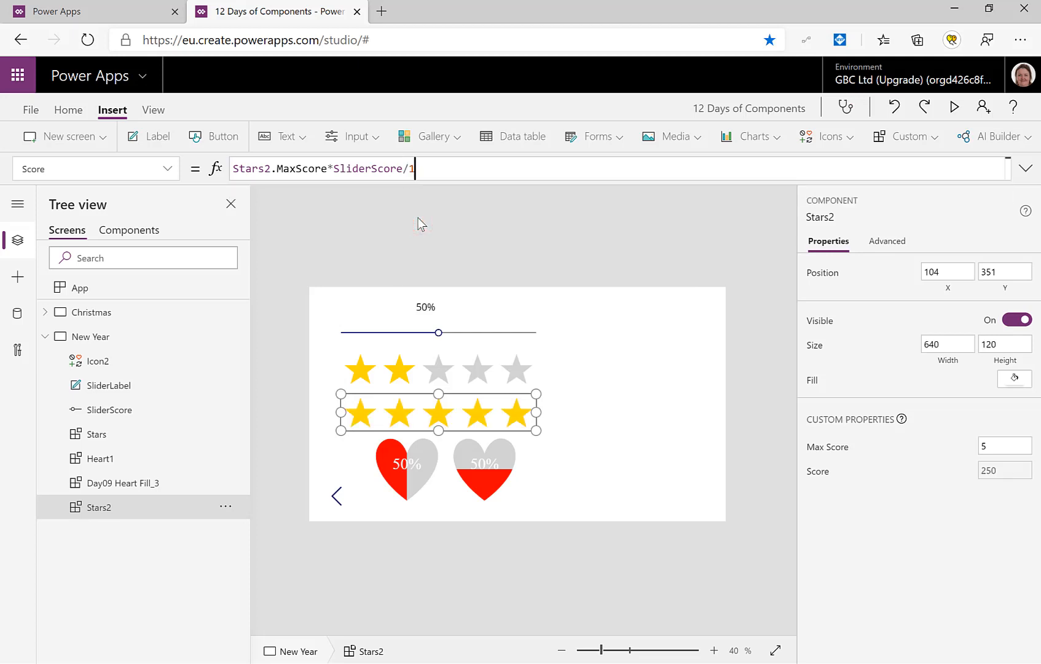
pyautogui.write('00')
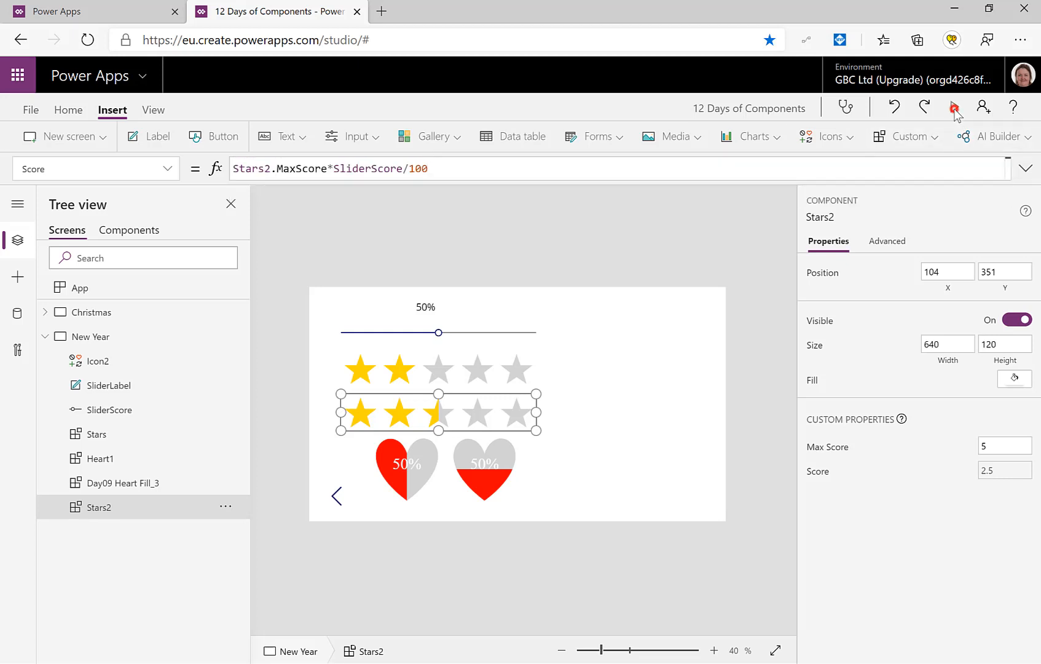
# Preview the app and move the slider to 70% to show three and a half gold stars.
pyautogui.click(955, 107)
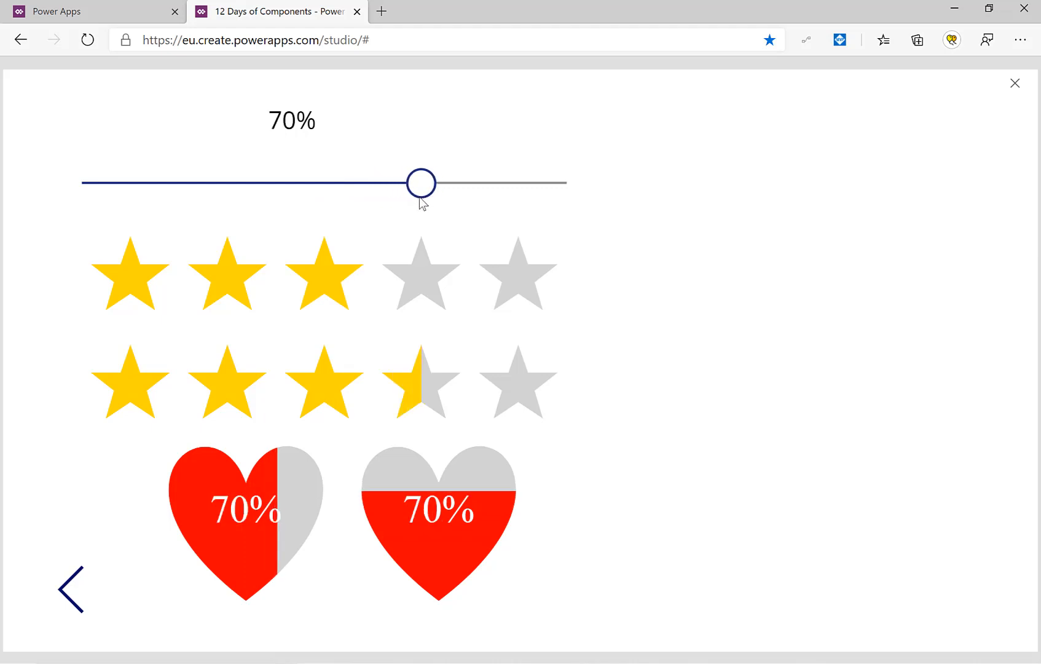
pyautogui.click(422, 182)
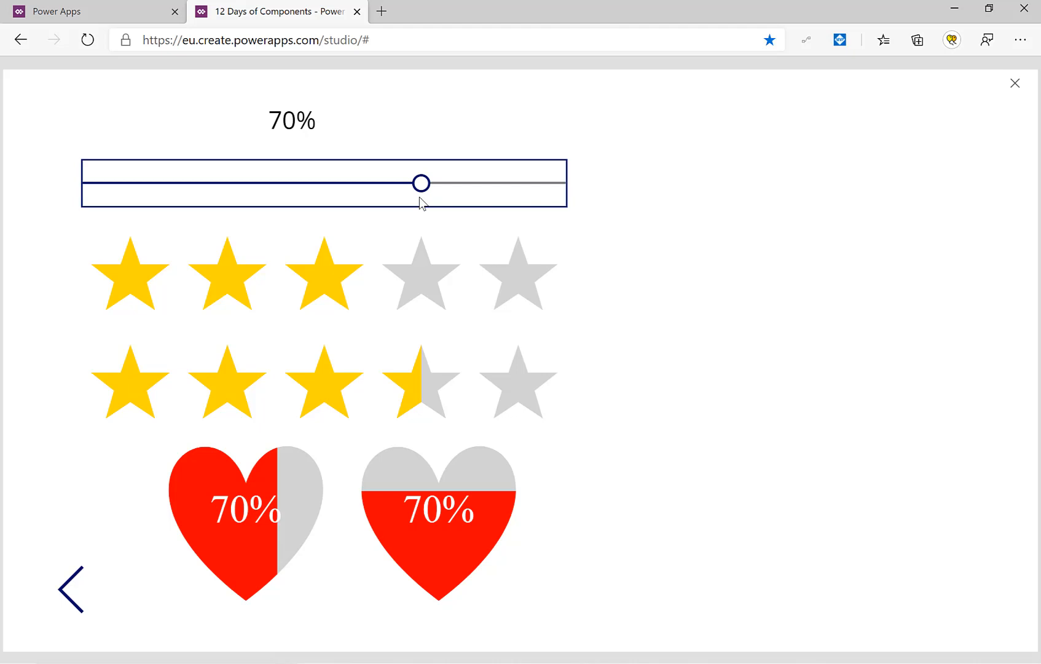
pyautogui.moveTo(1015, 84)
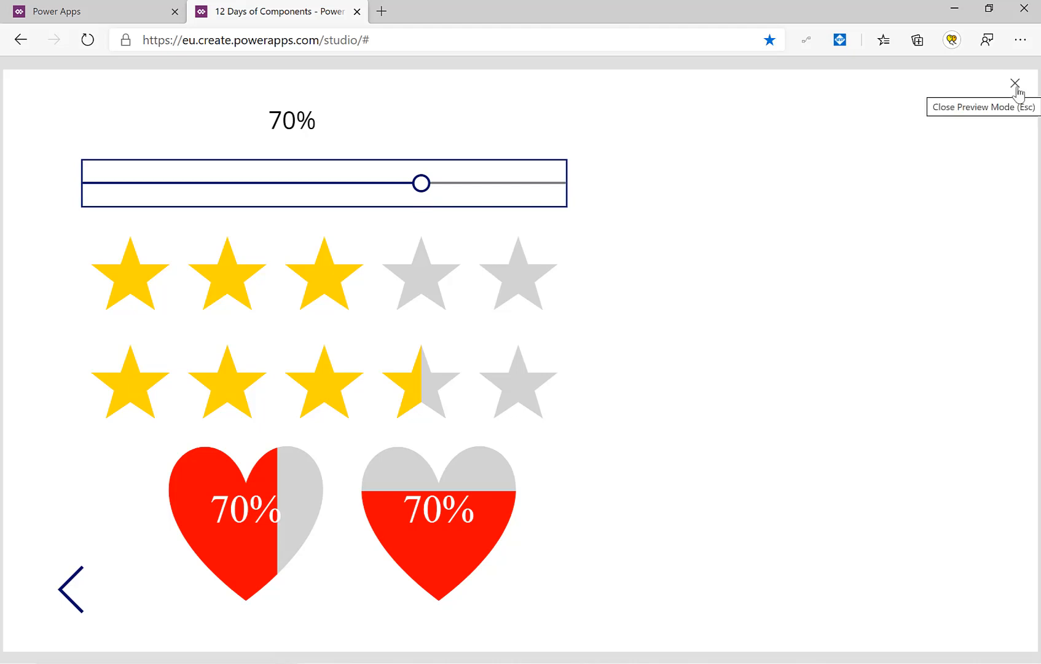